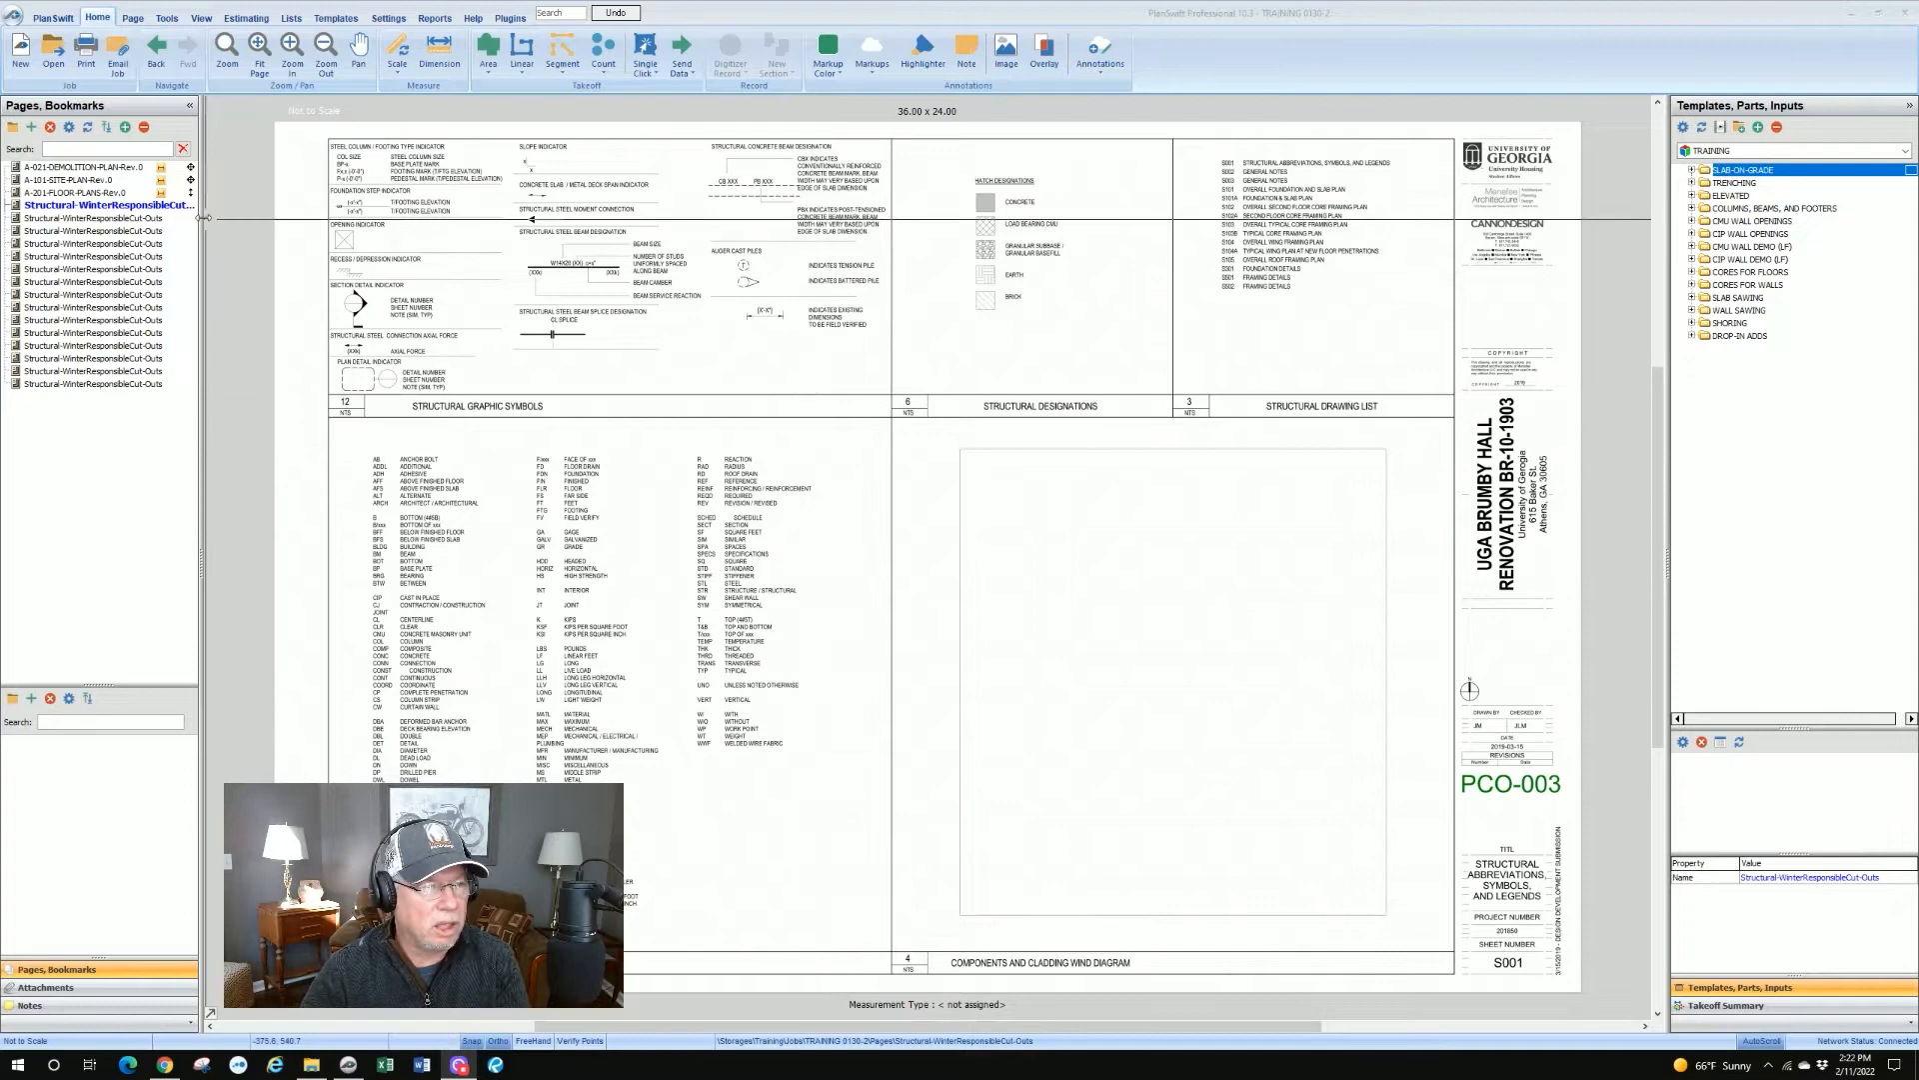
# Step: Browse the pages list and return to the first structural page S001
pyautogui.click(92, 192)
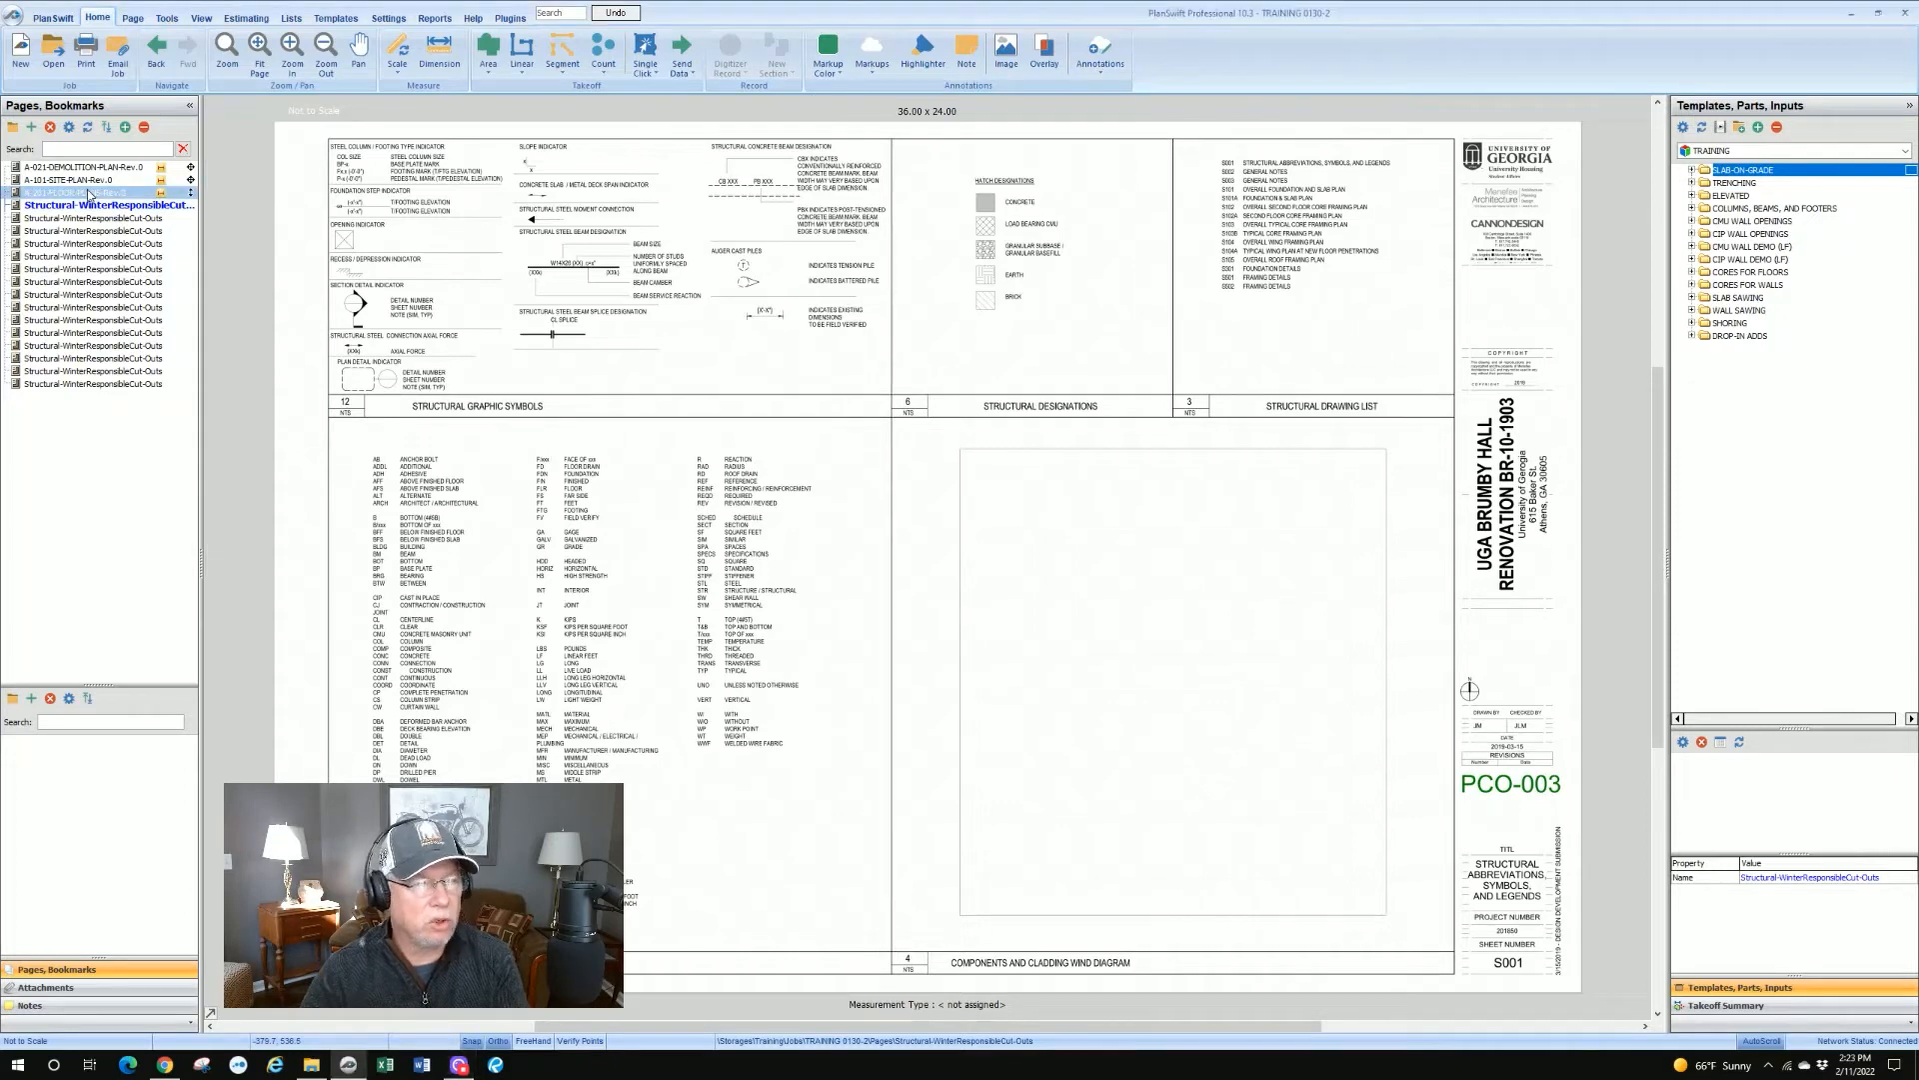
pyautogui.click(86, 192)
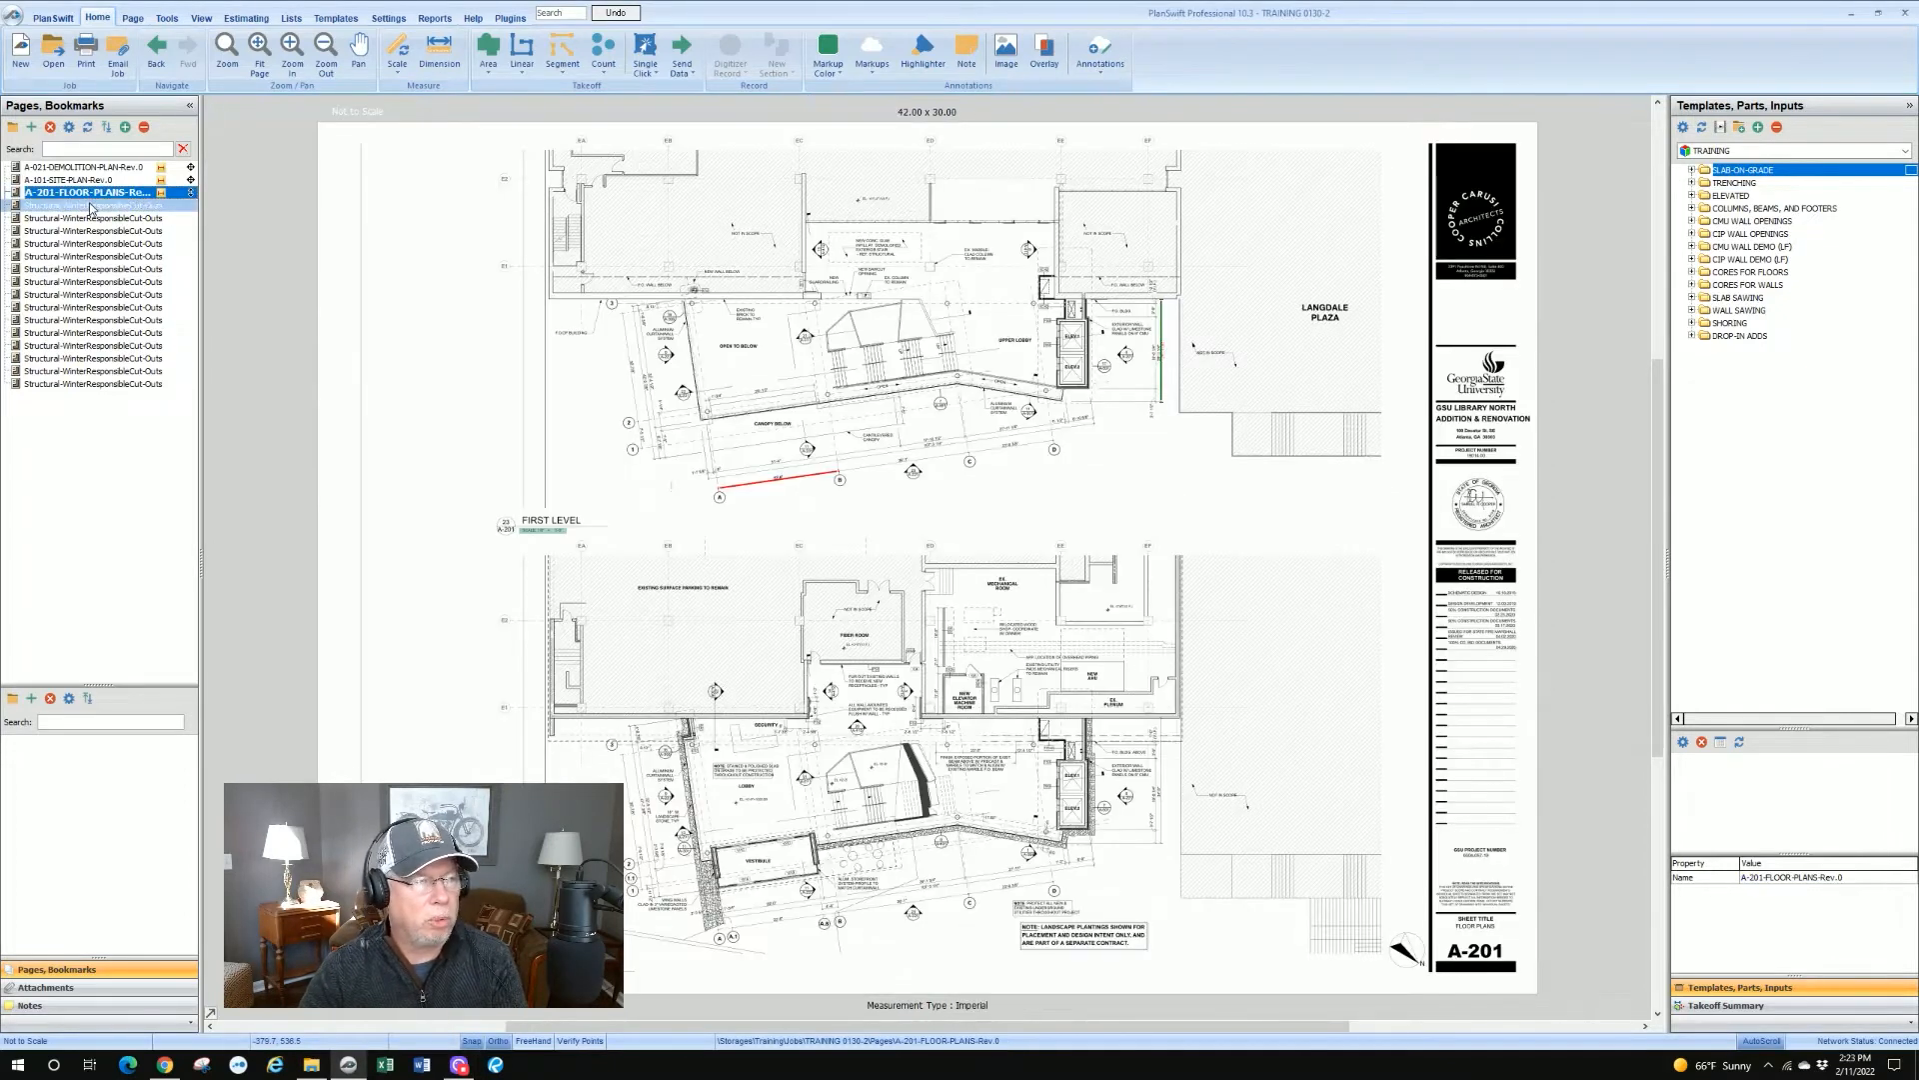
pyautogui.click(94, 204)
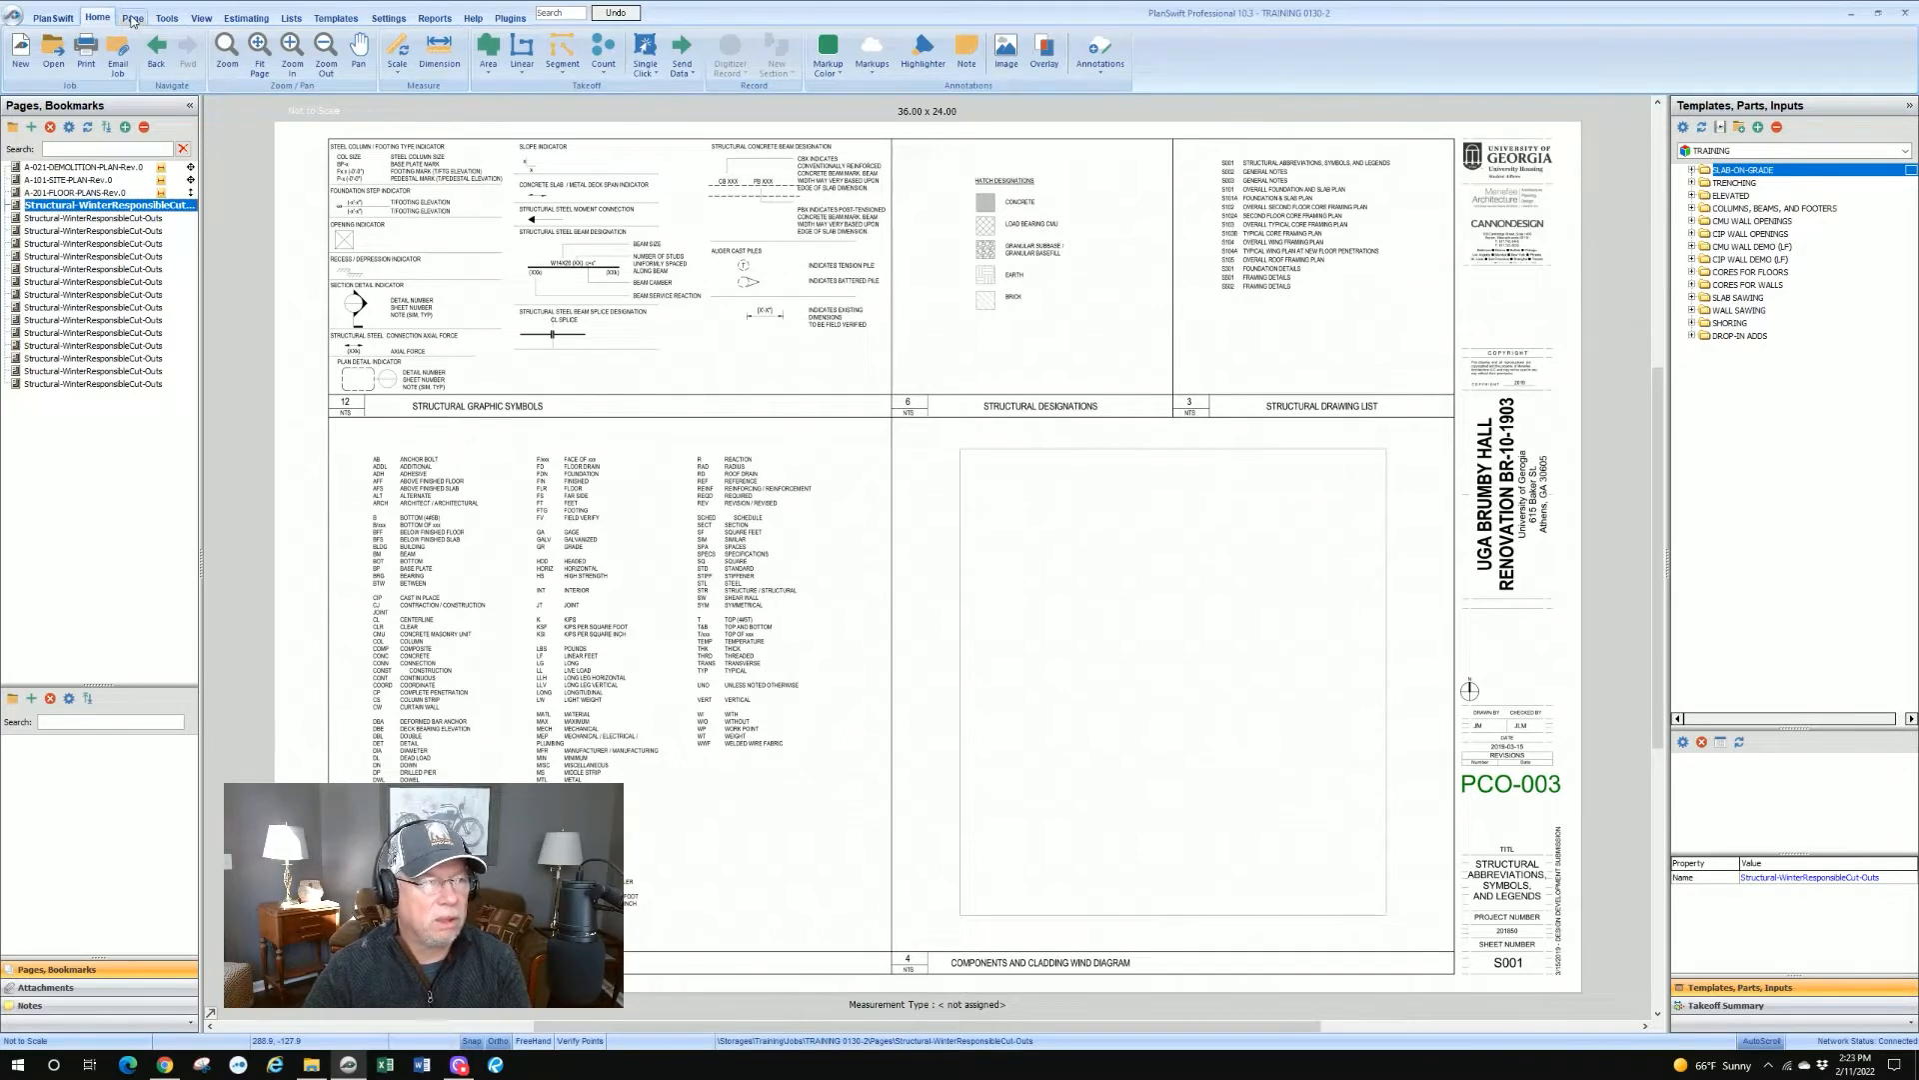
# Step: Launch the Batch Rename Pages tool from the Page ribbon commands
pyautogui.click(132, 18)
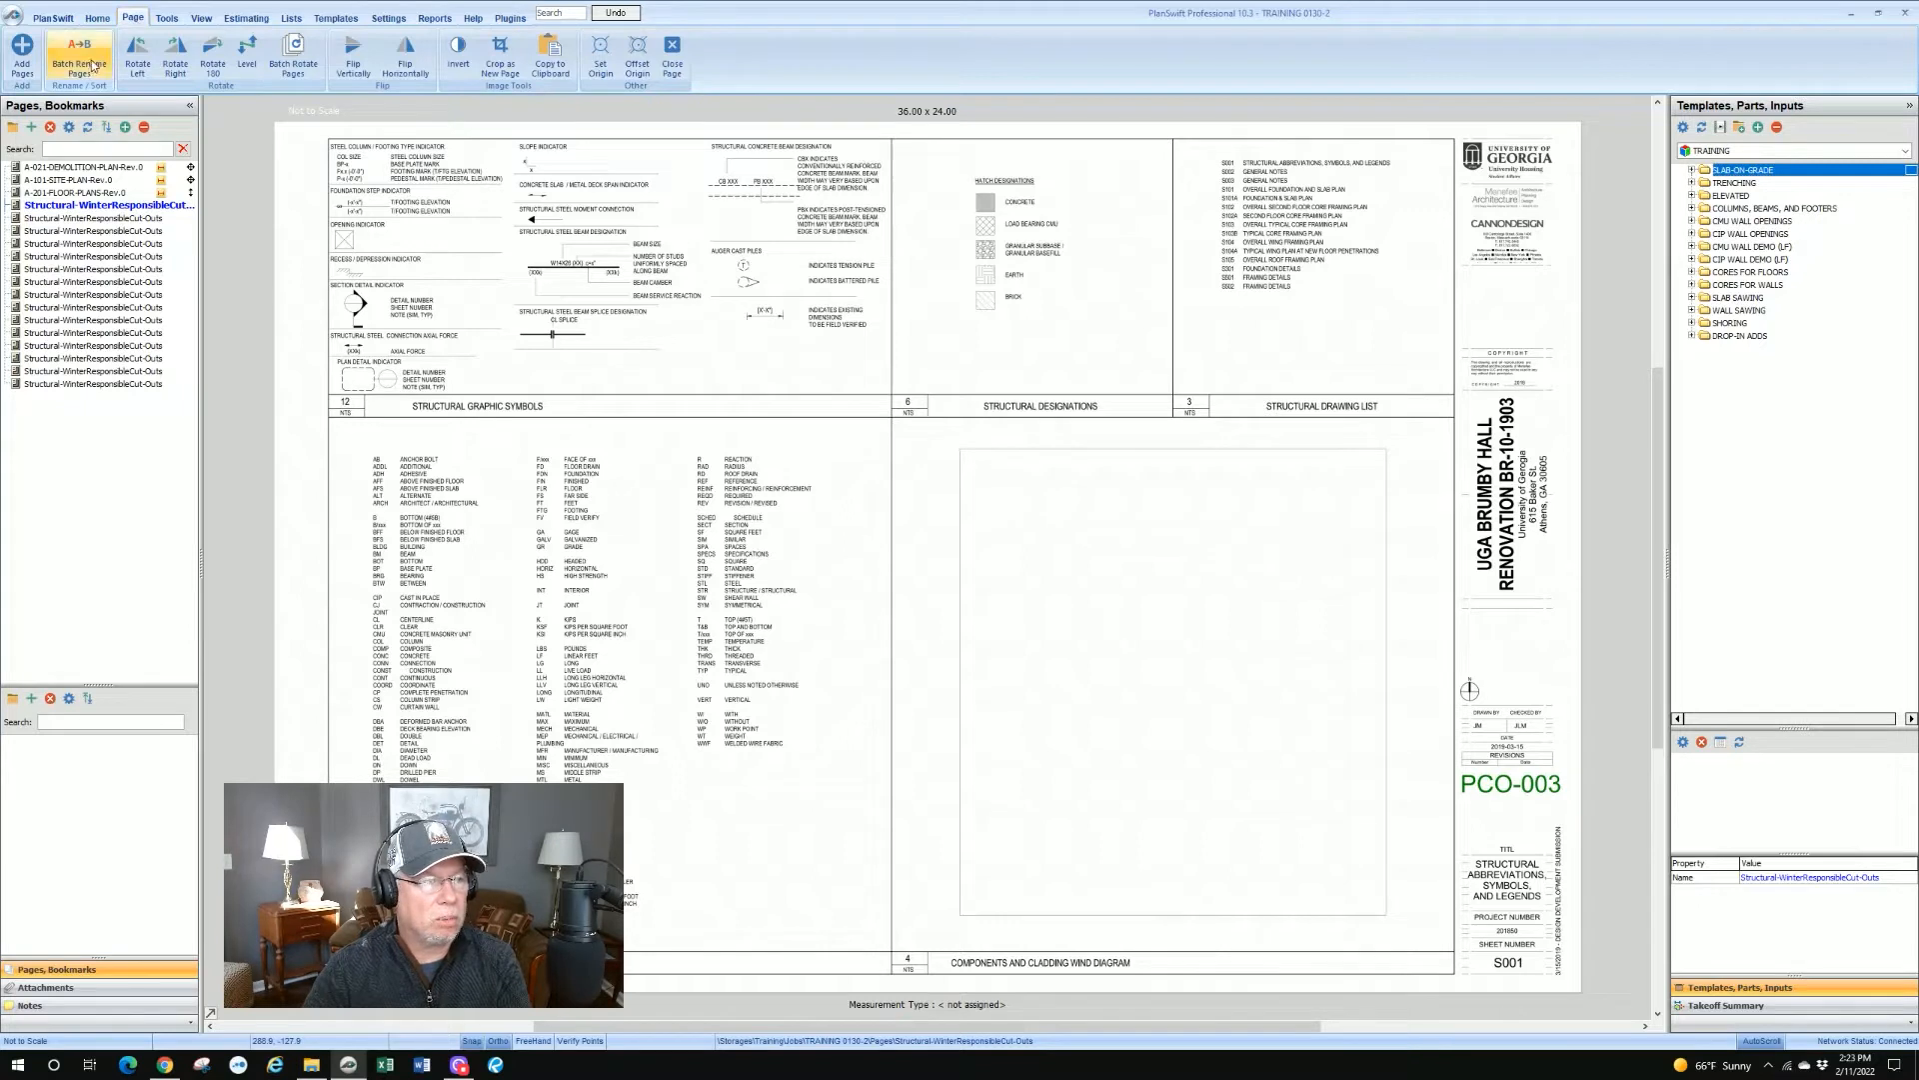
pyautogui.click(78, 58)
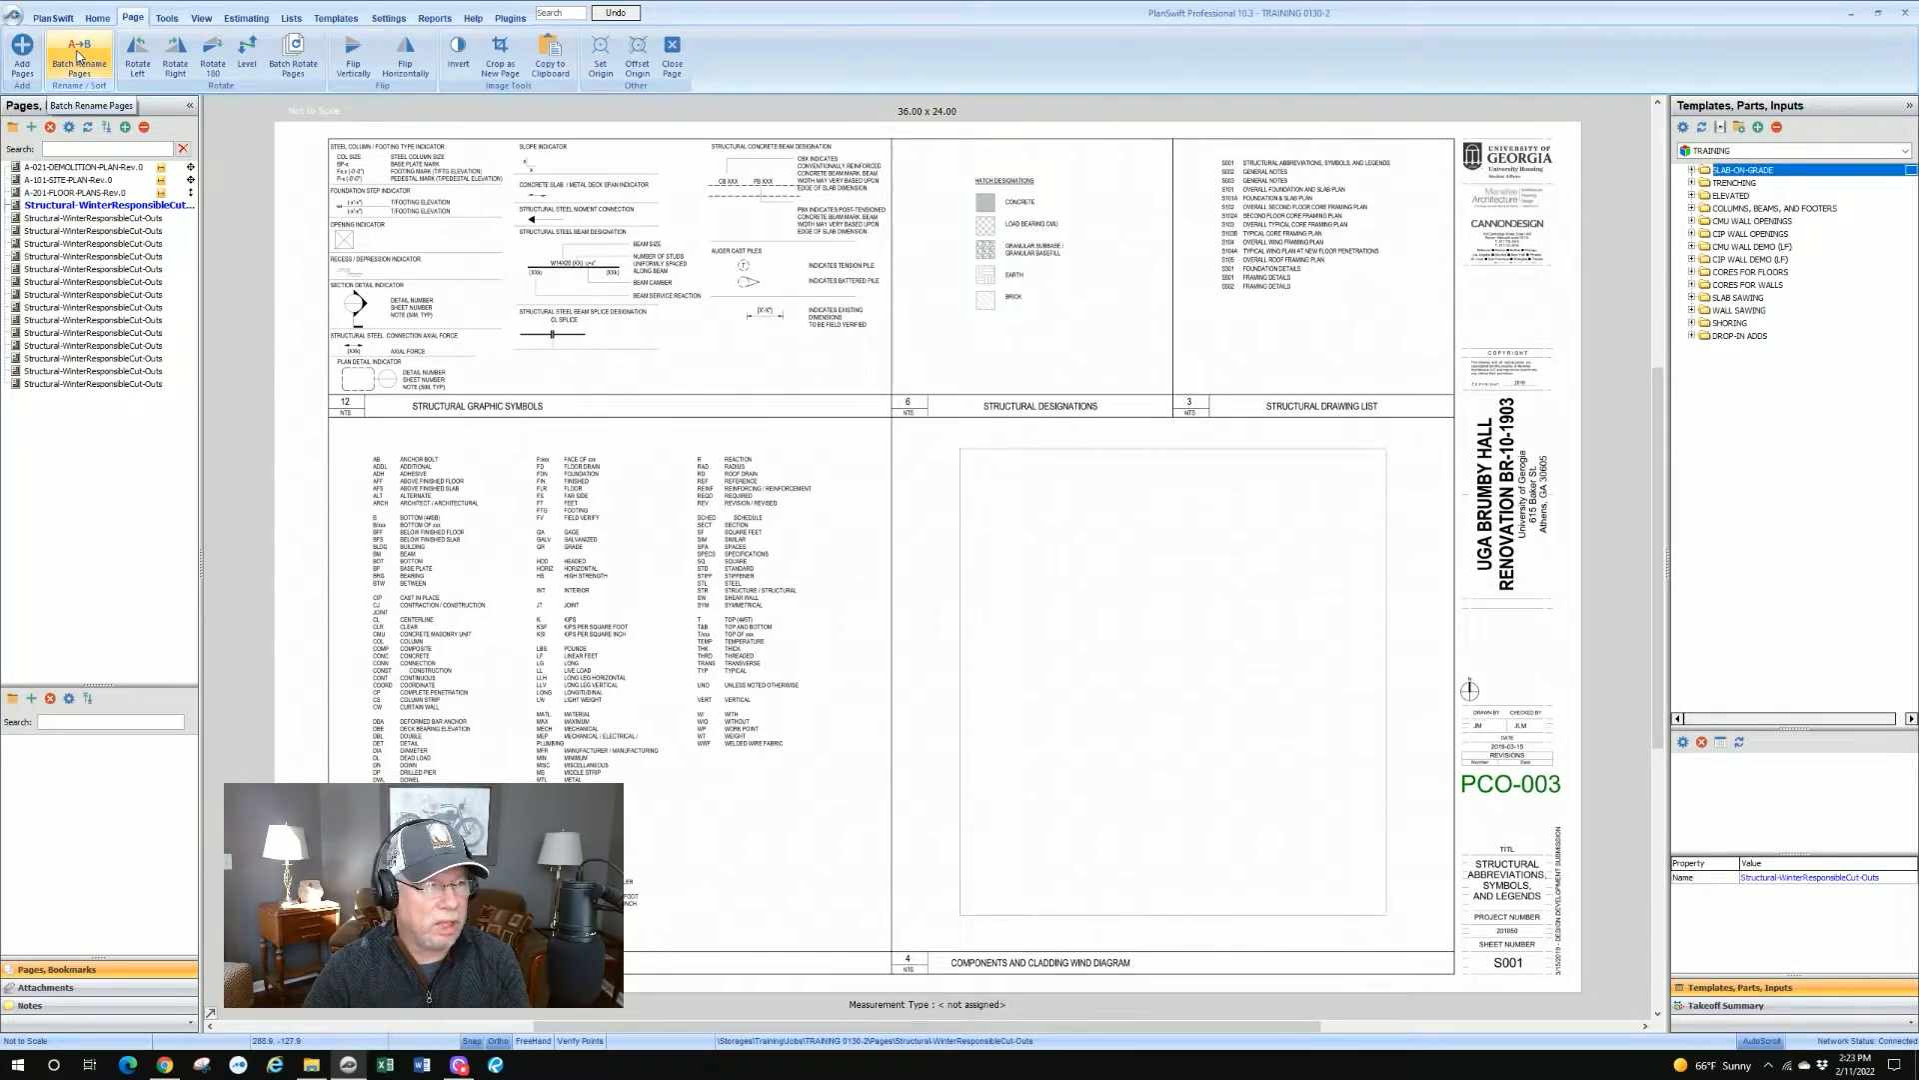
pyautogui.click(78, 58)
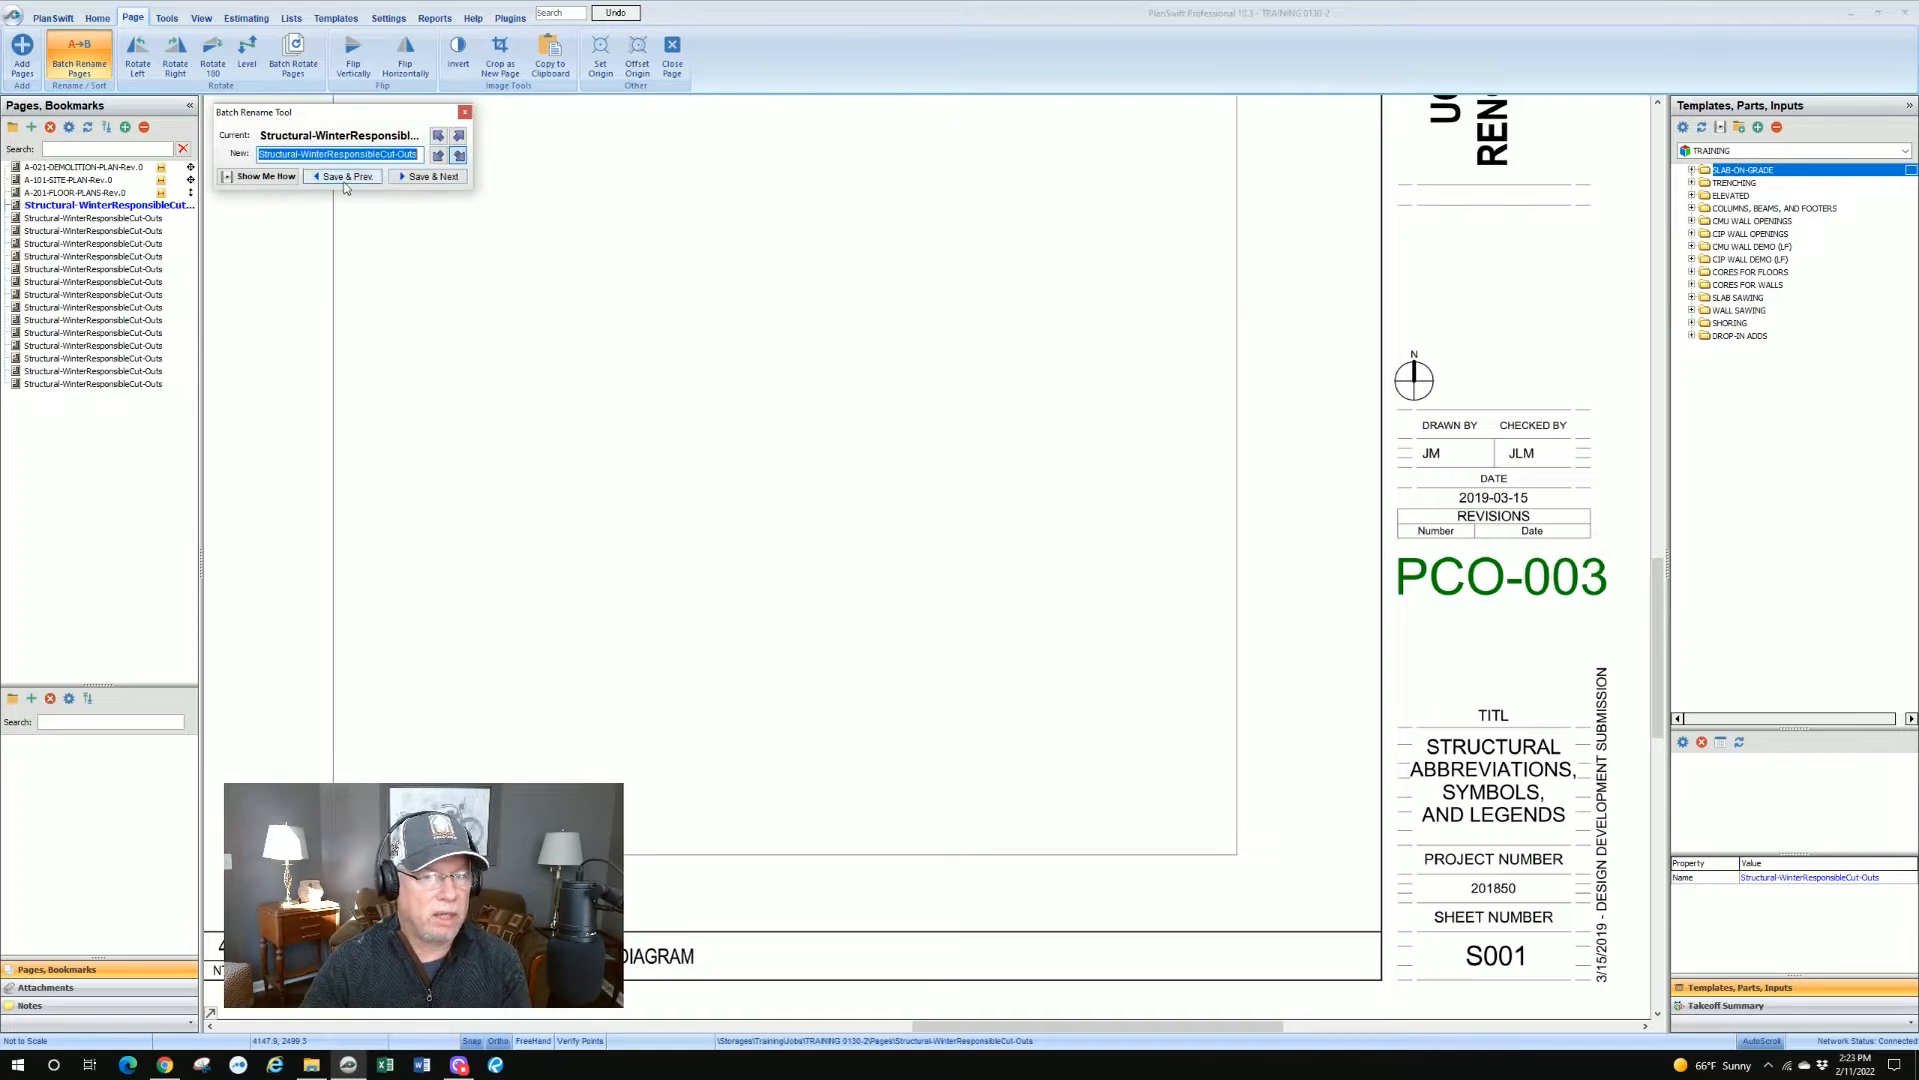
pyautogui.moveTo(258, 176)
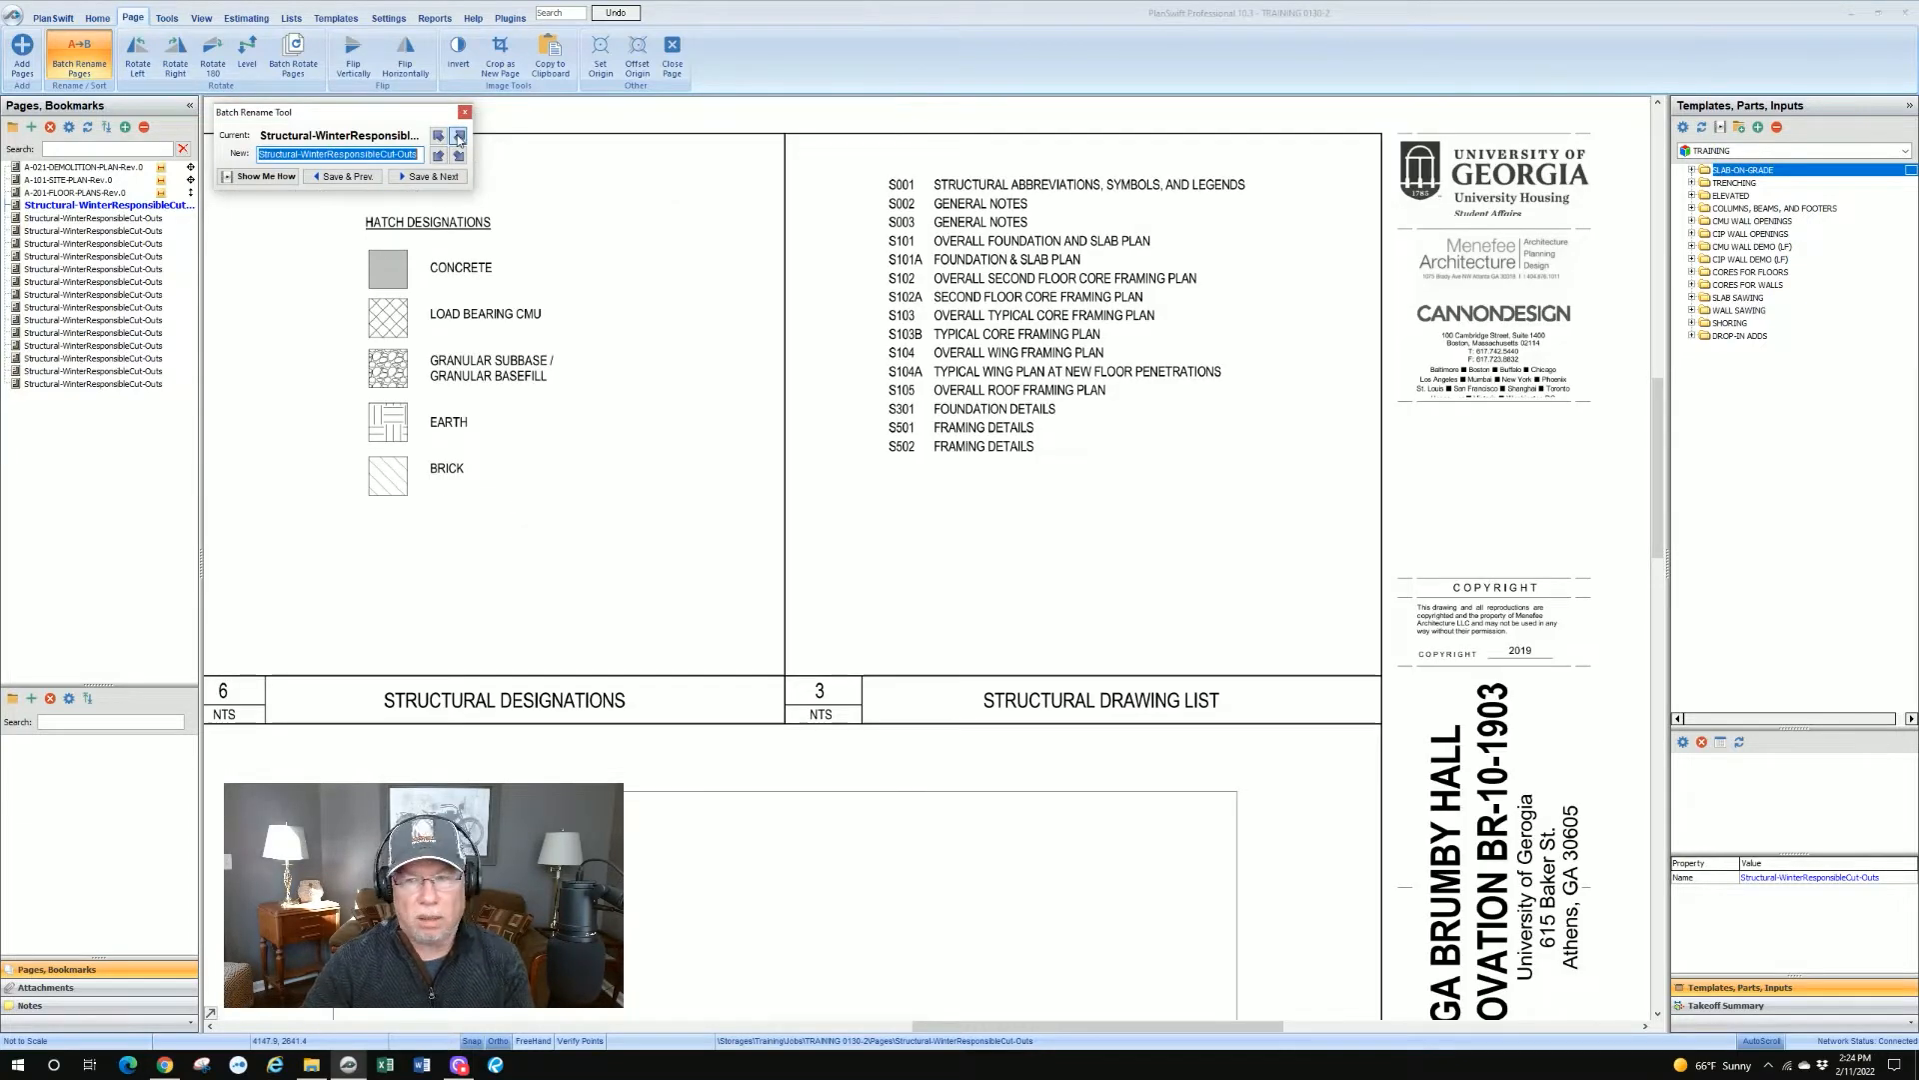
pyautogui.click(428, 176)
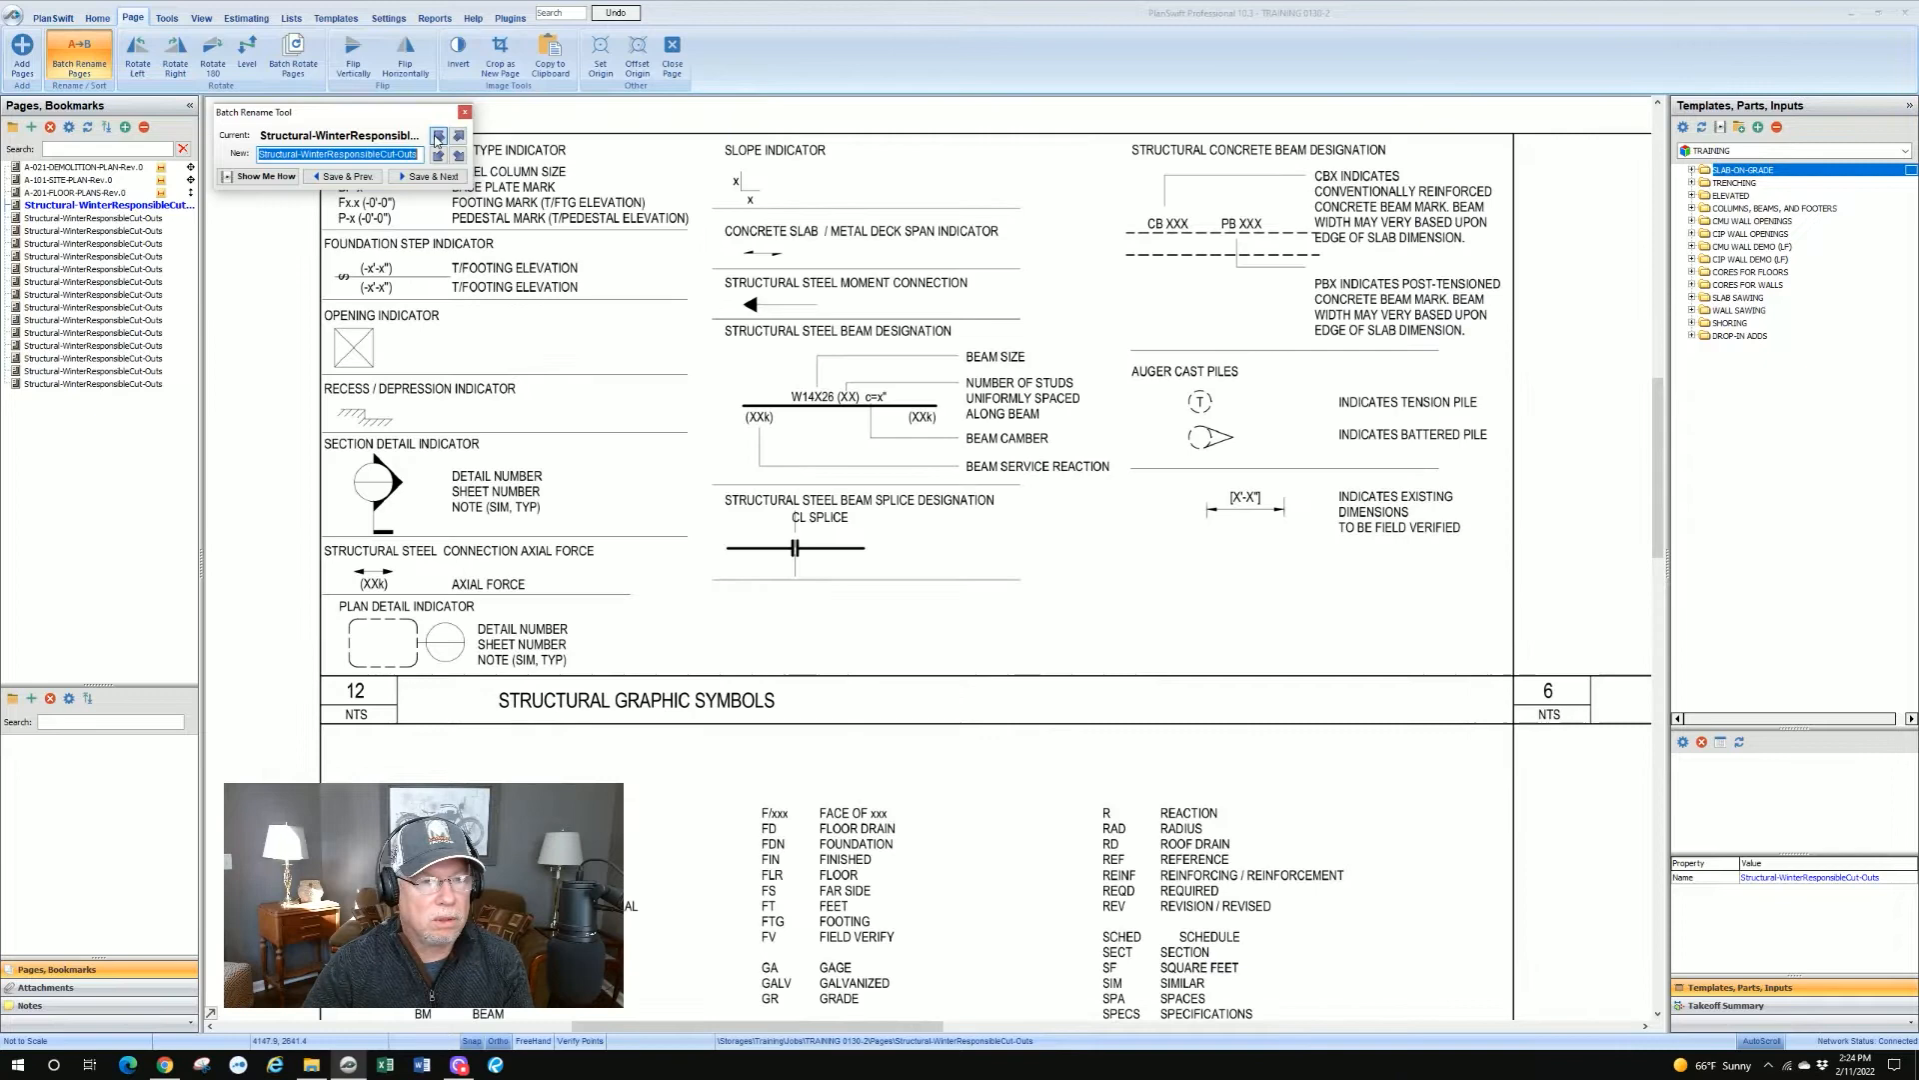
pyautogui.click(435, 154)
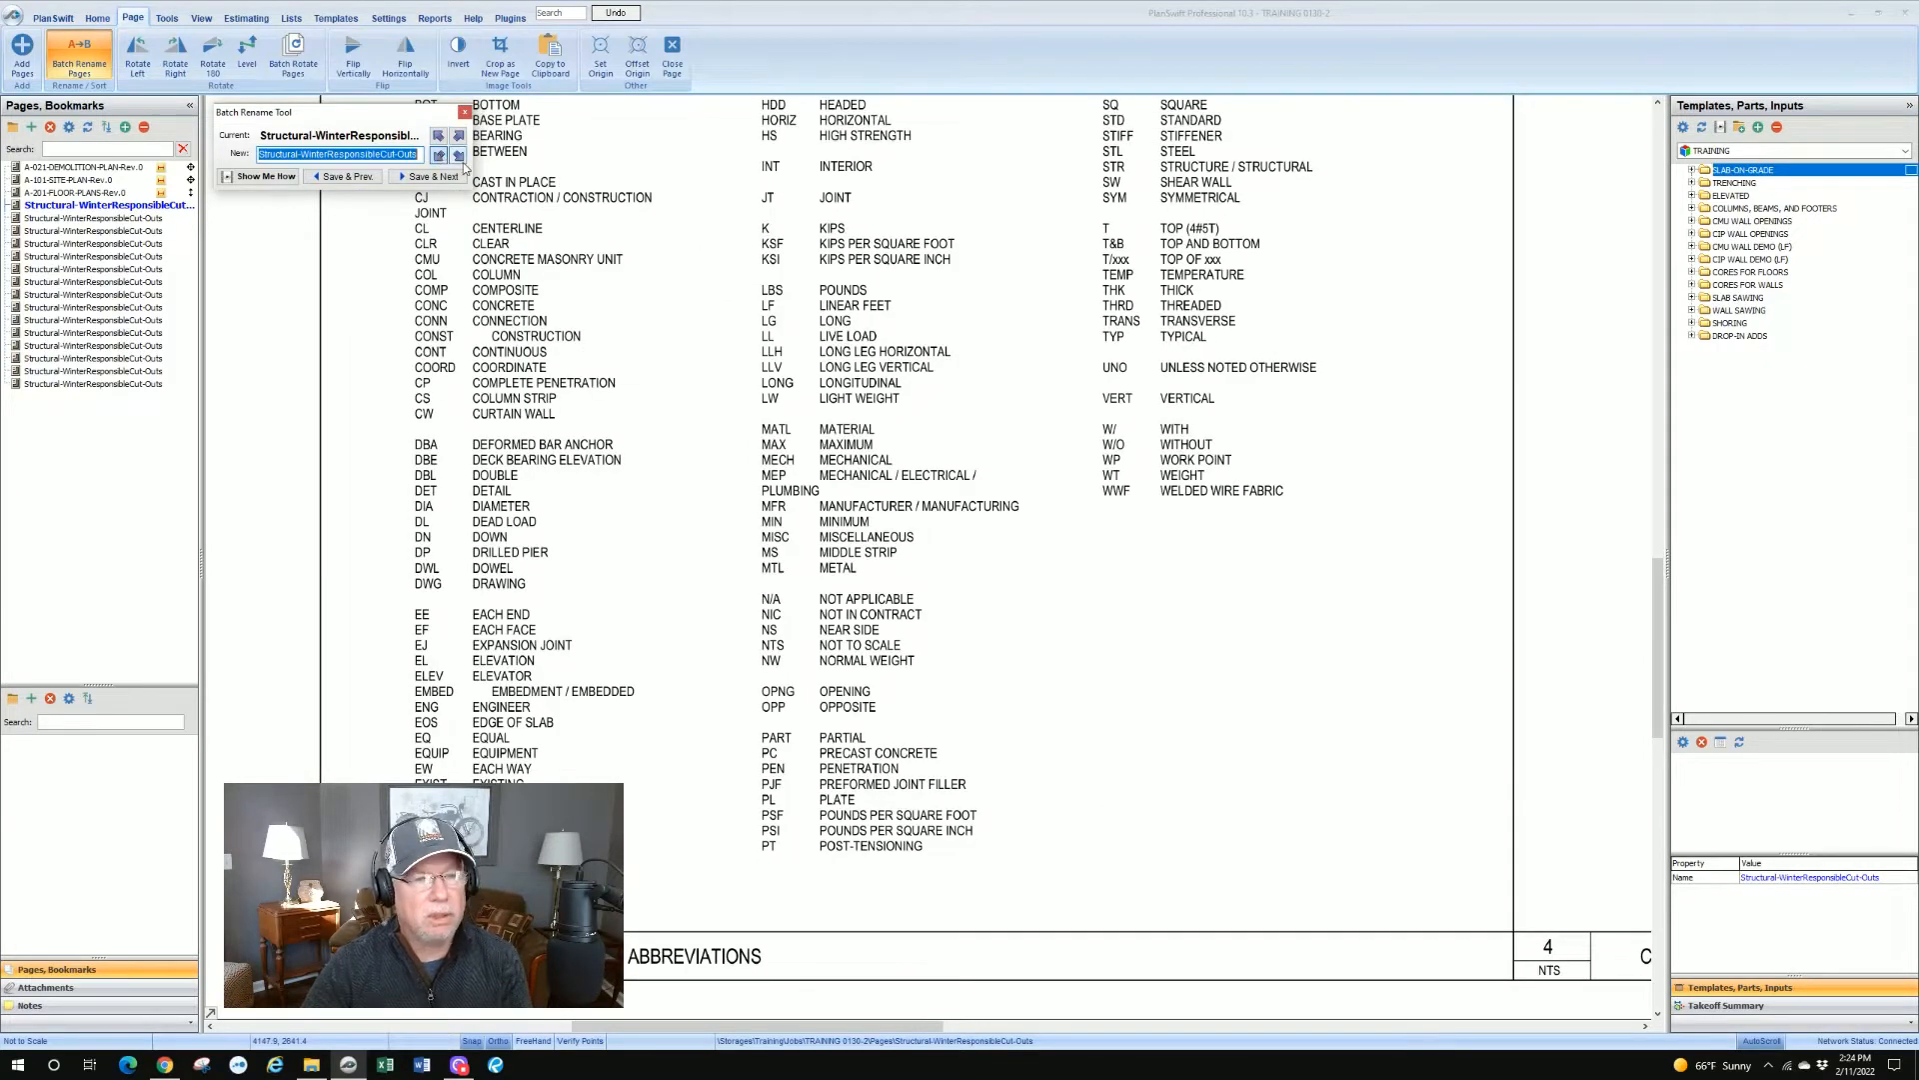
pyautogui.click(432, 176)
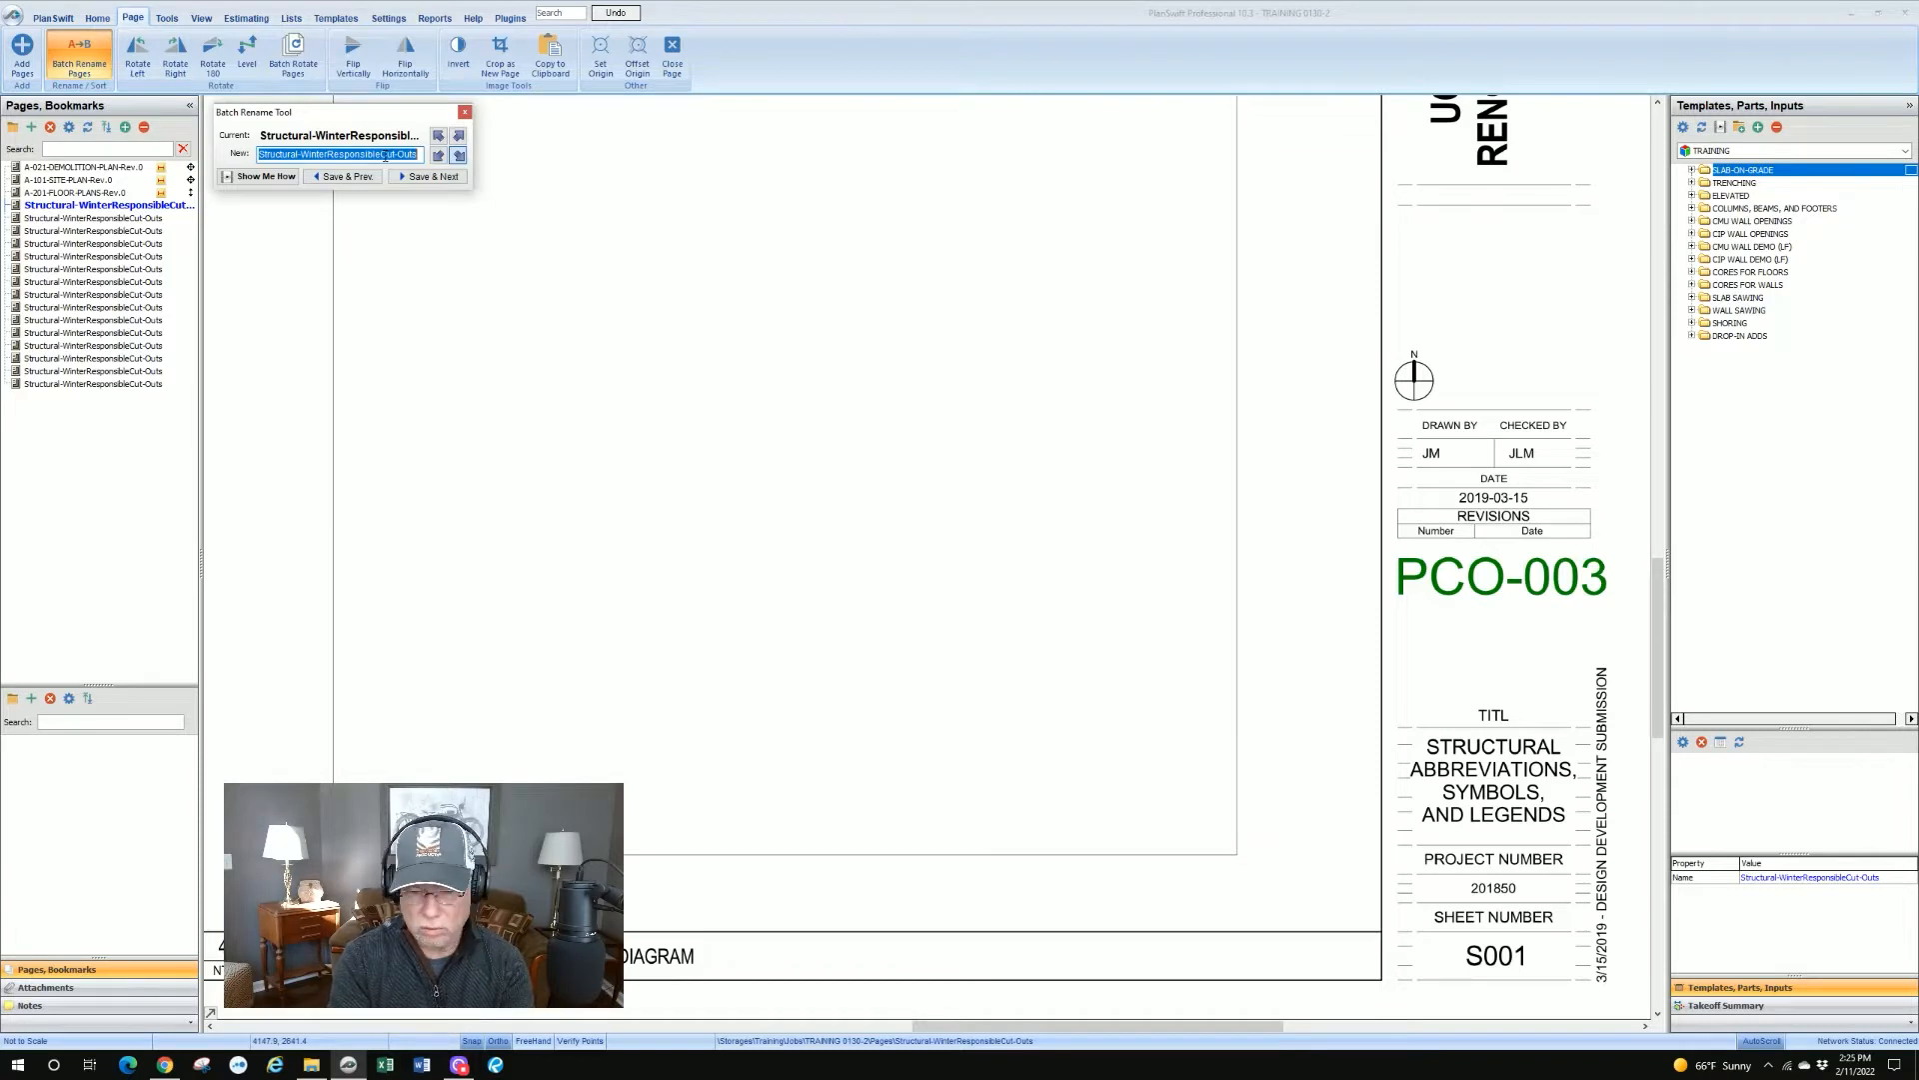
# Step: Name the first structural page S001 NOTES and advance to sheet S002
pyautogui.write('S001')
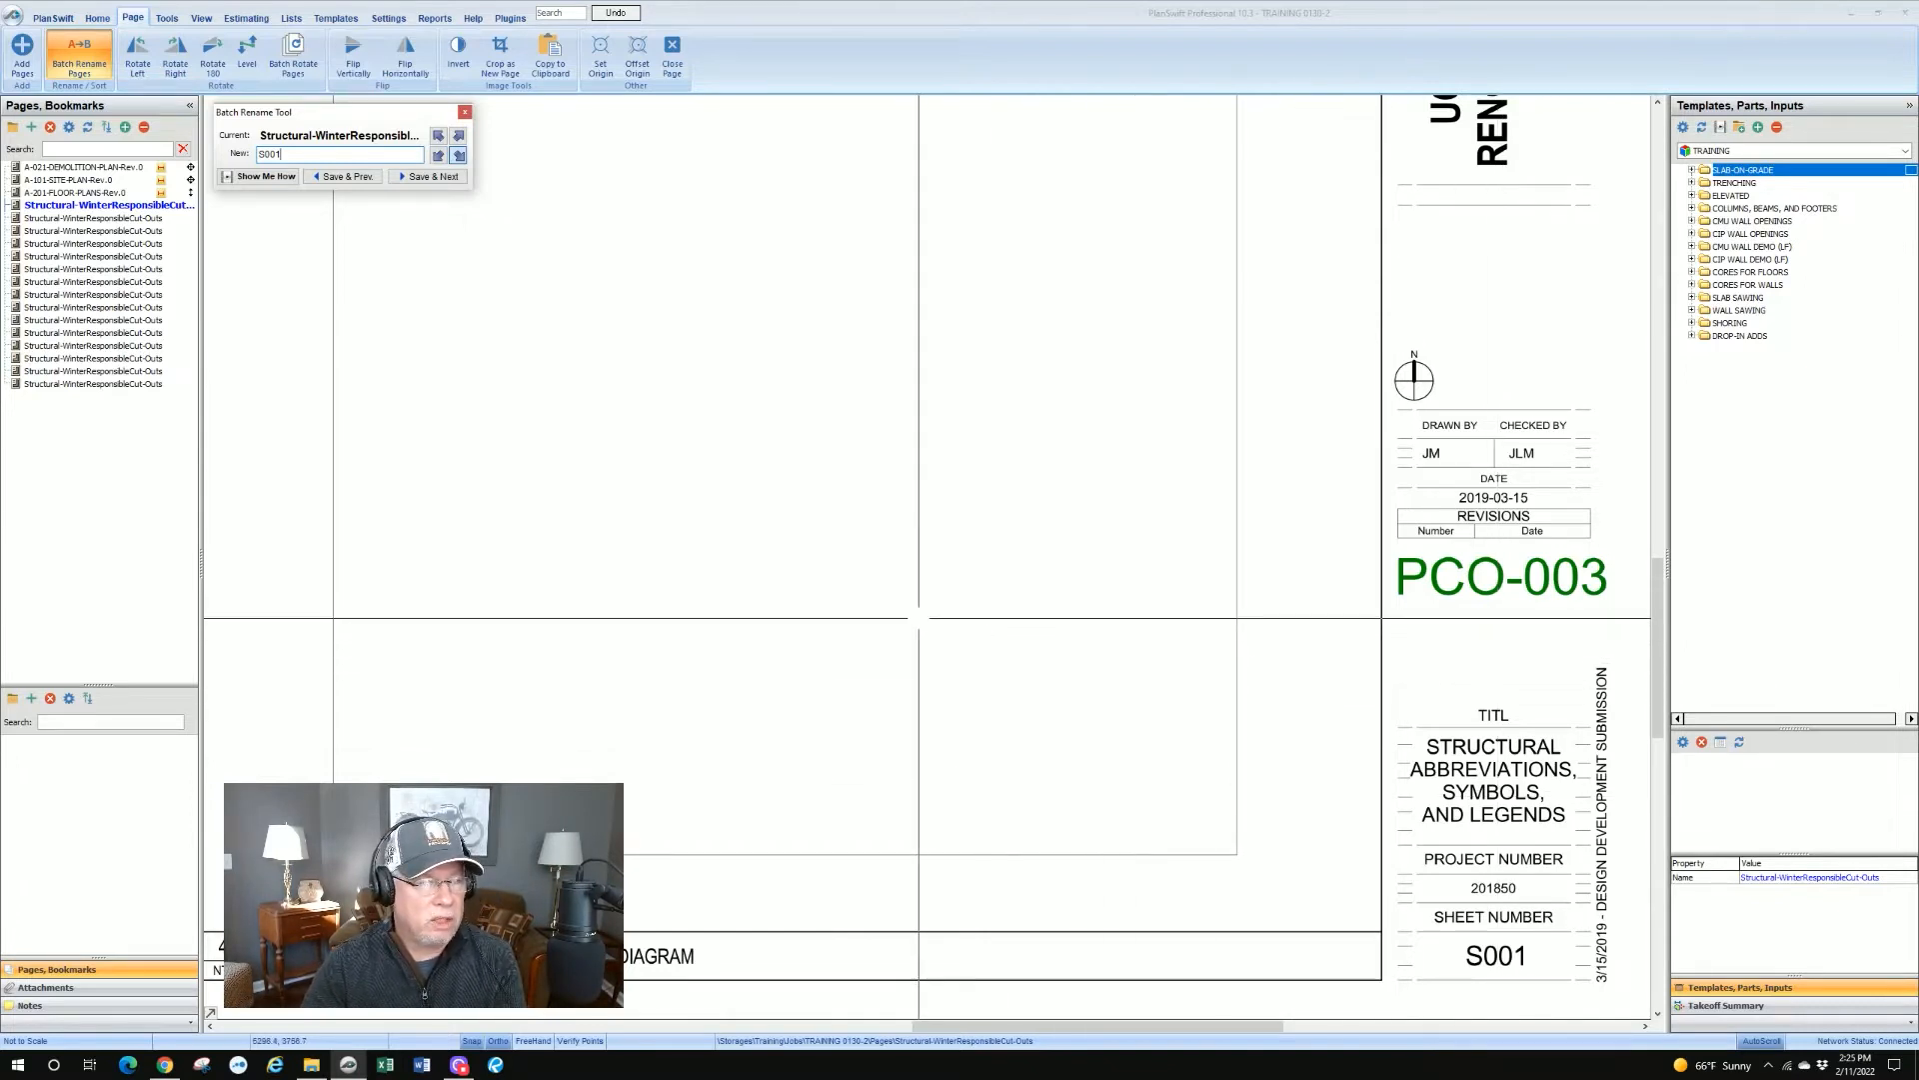
pyautogui.write('NOTES')
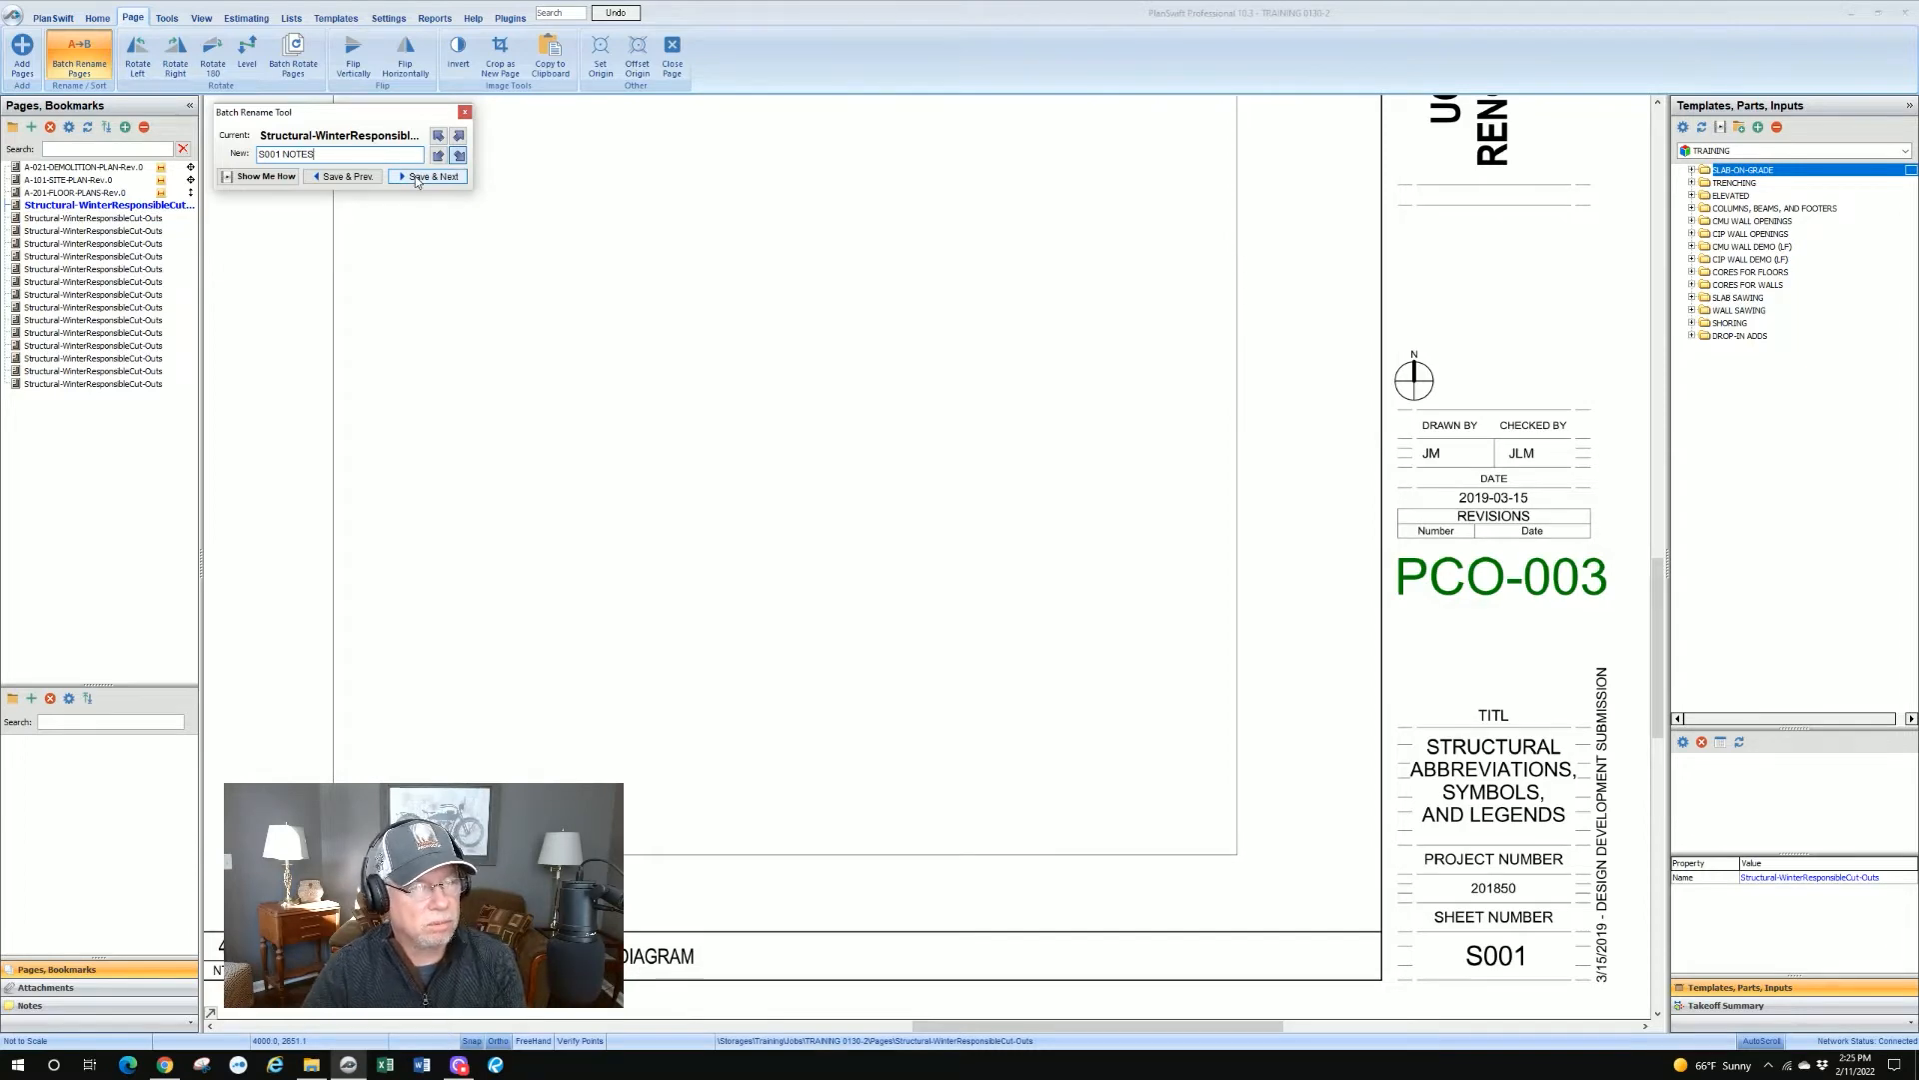
pyautogui.click(428, 176)
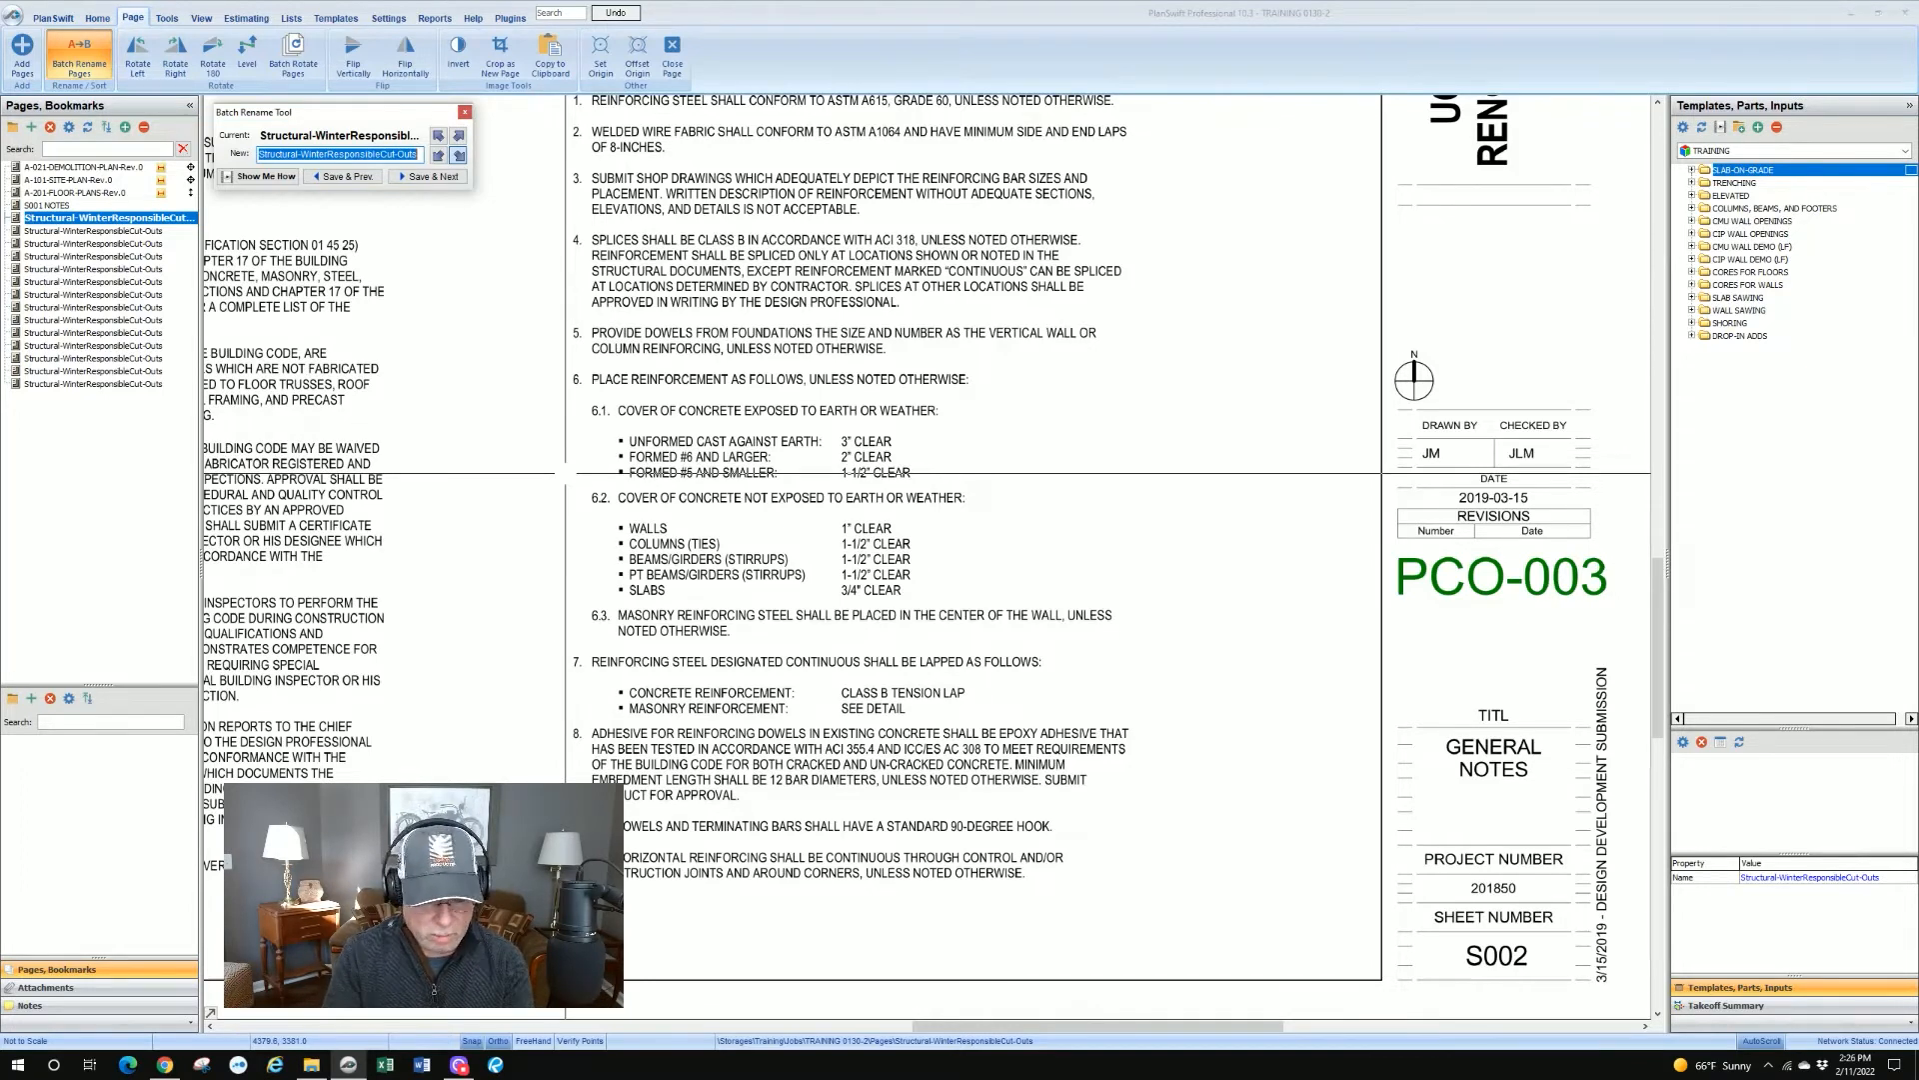
# Step: Name the second structural page S002 NOTES and advance to sheet S003
pyautogui.write('S002 NOTE')
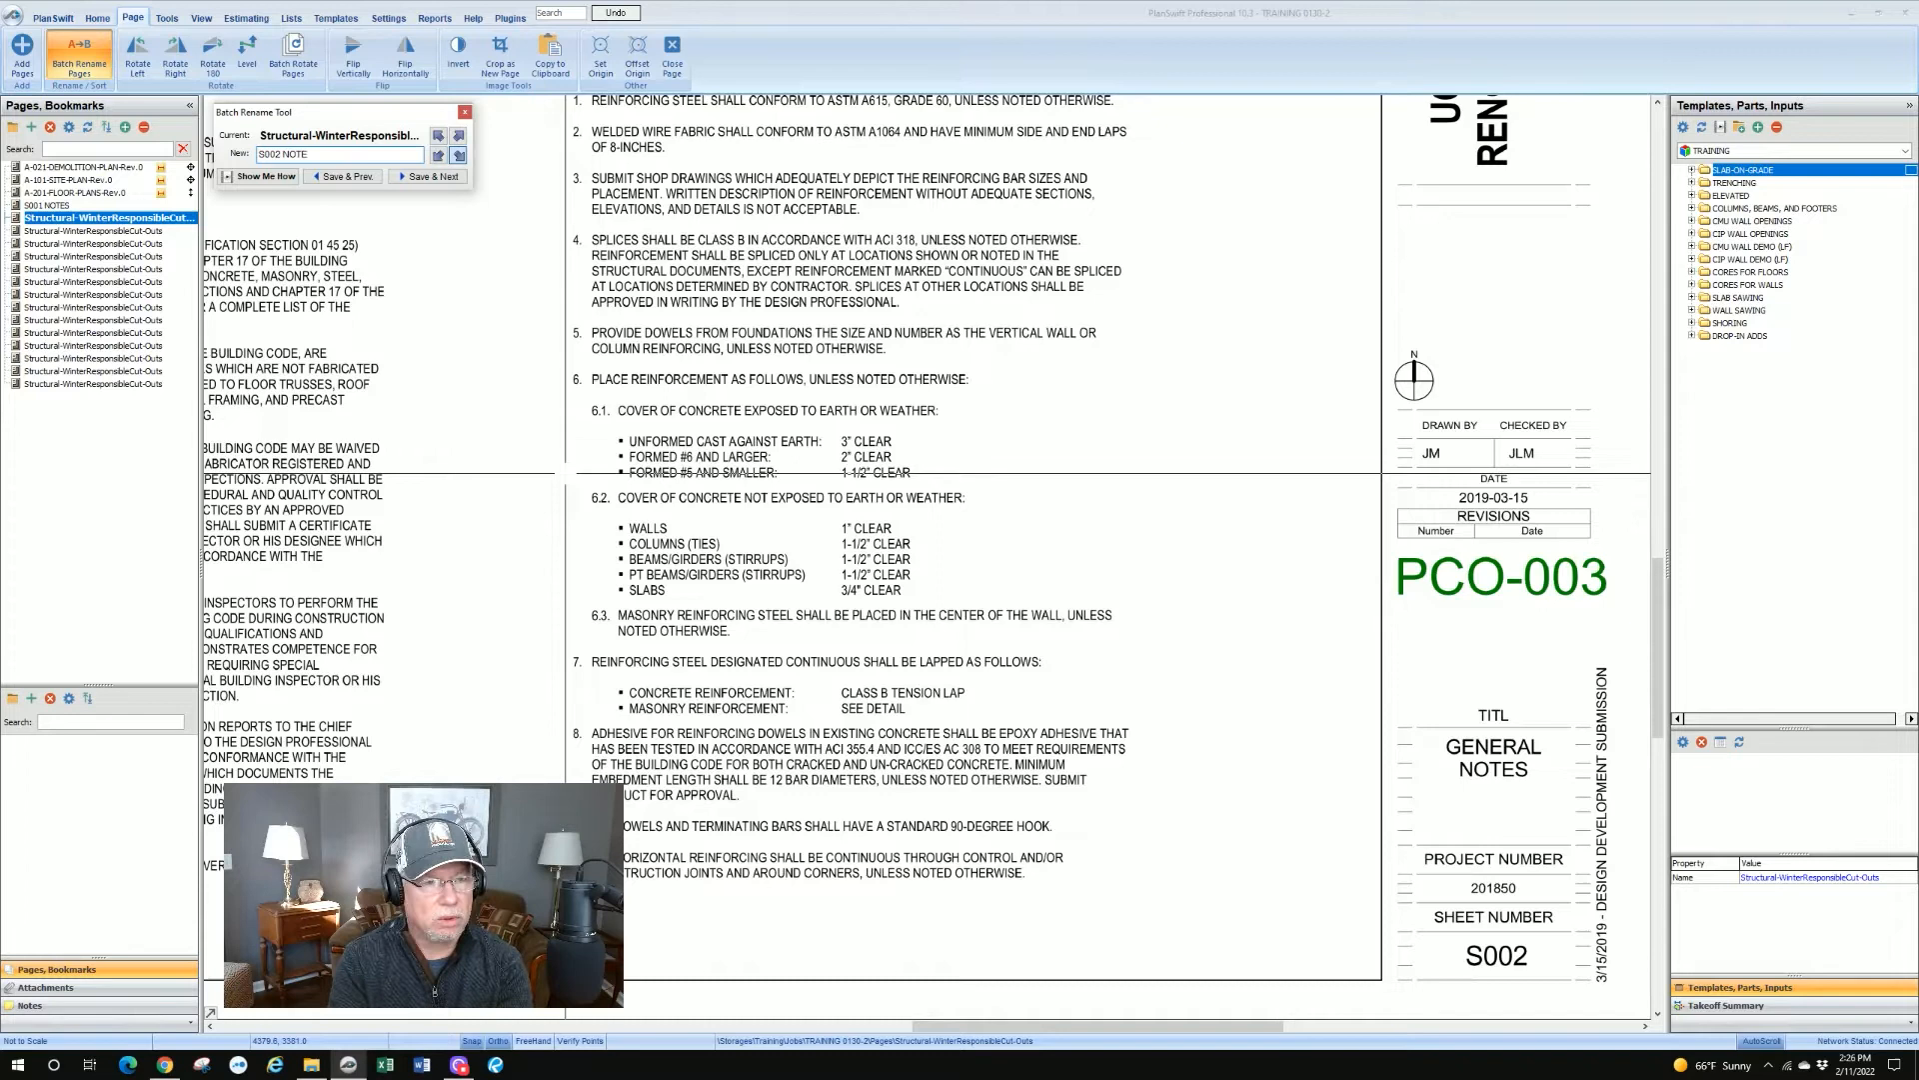
pyautogui.click(428, 176)
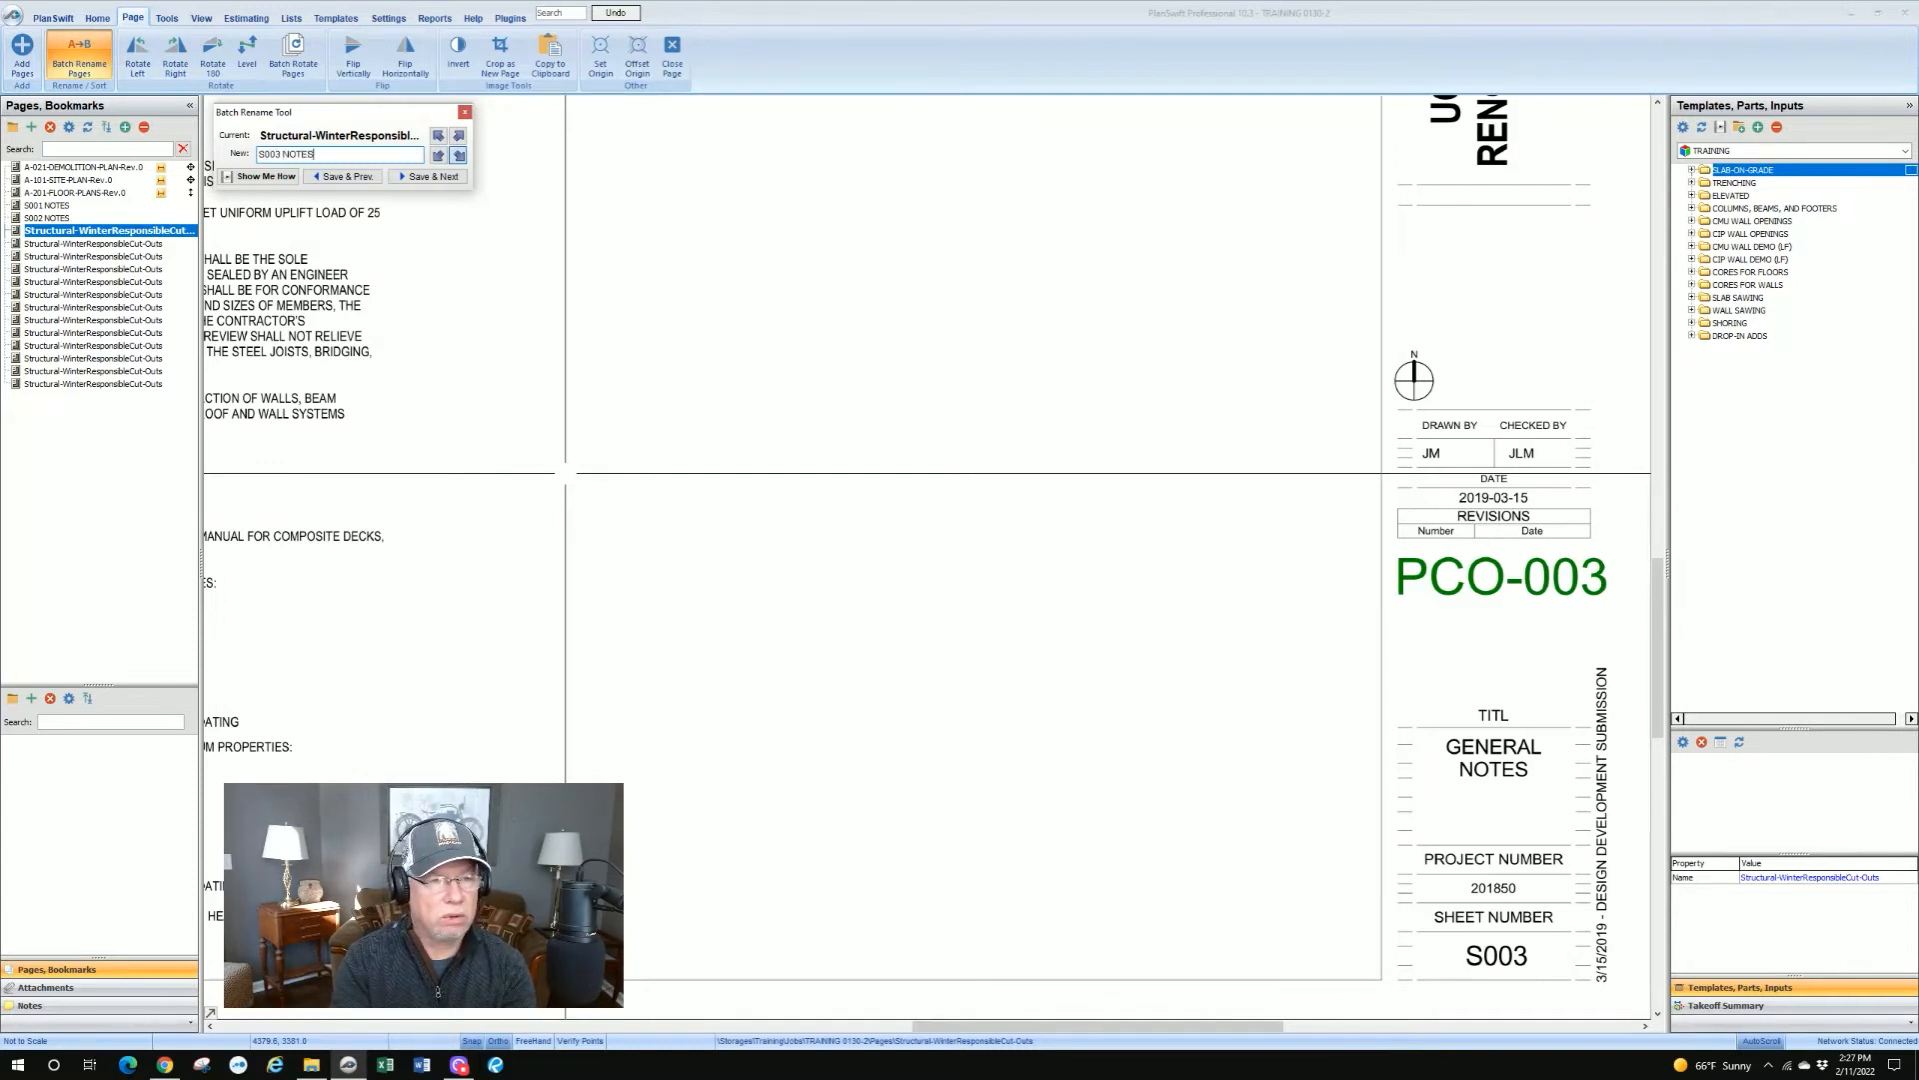
# Step: Save S003 NOTES, then name the next page S101 SLAB PLAN
pyautogui.click(428, 176)
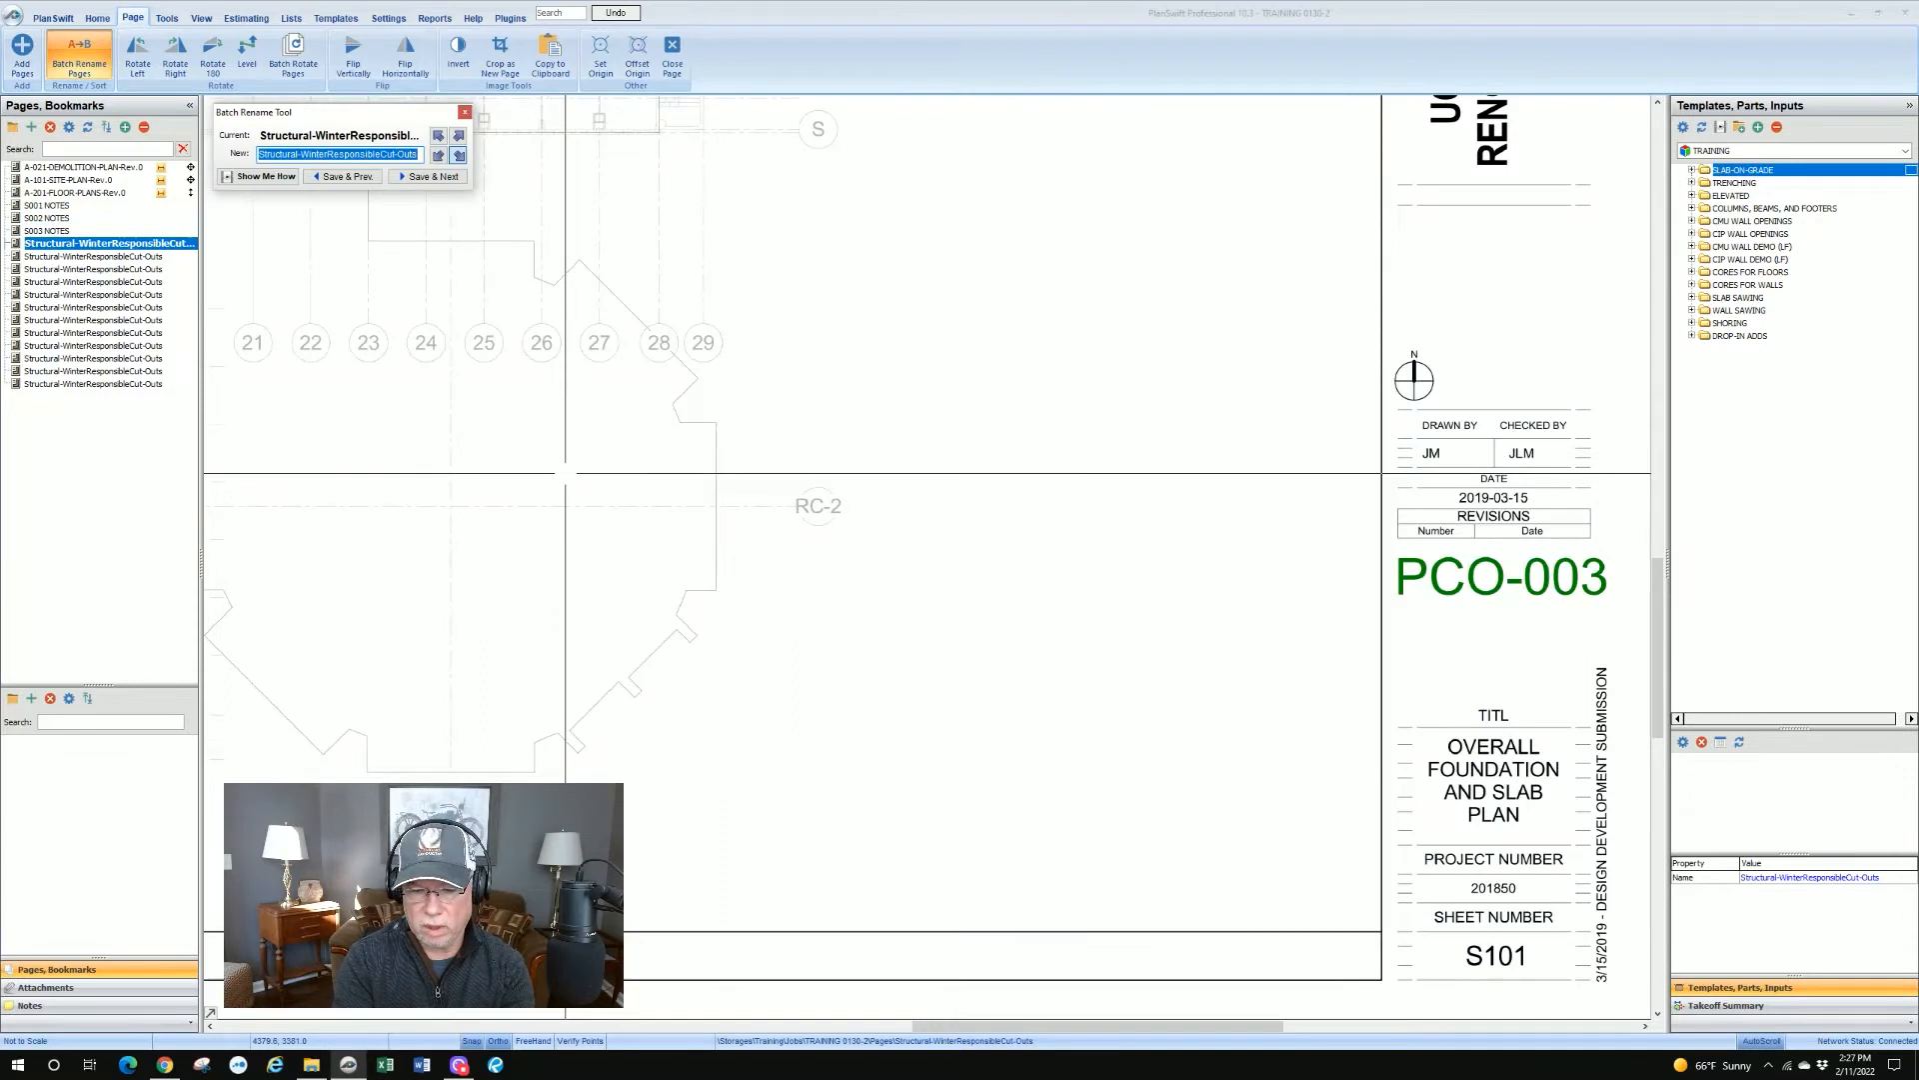
pyautogui.write('S101 SLAB P')
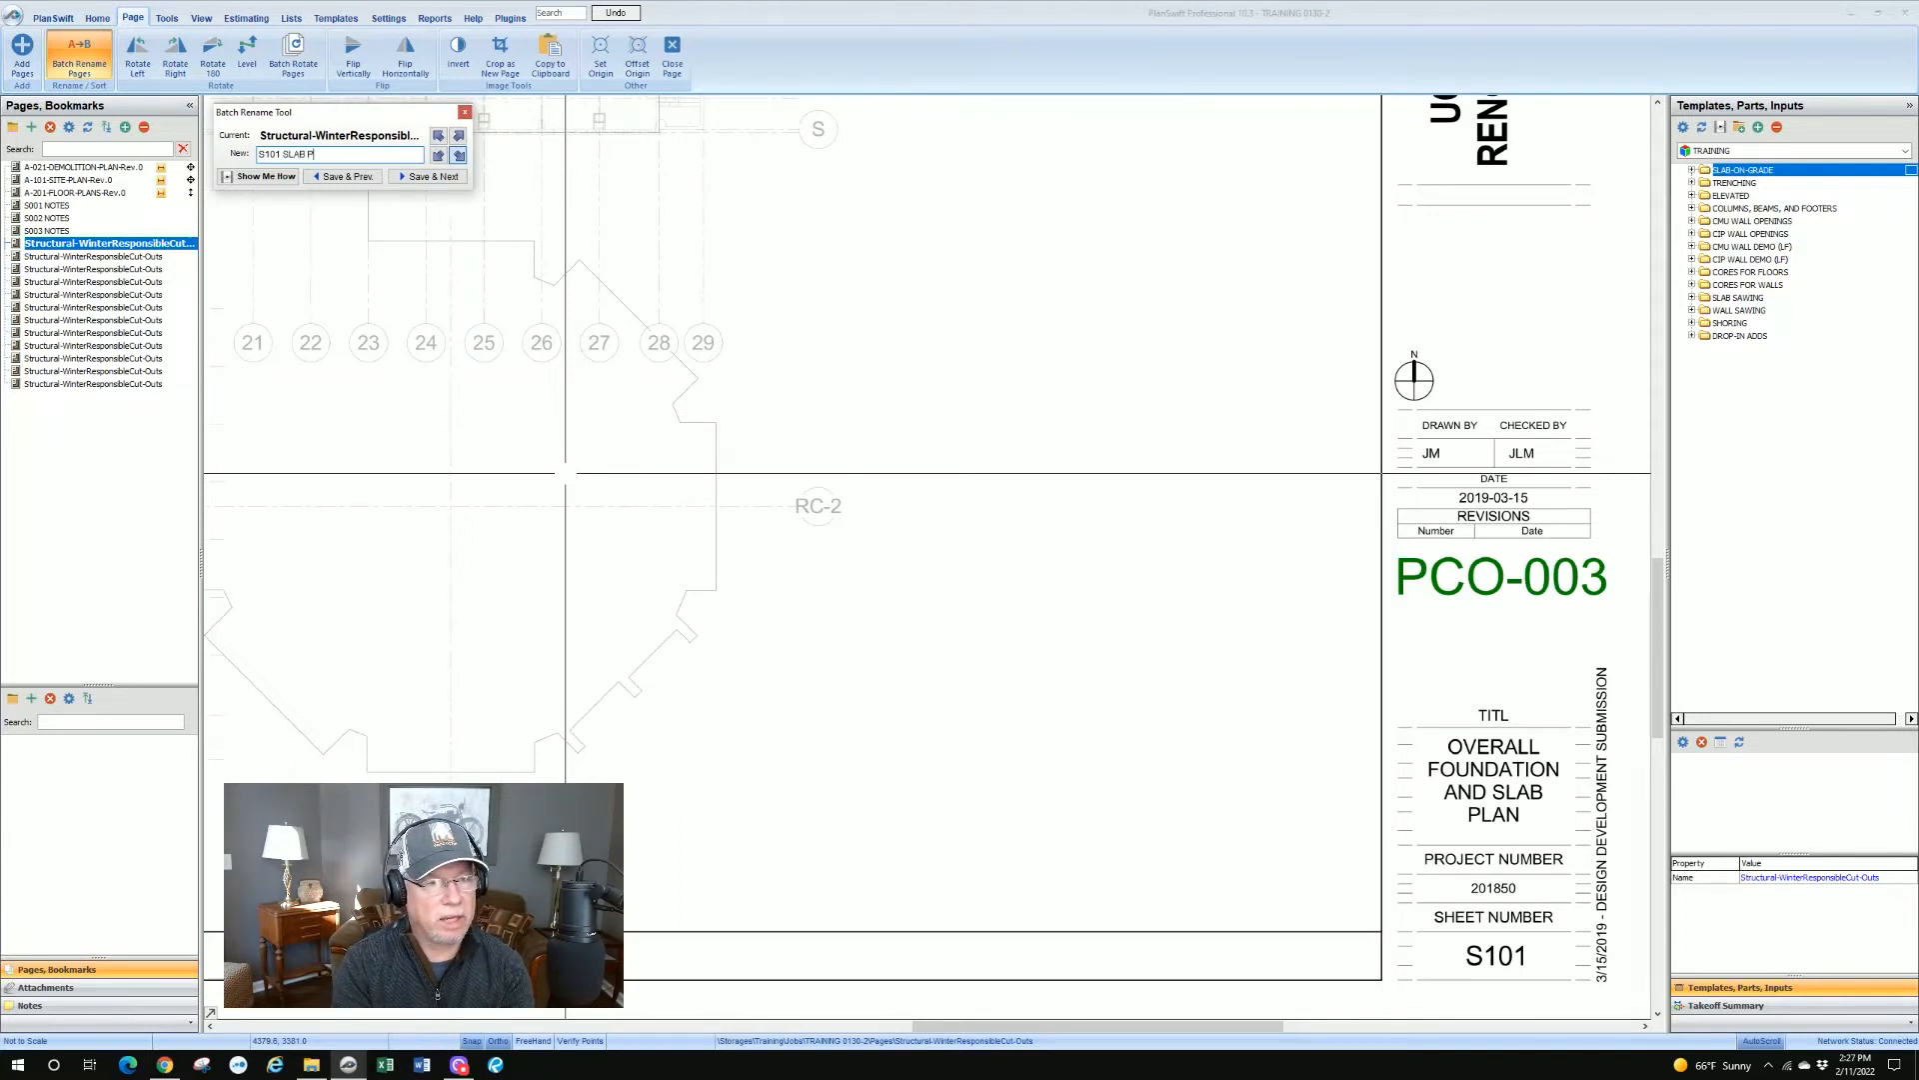
pyautogui.write('LAN')
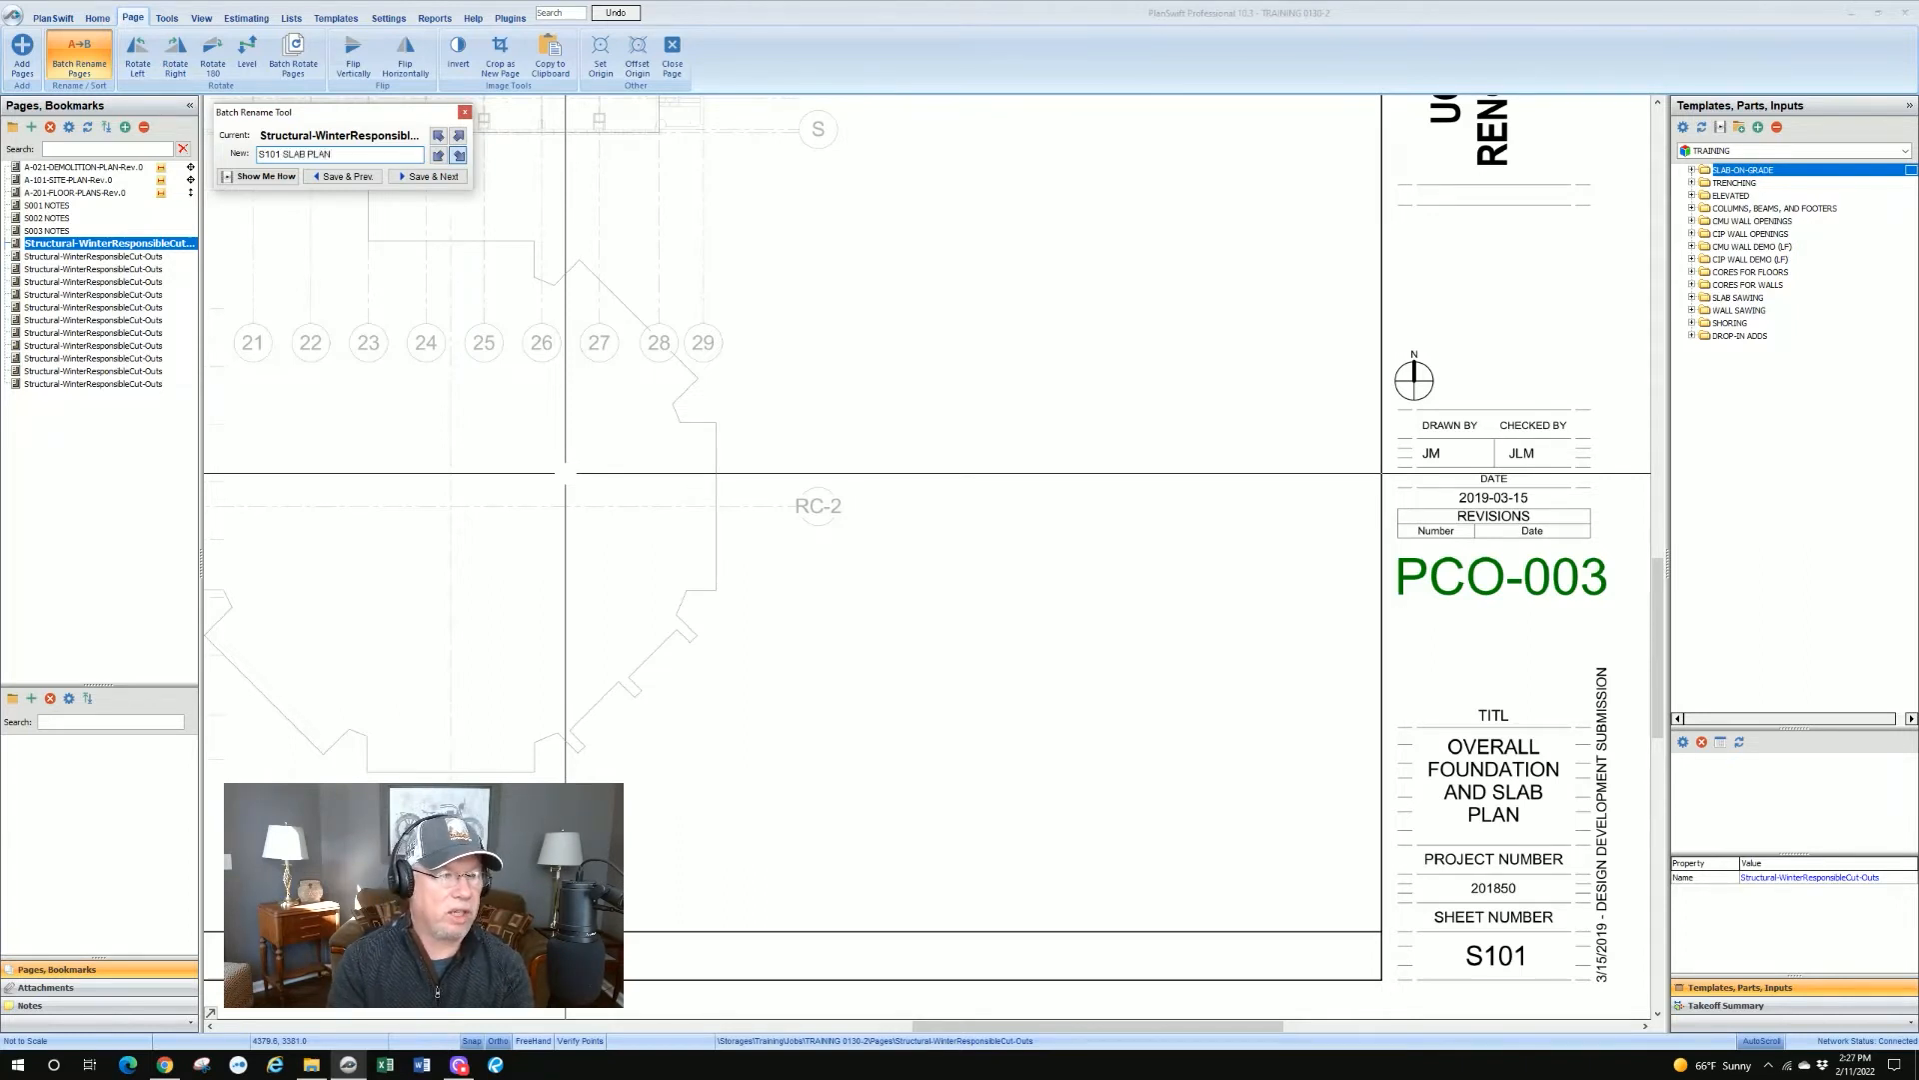
pyautogui.click(428, 176)
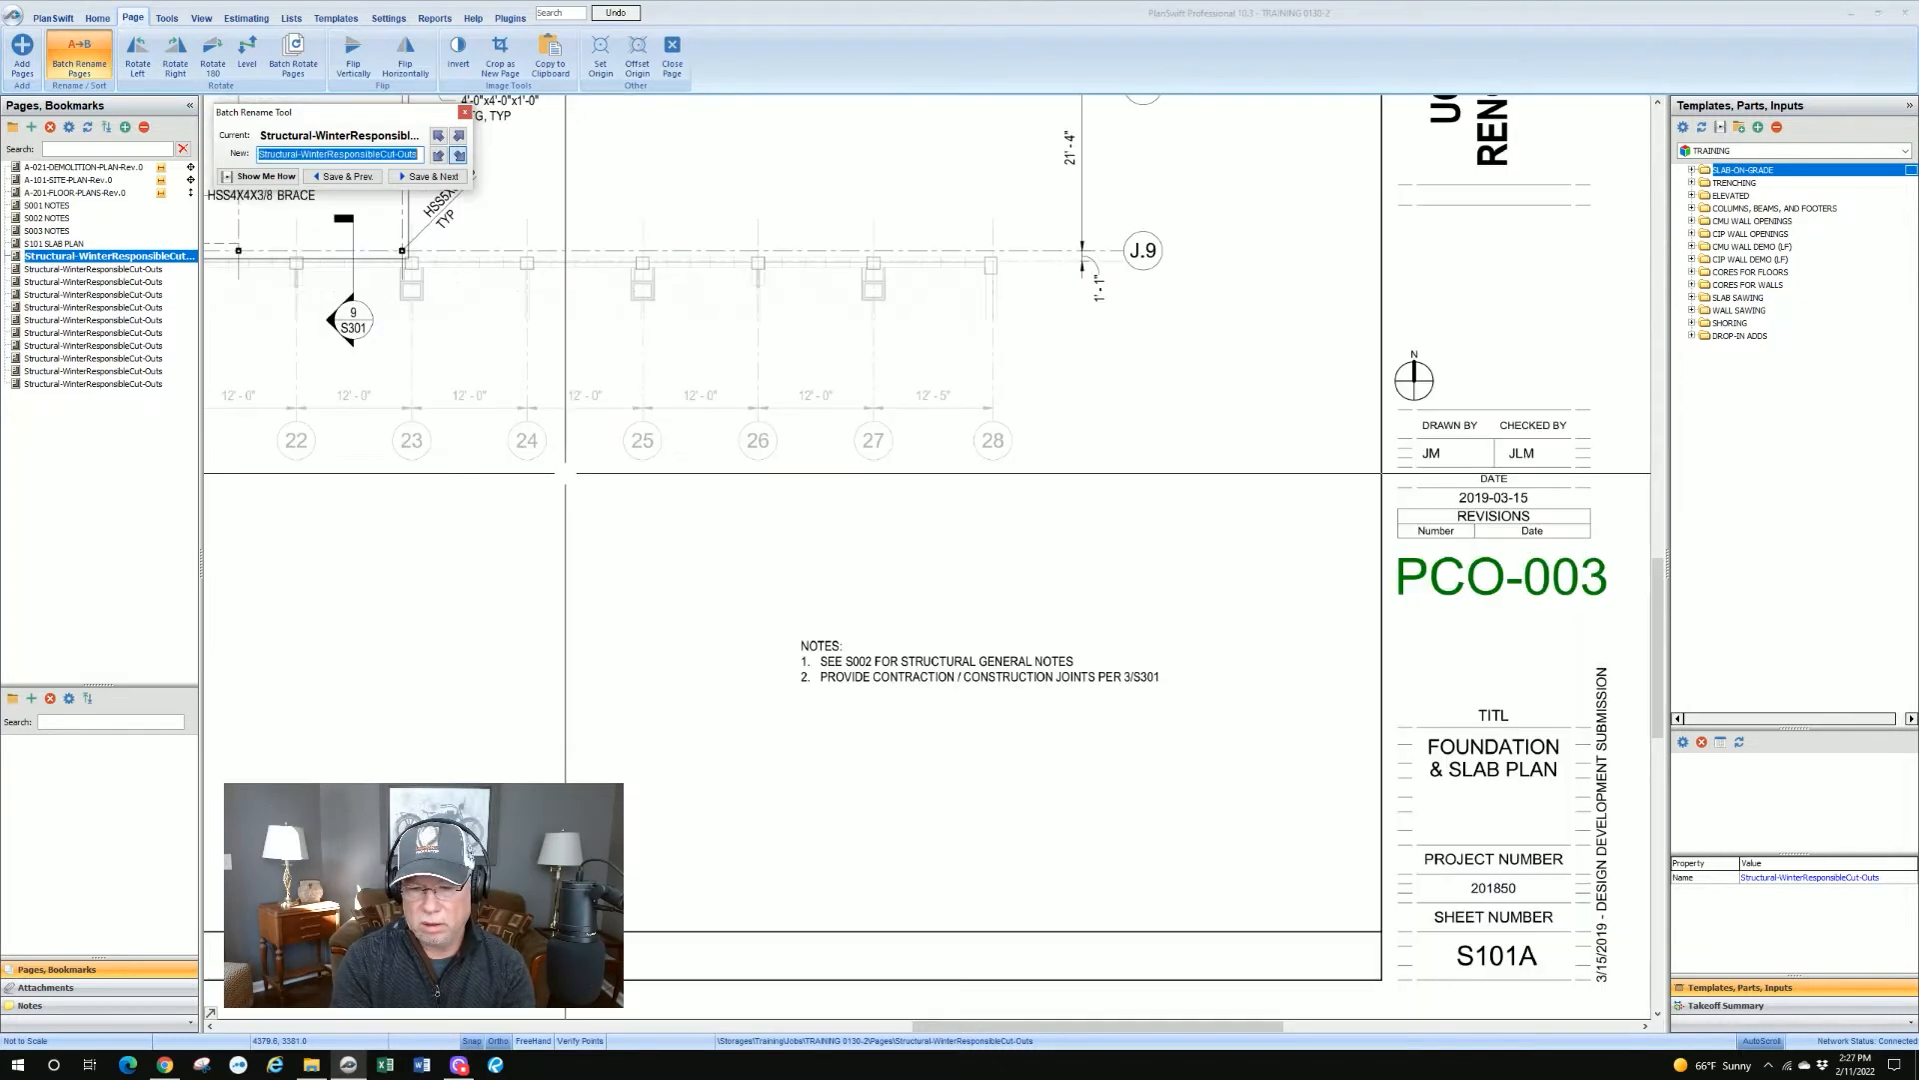
# Step: Name the following pages S101A SLAB PLAN and S102 FRAMING PLAN
pyautogui.write('S101A SLAB')
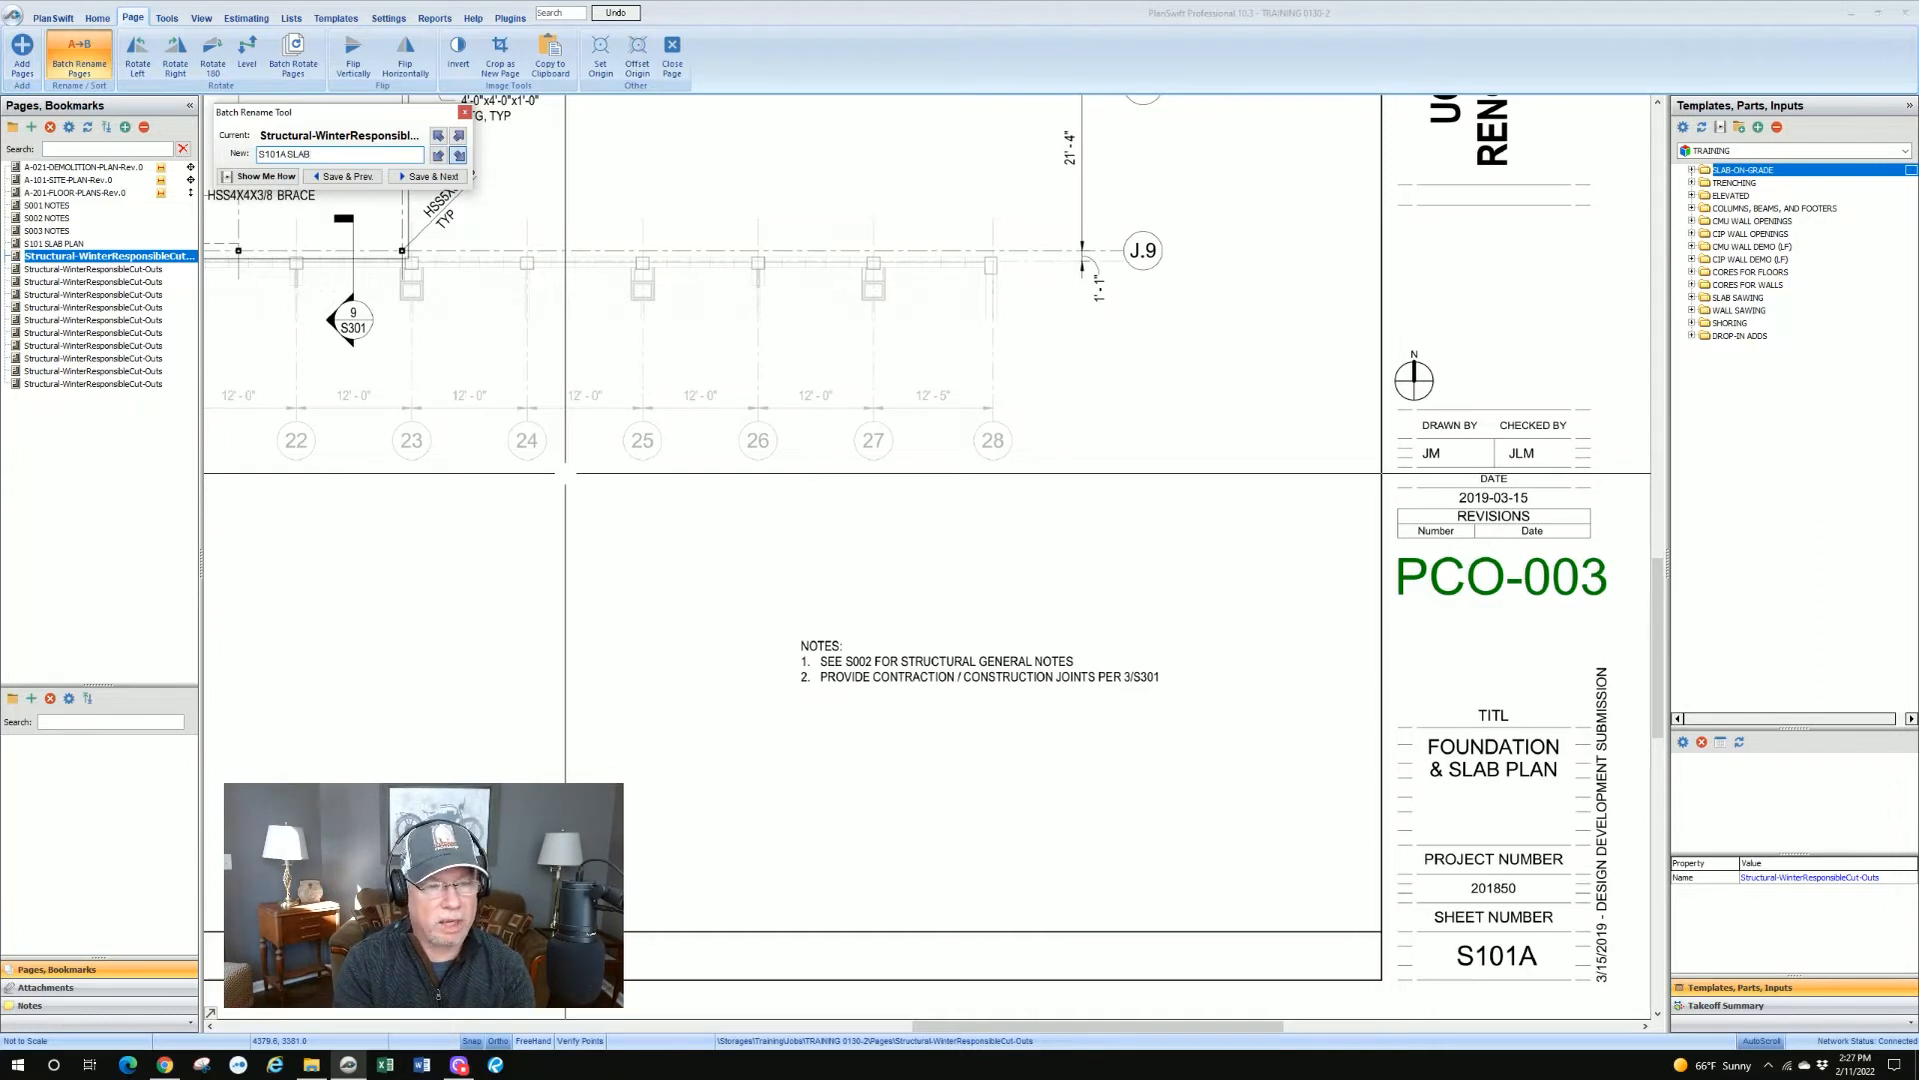
pyautogui.write('PLAN')
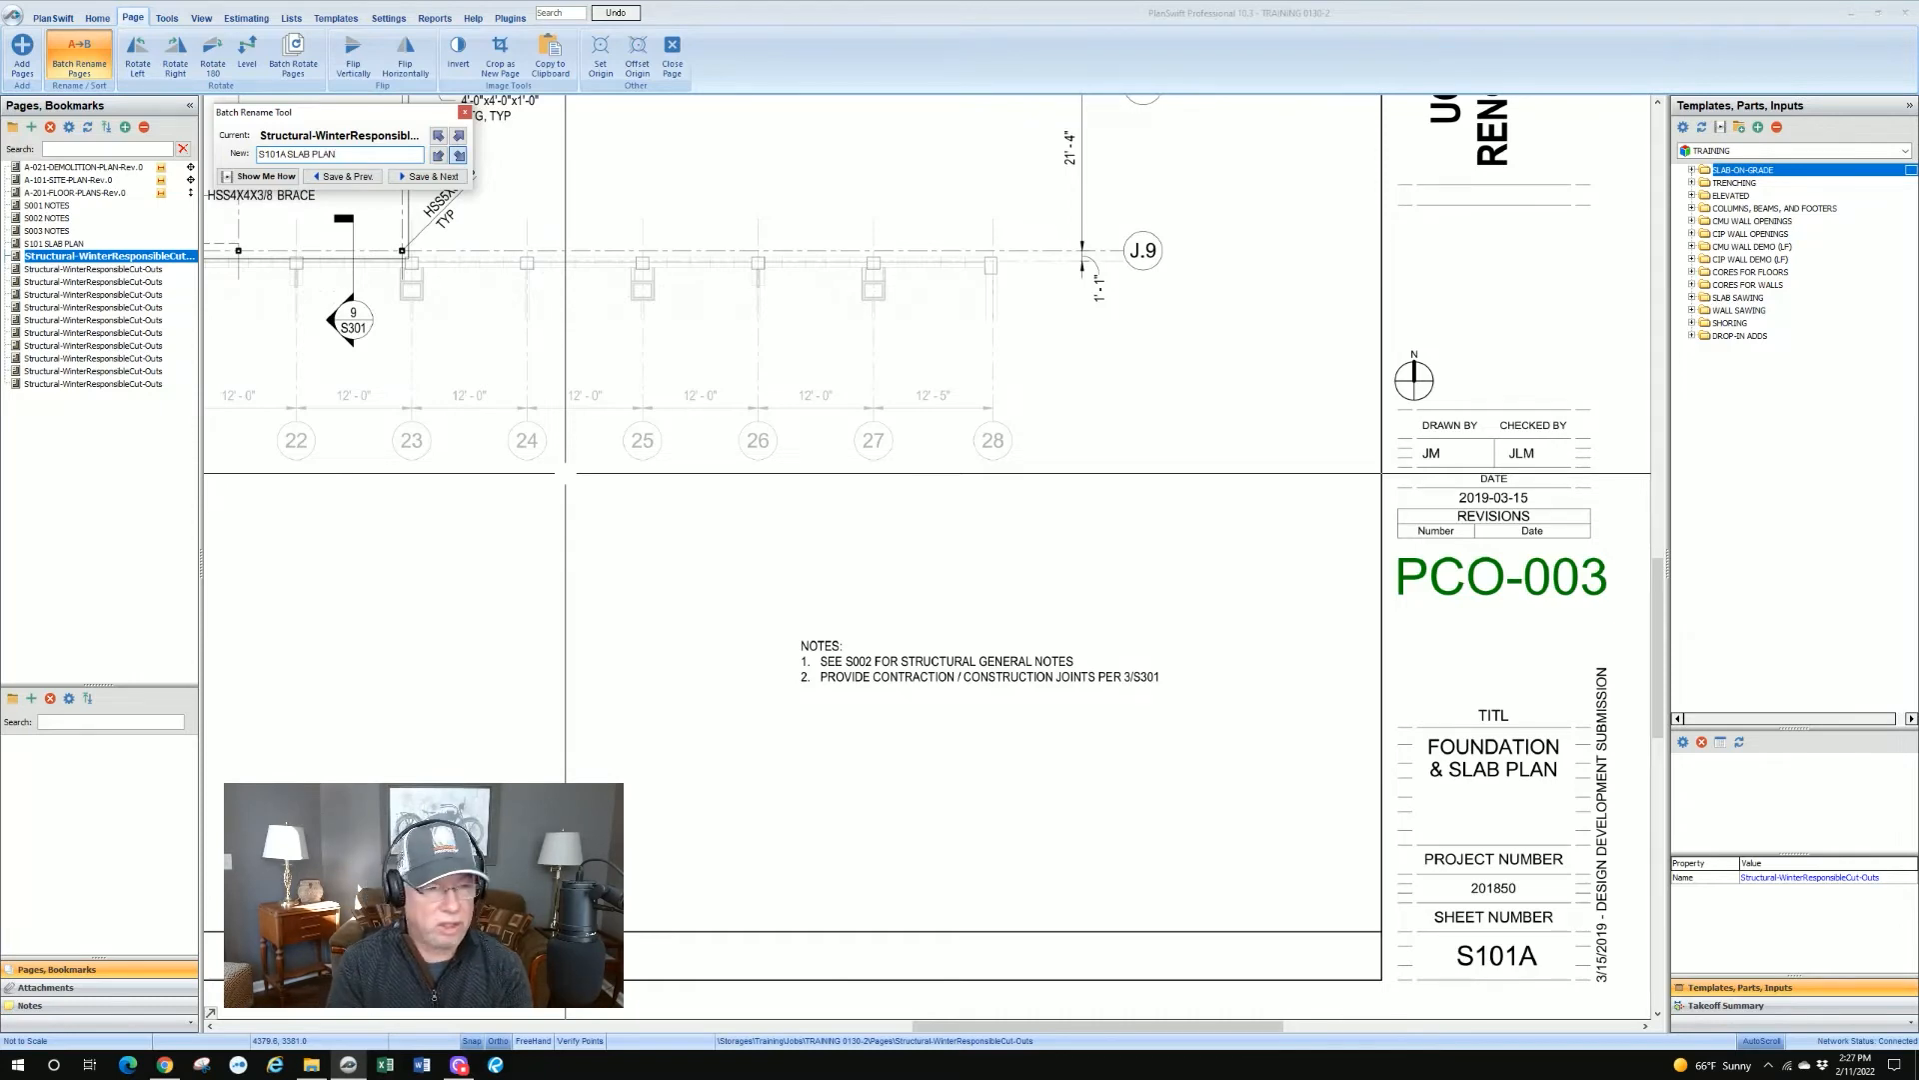
pyautogui.click(427, 176)
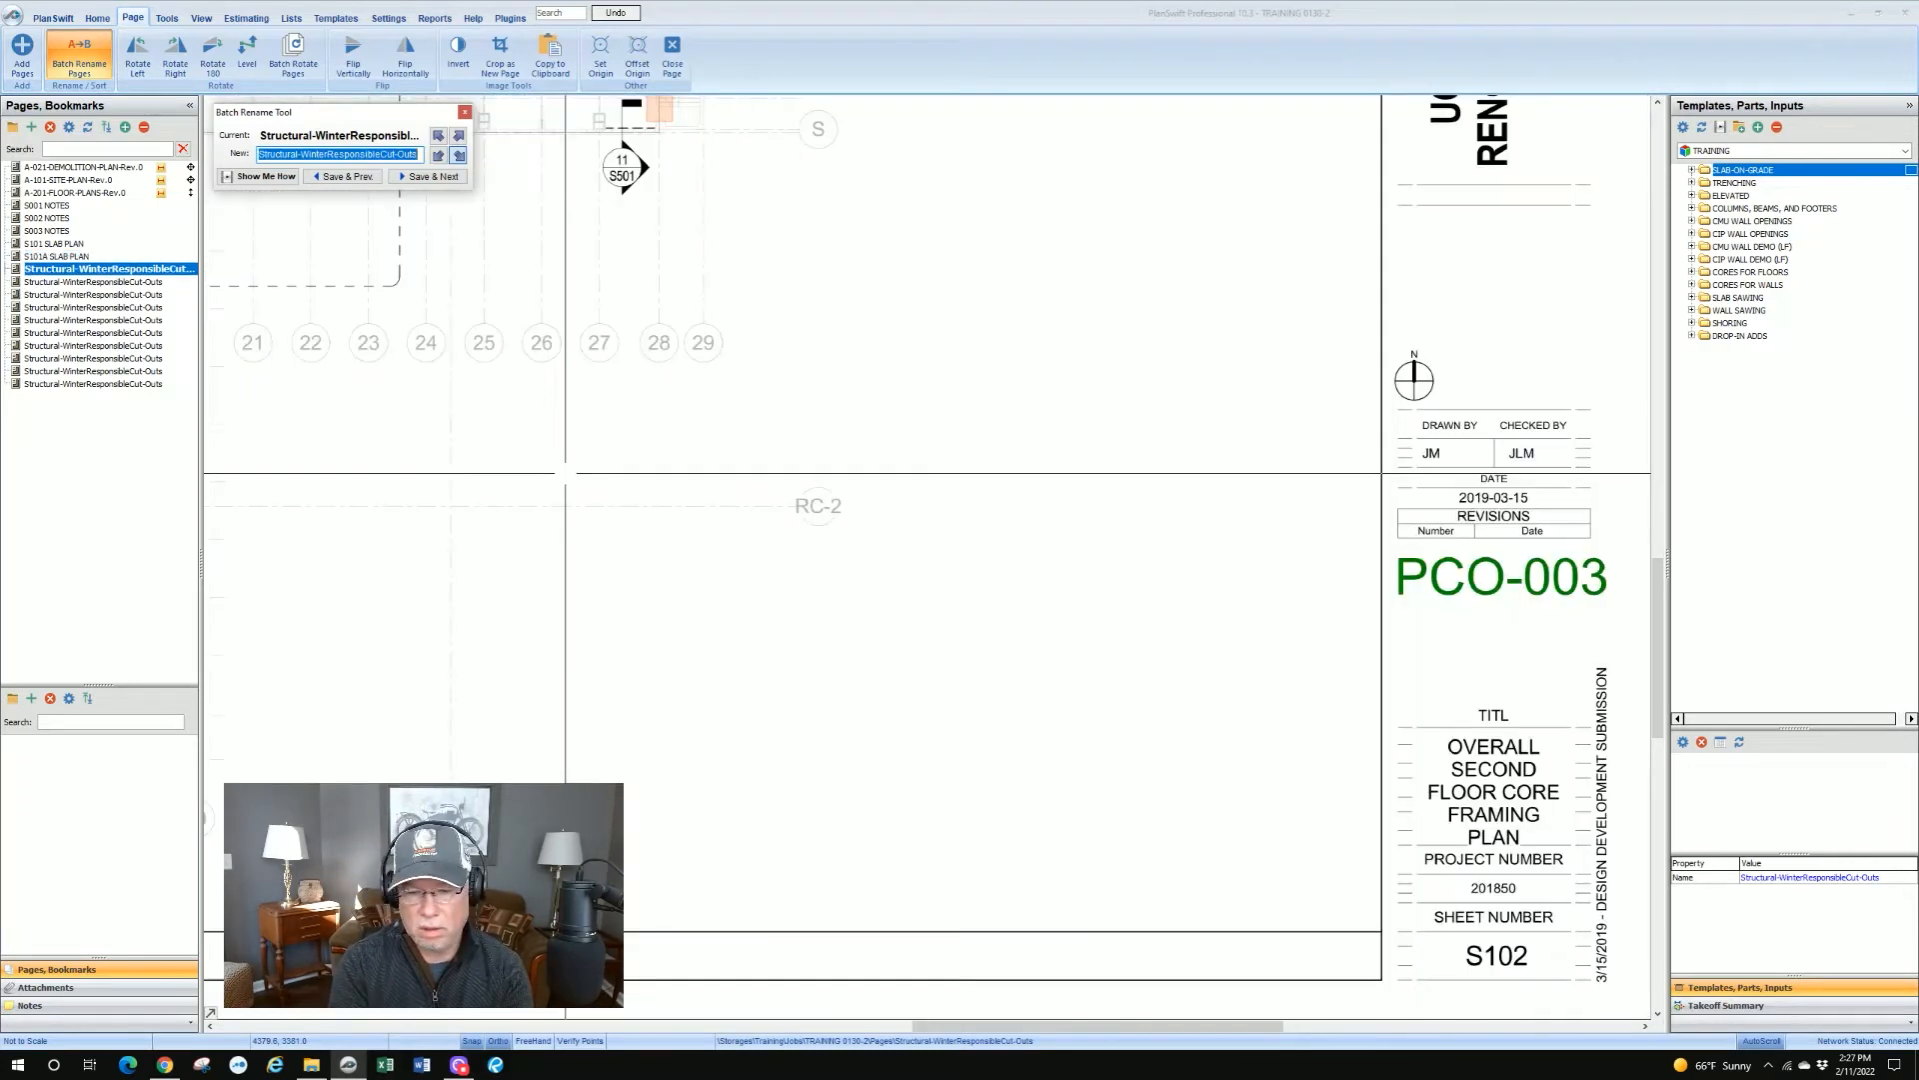
pyautogui.write('S102 FRAMING P')
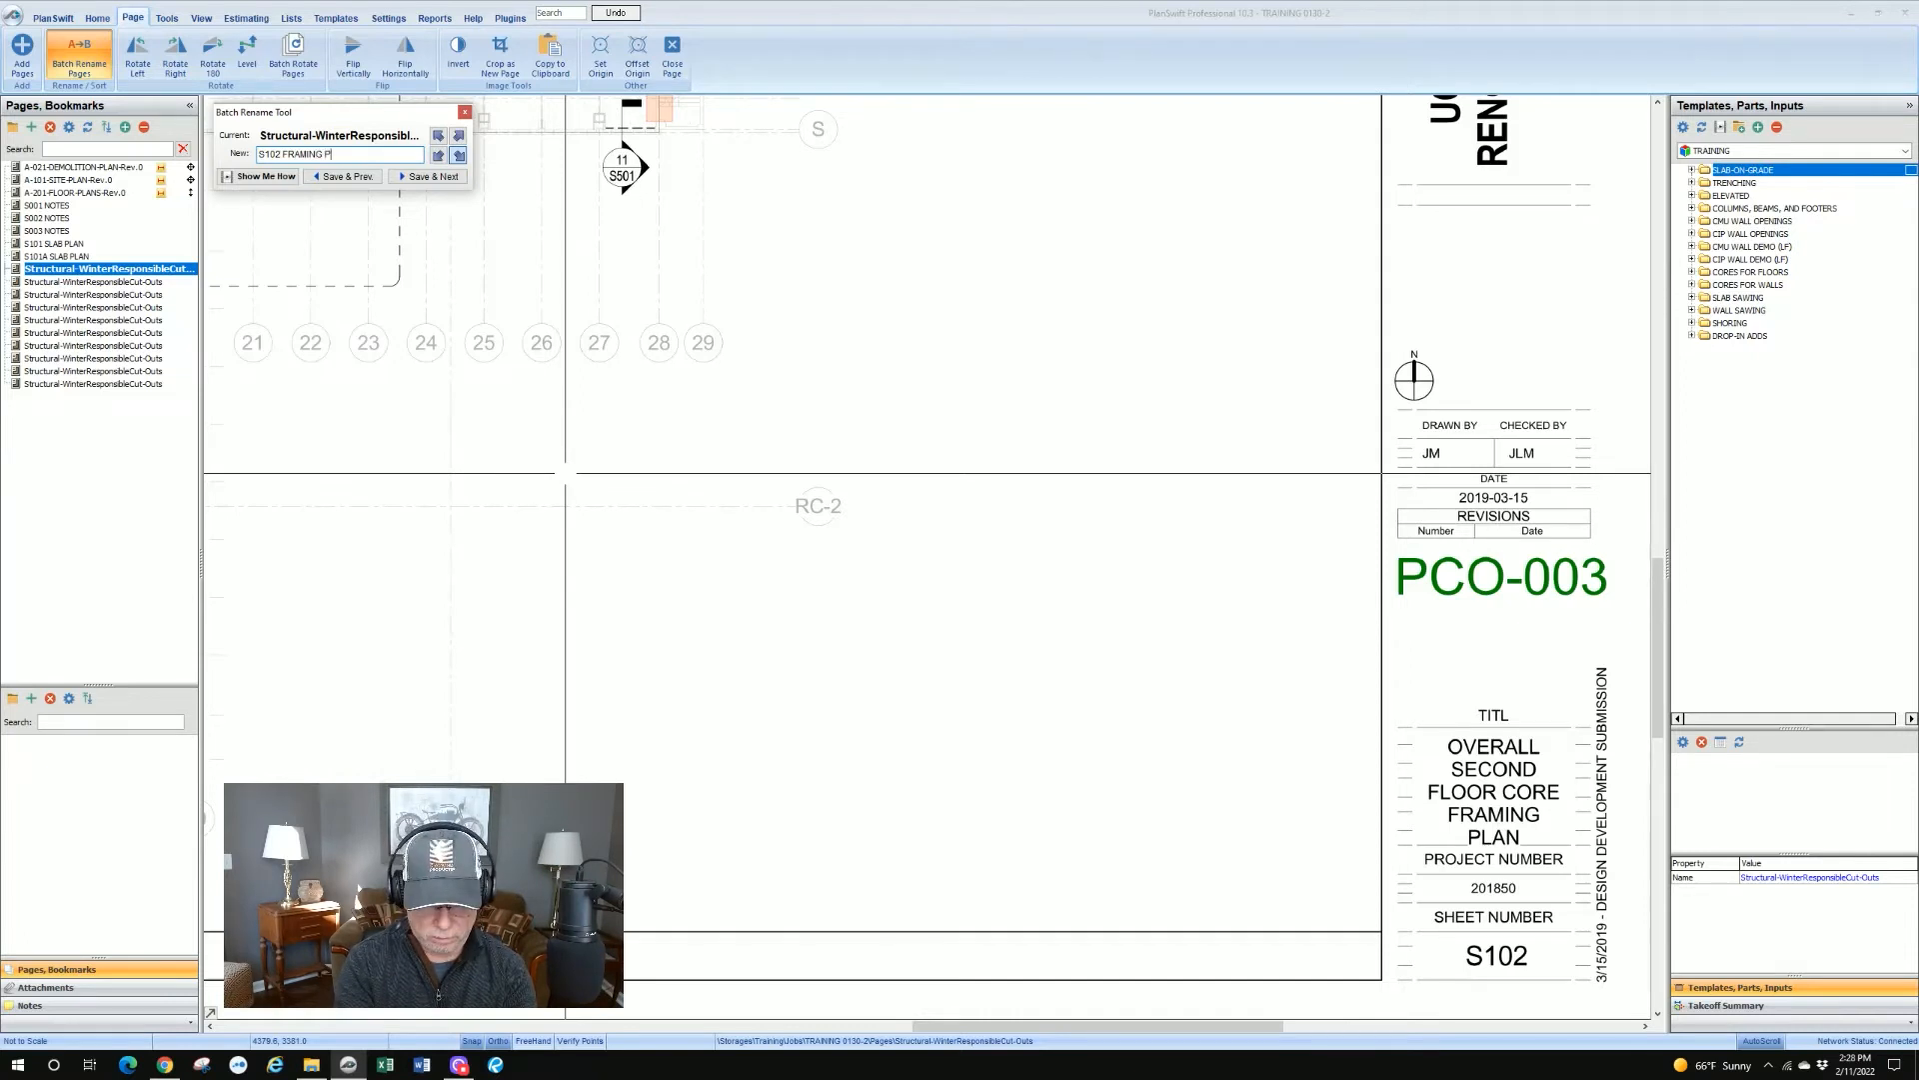
pyautogui.click(428, 176)
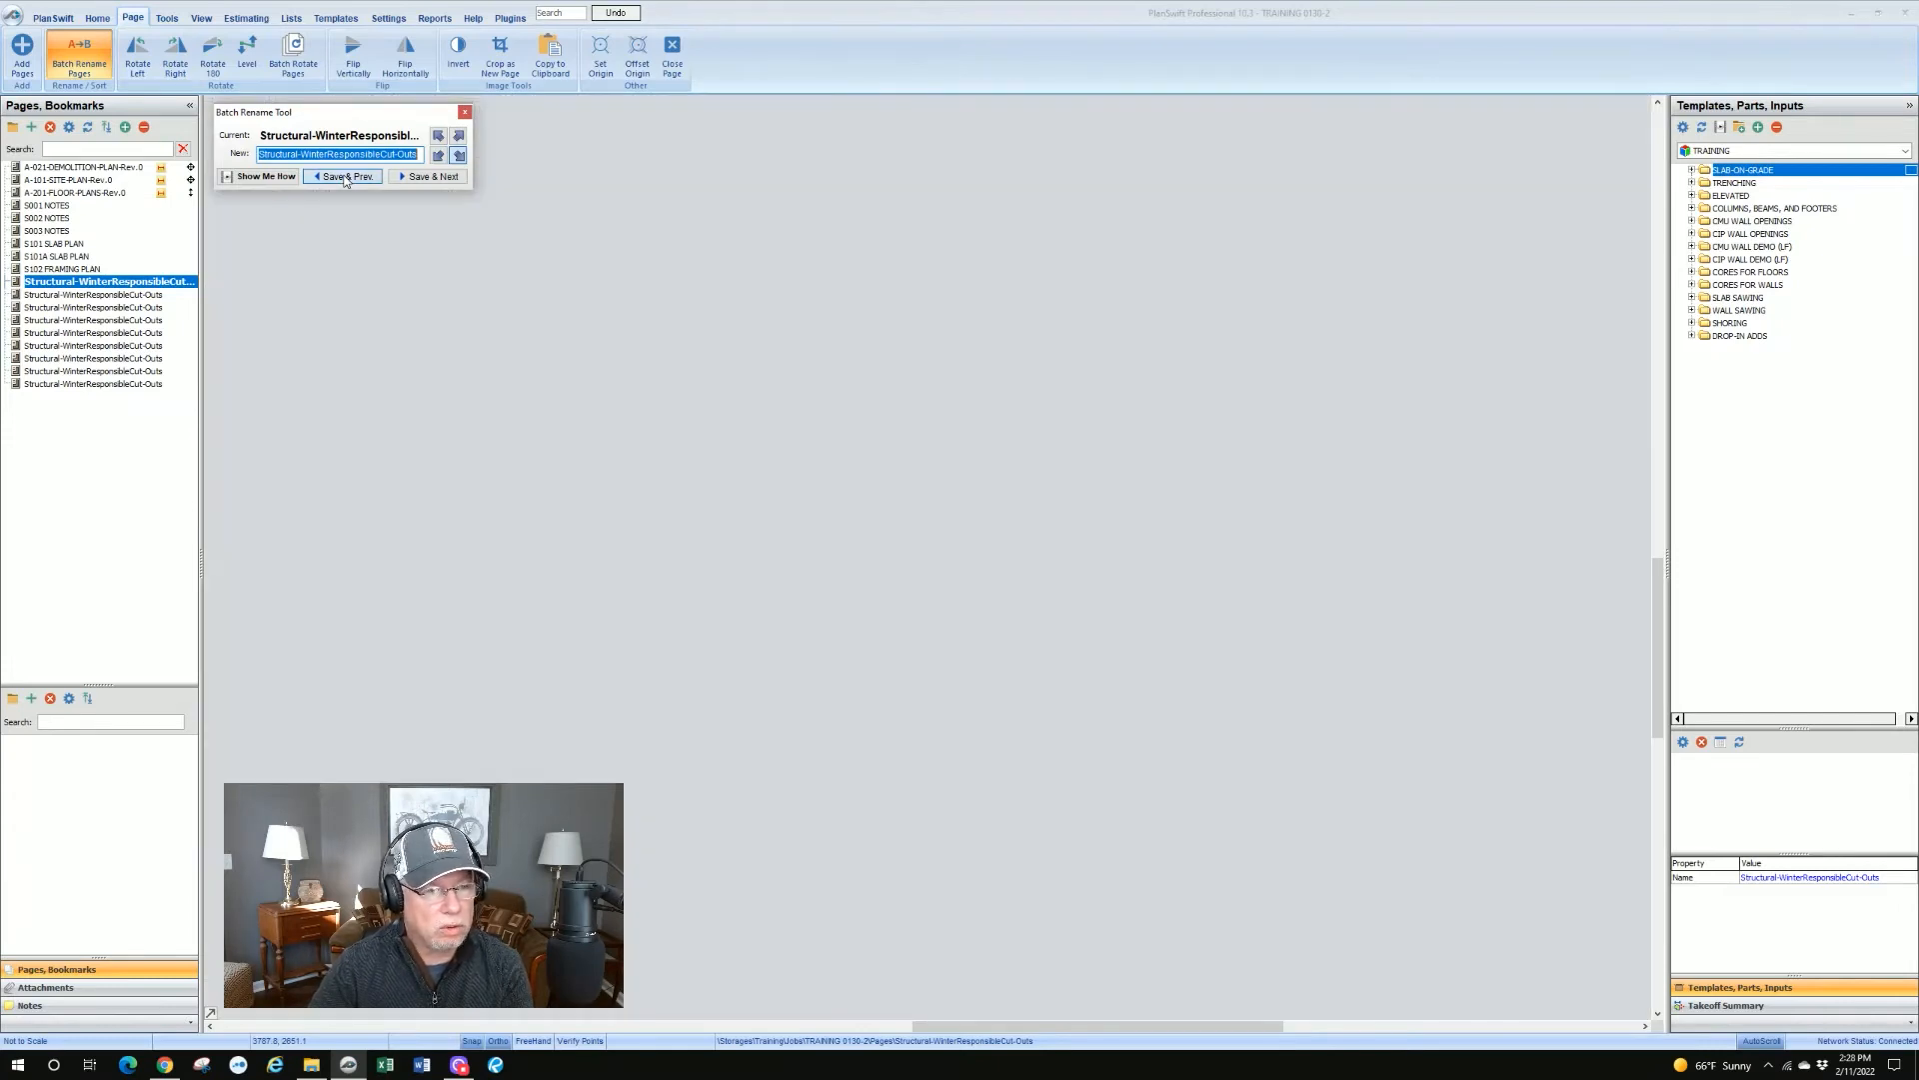
# Step: Return to S102 and correct its name to S102 FRAMING AND CORES
pyautogui.click(345, 176)
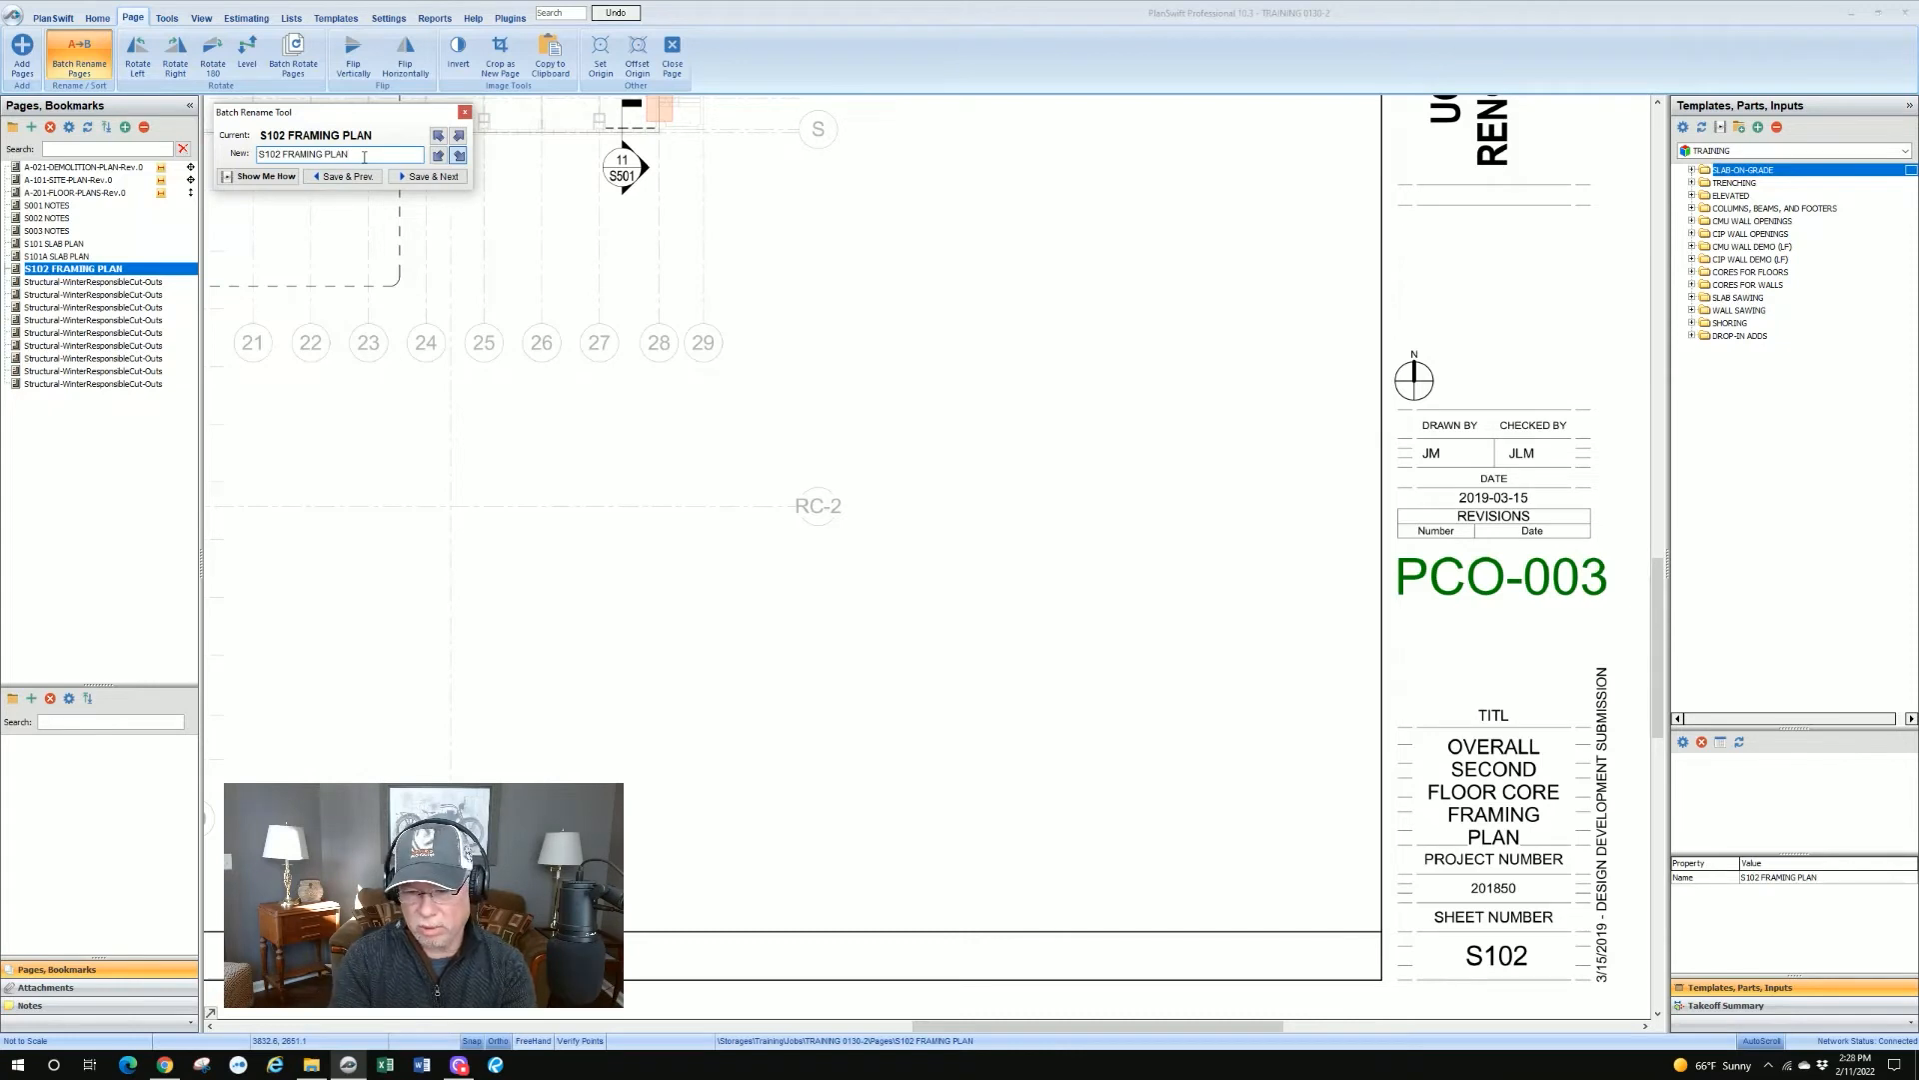
pyautogui.press('BackSpace')
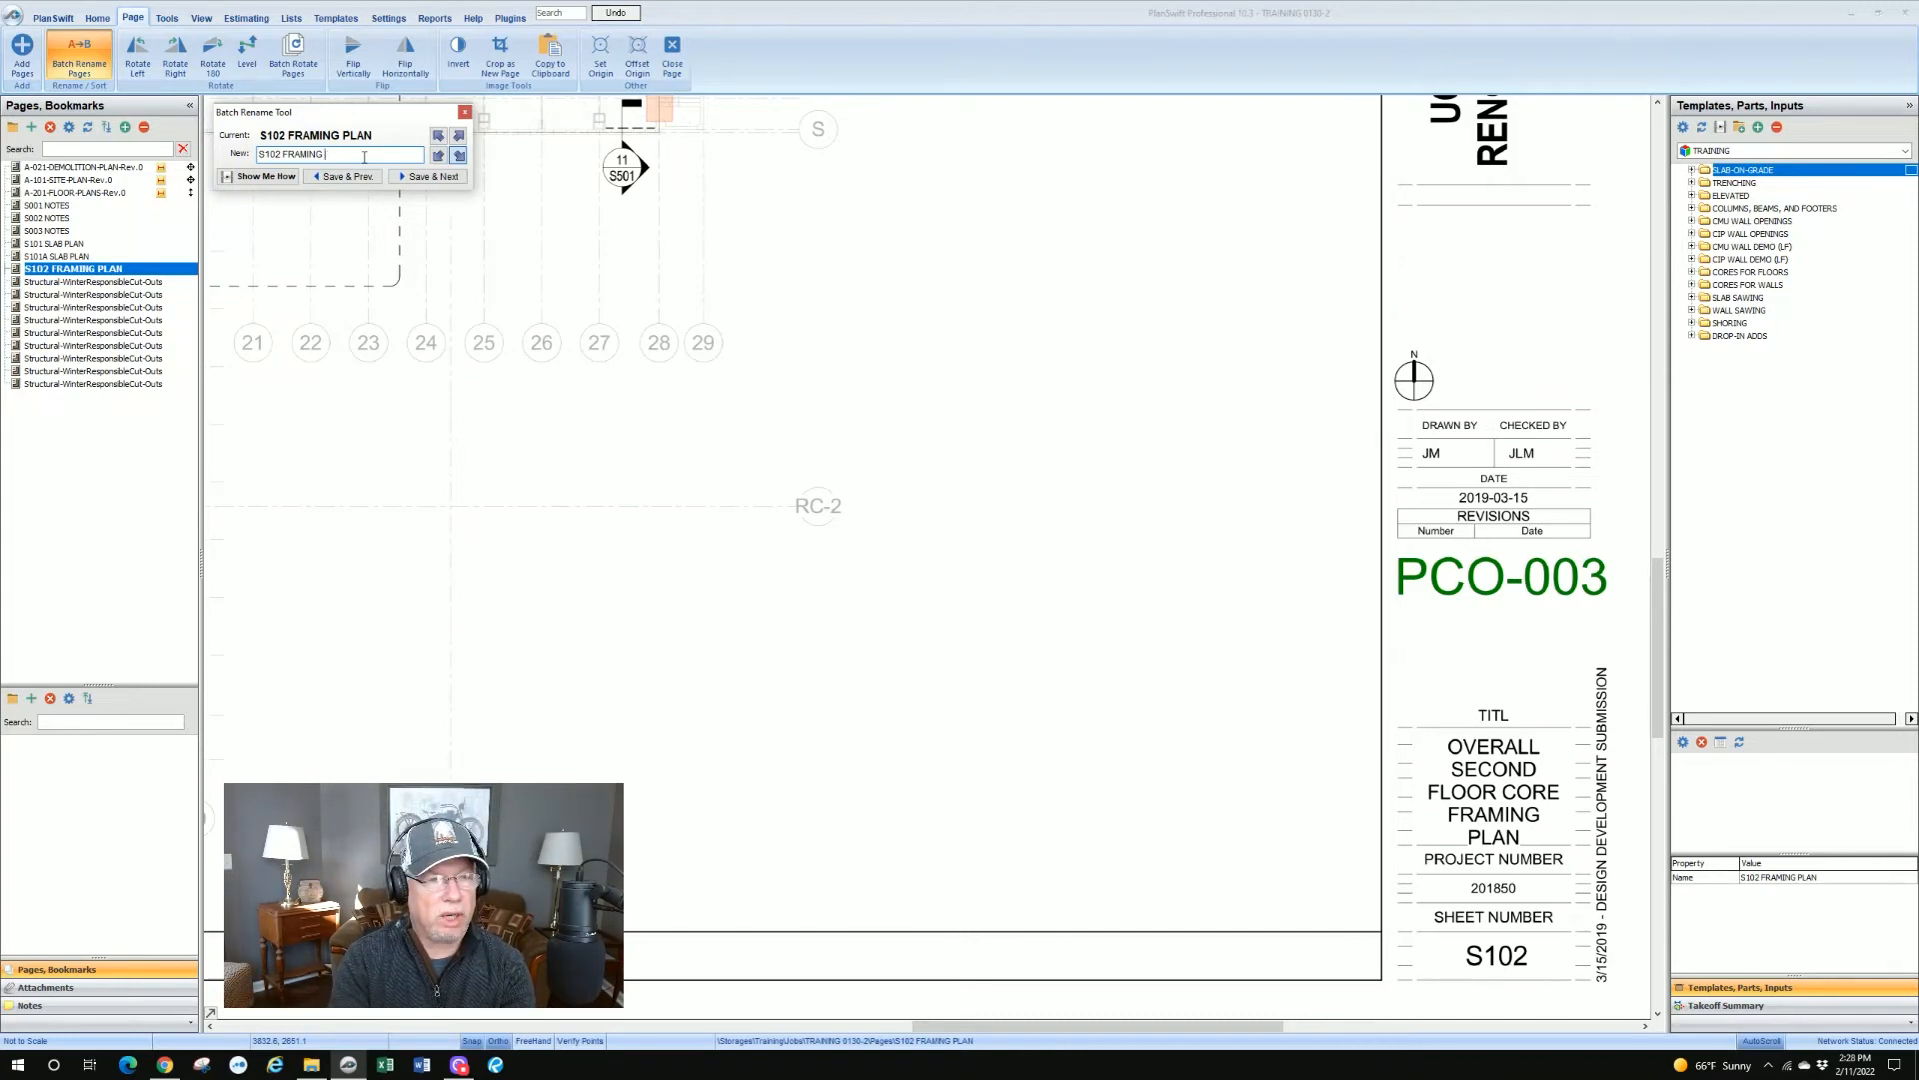
pyautogui.write('AND CORES')
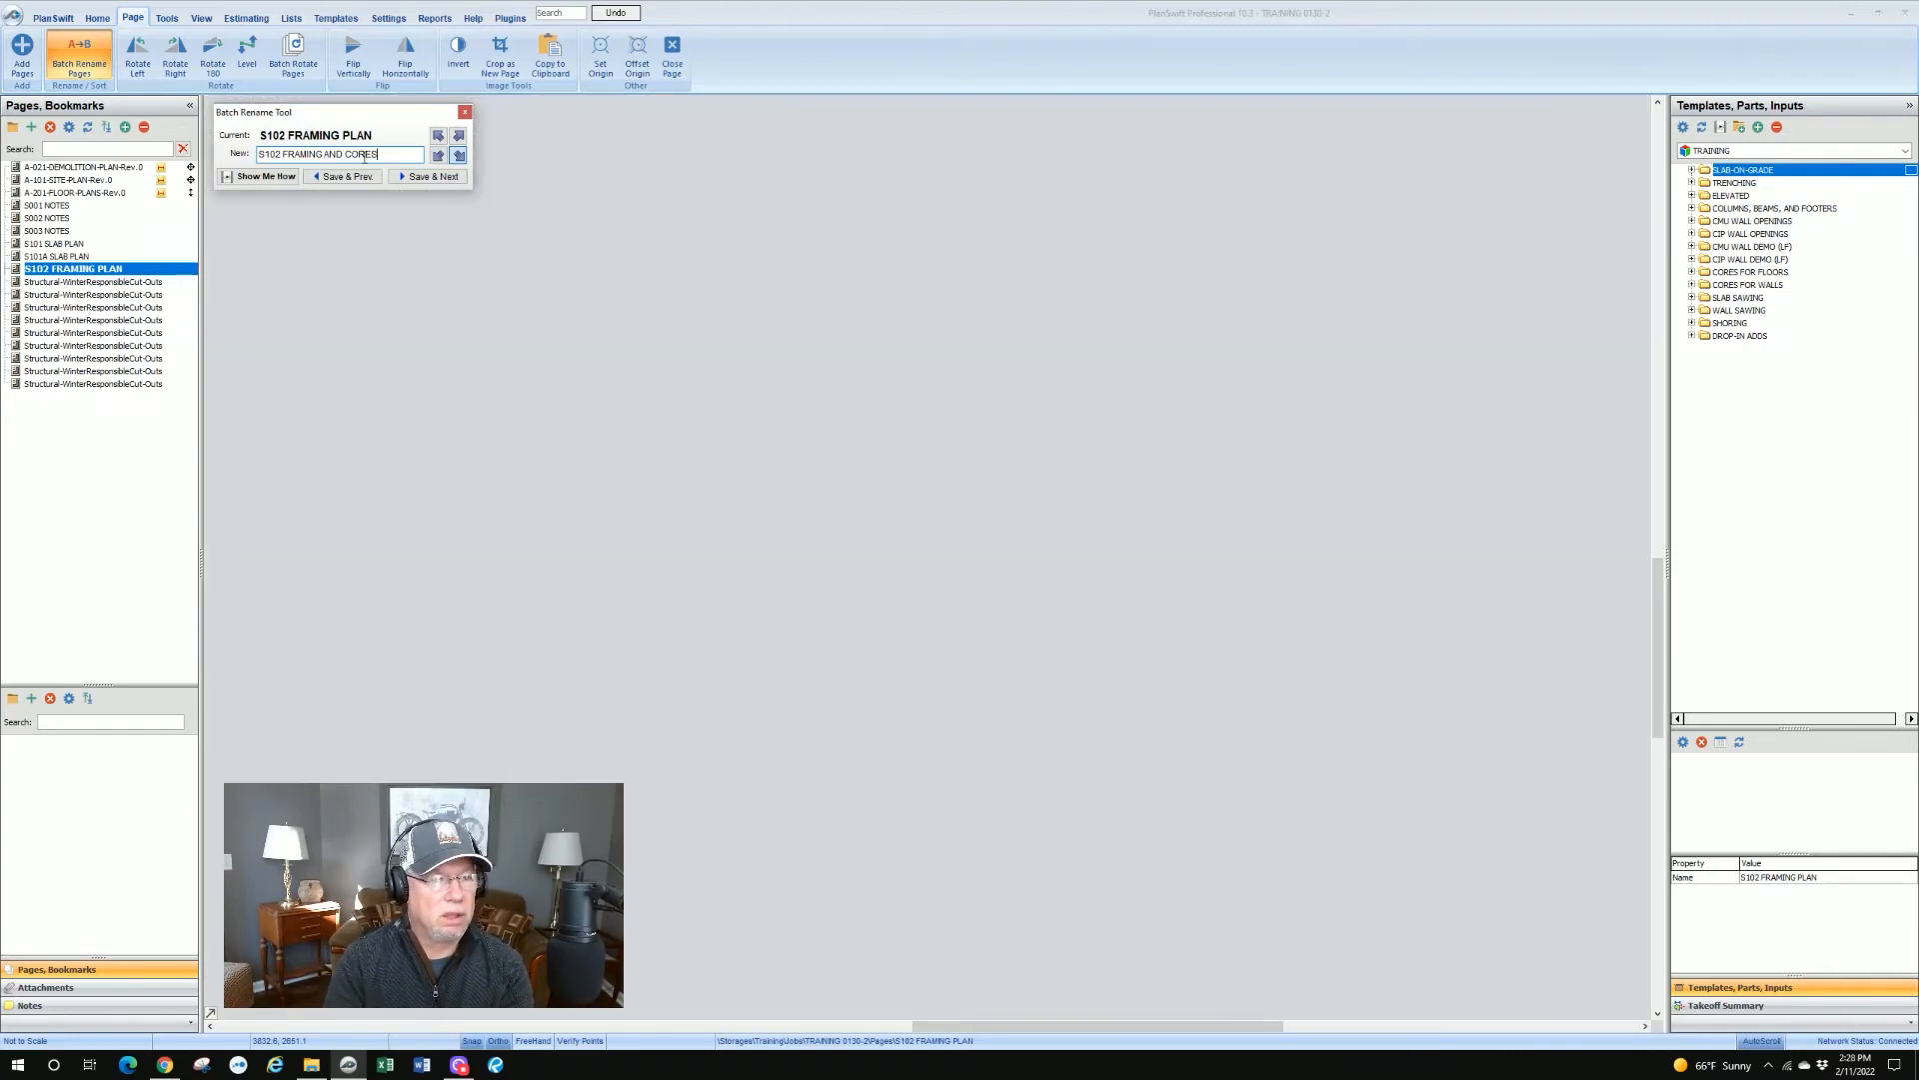
pyautogui.click(432, 176)
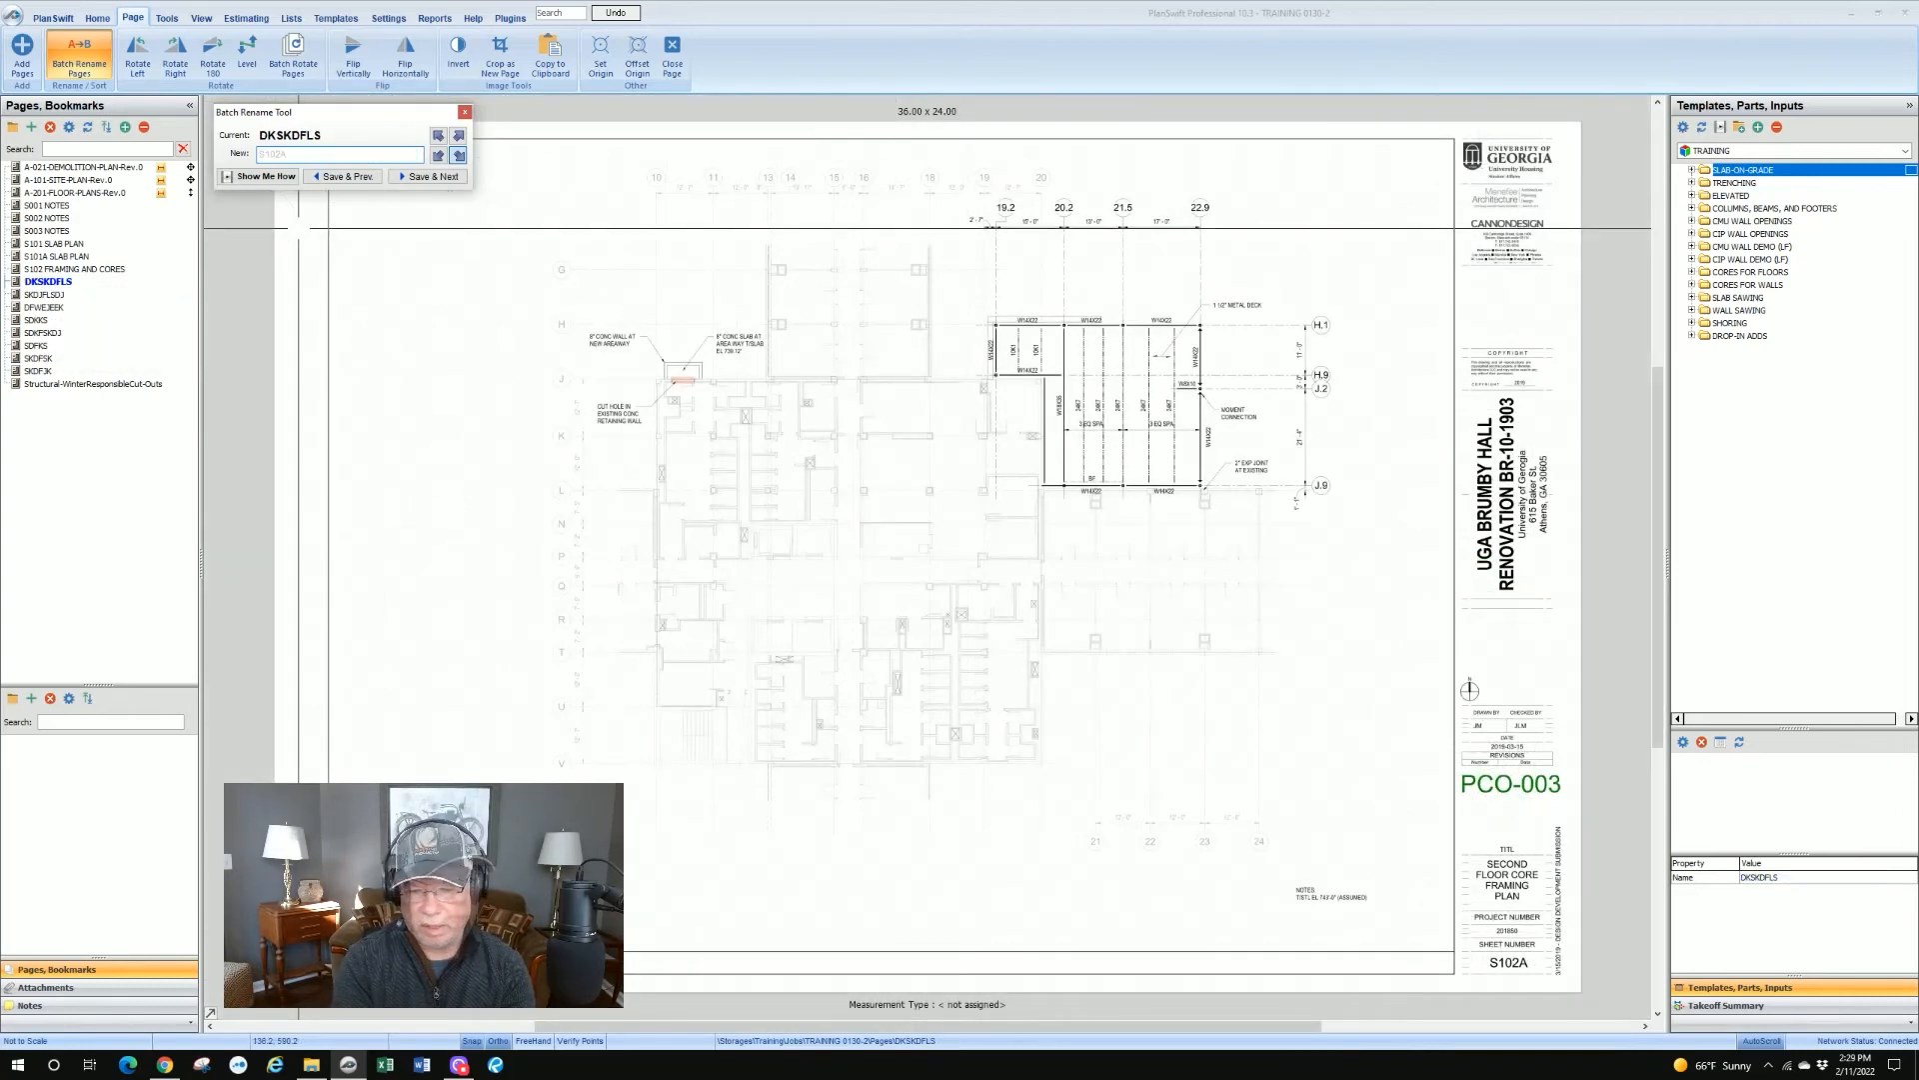
# Step: Name the next placeholder pages with sheet numbers through S104A and S105
pyautogui.click(428, 176)
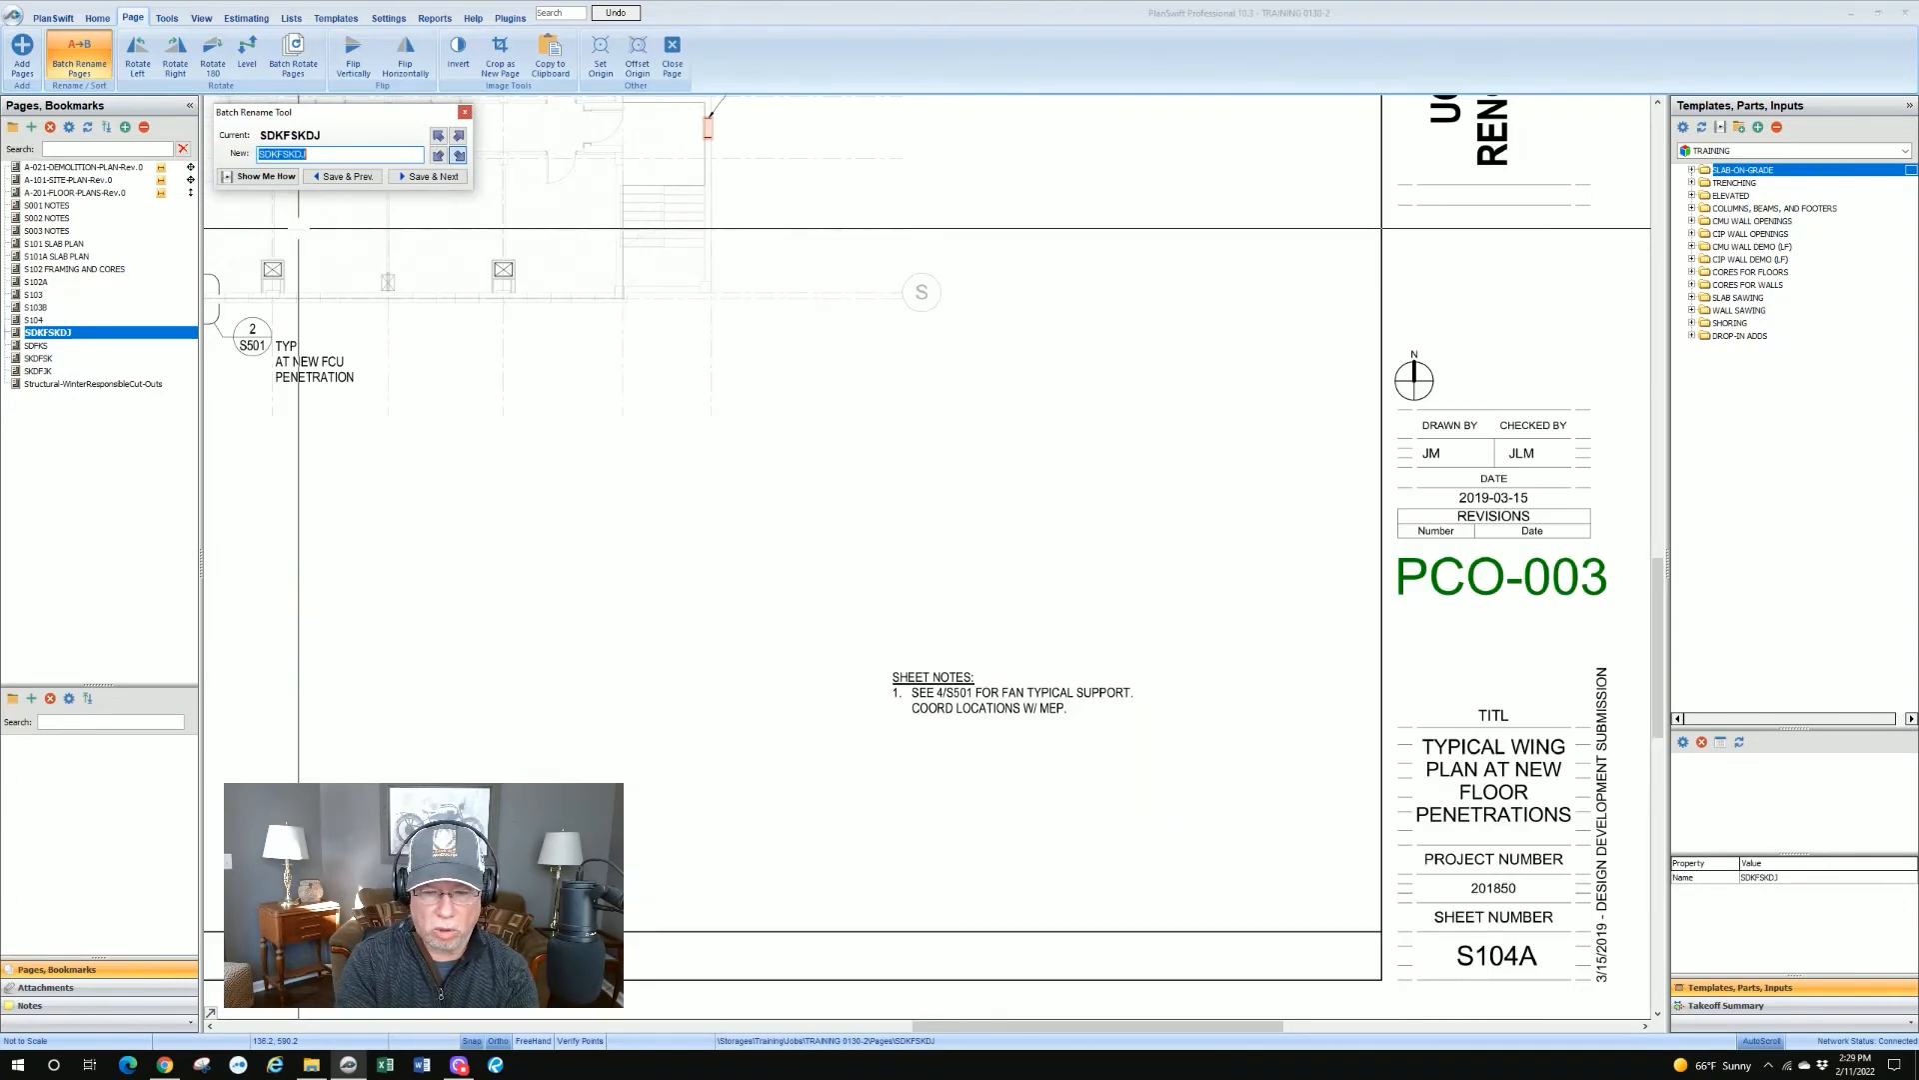
pyautogui.write('S104A')
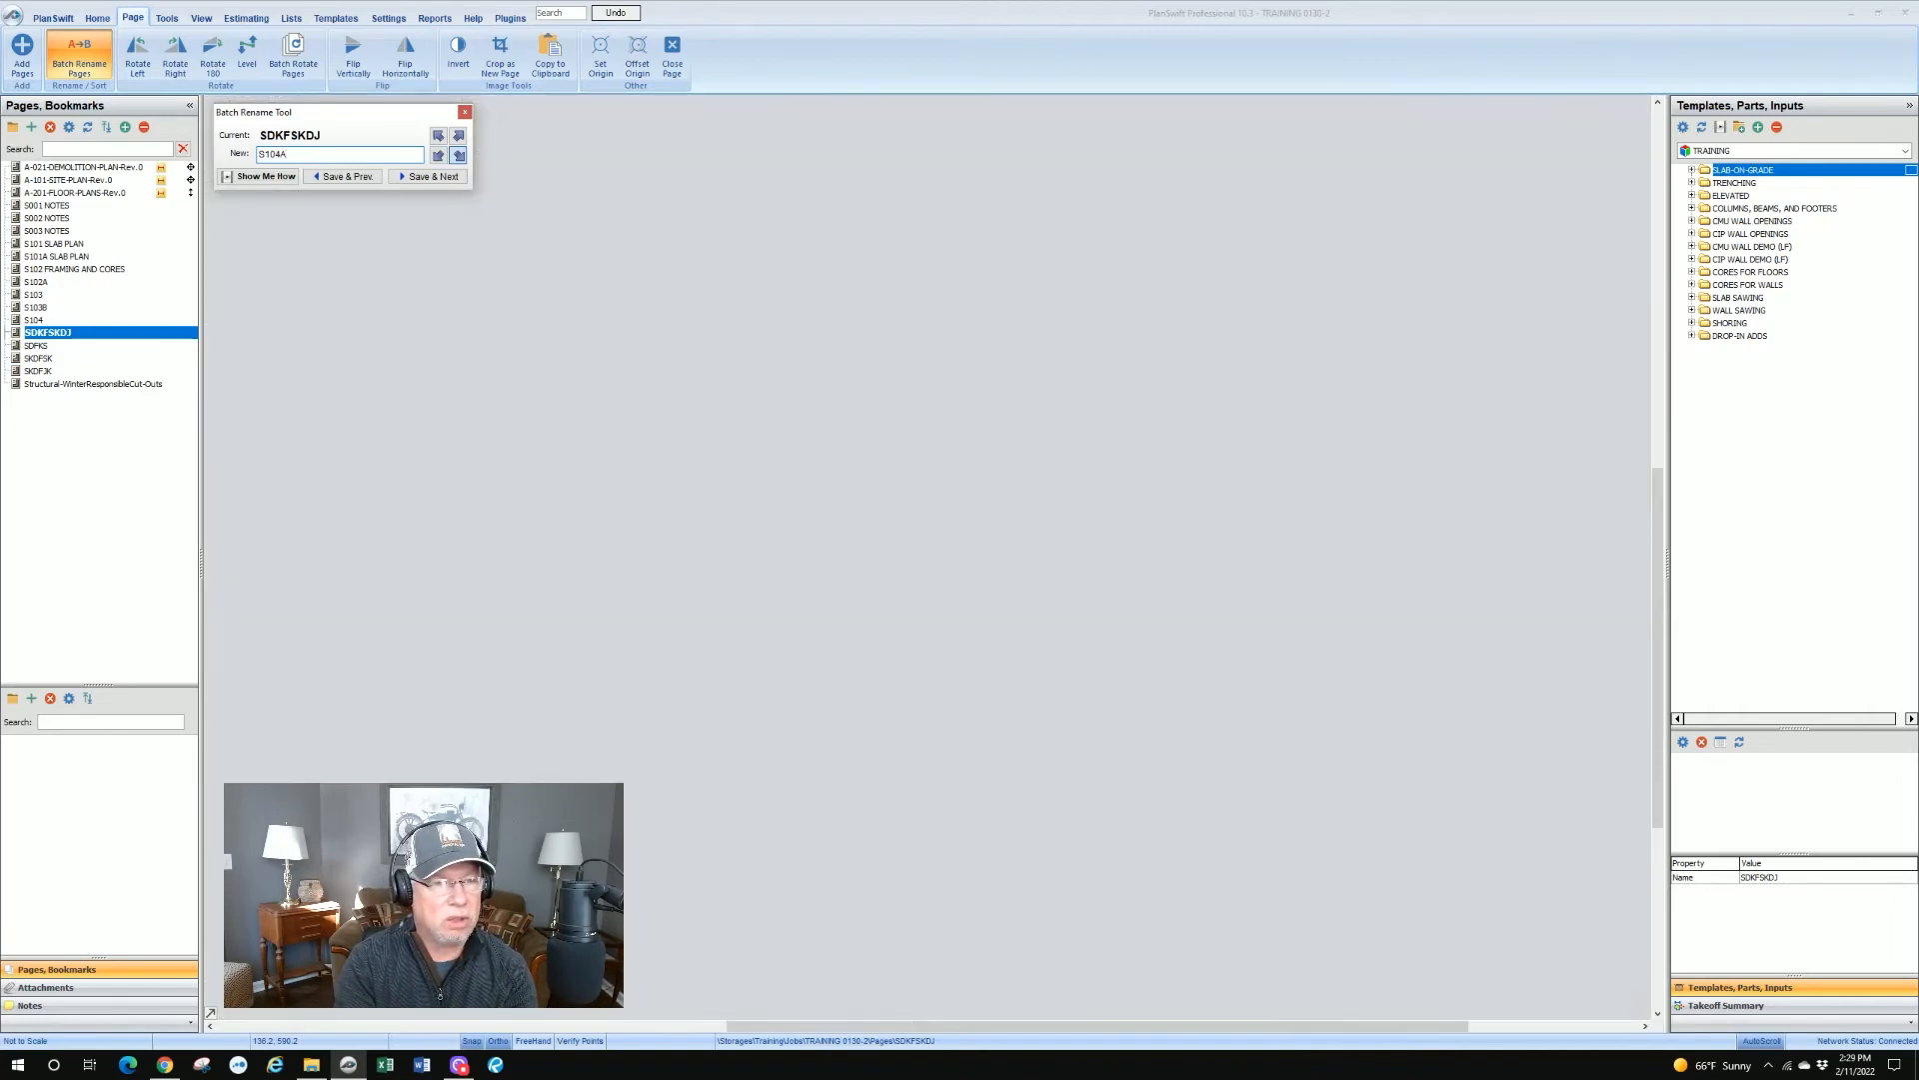
pyautogui.click(428, 176)
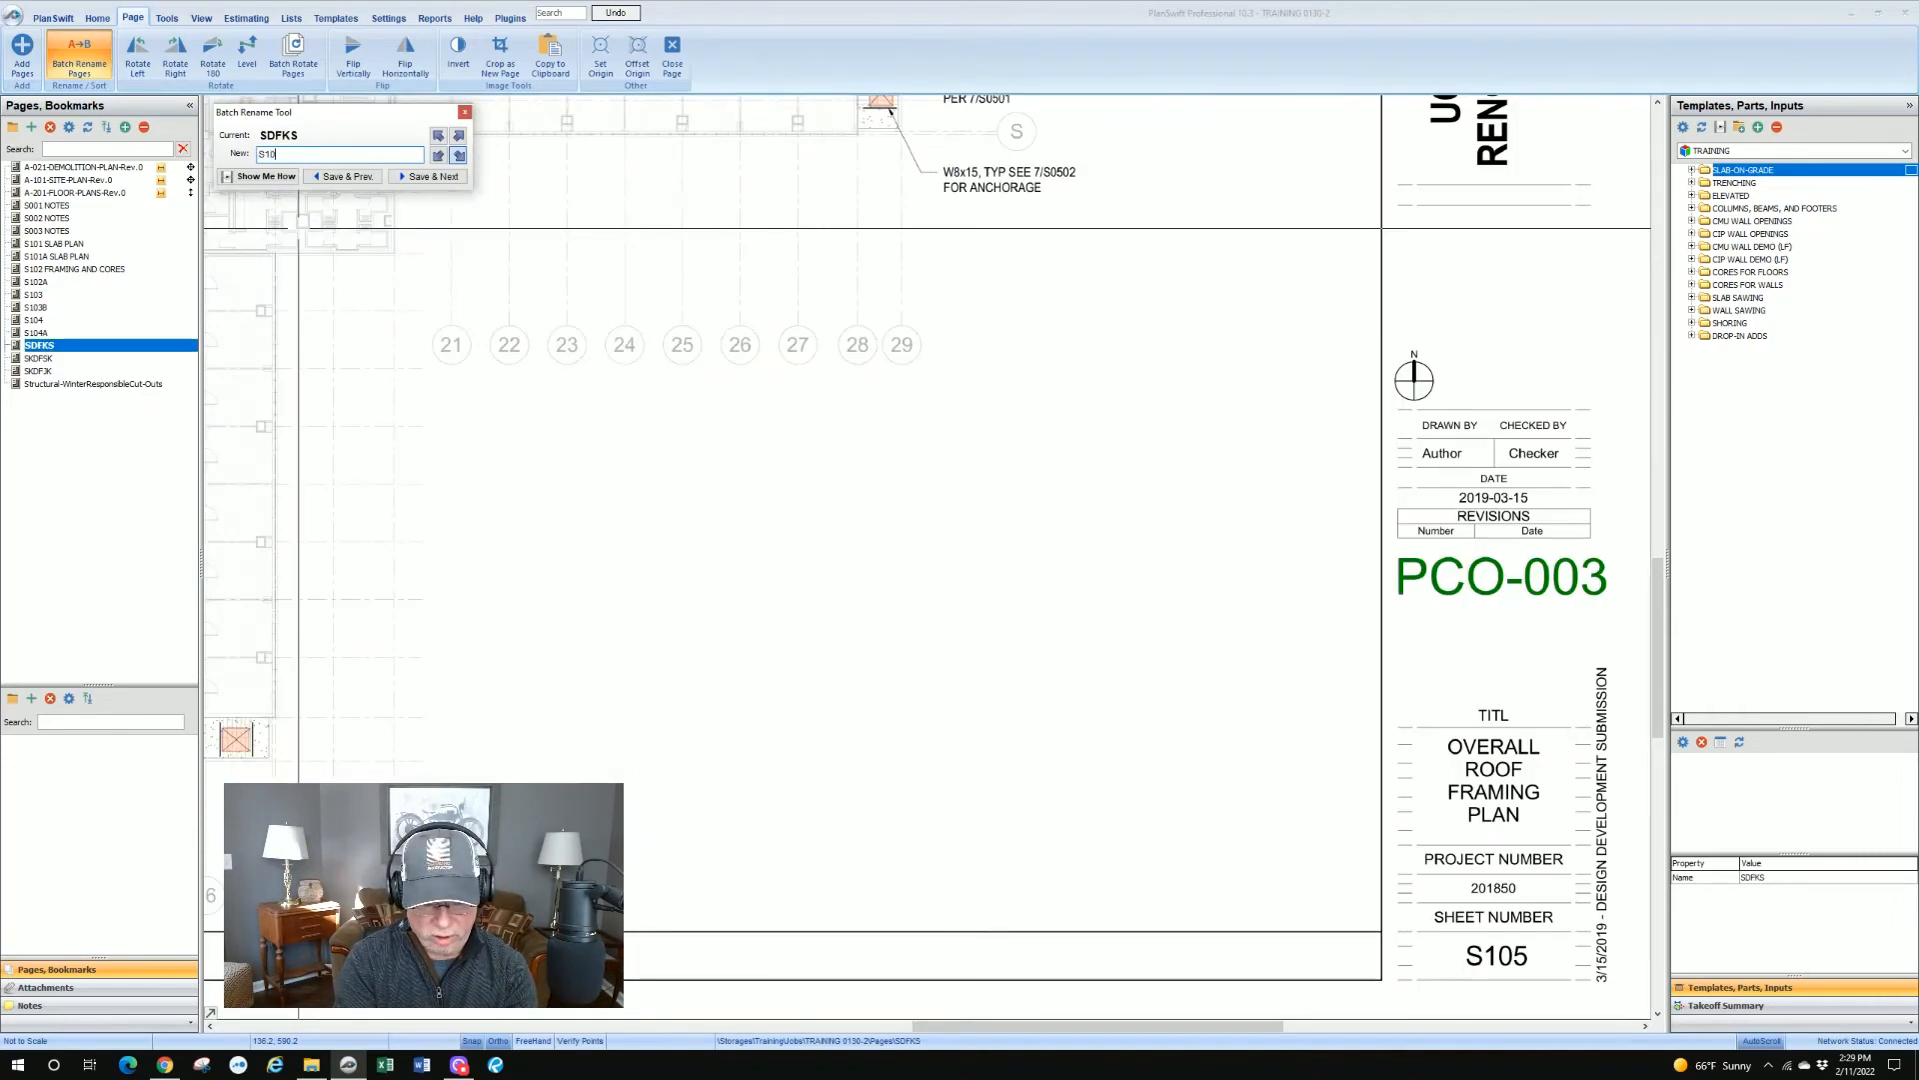
pyautogui.click(430, 176)
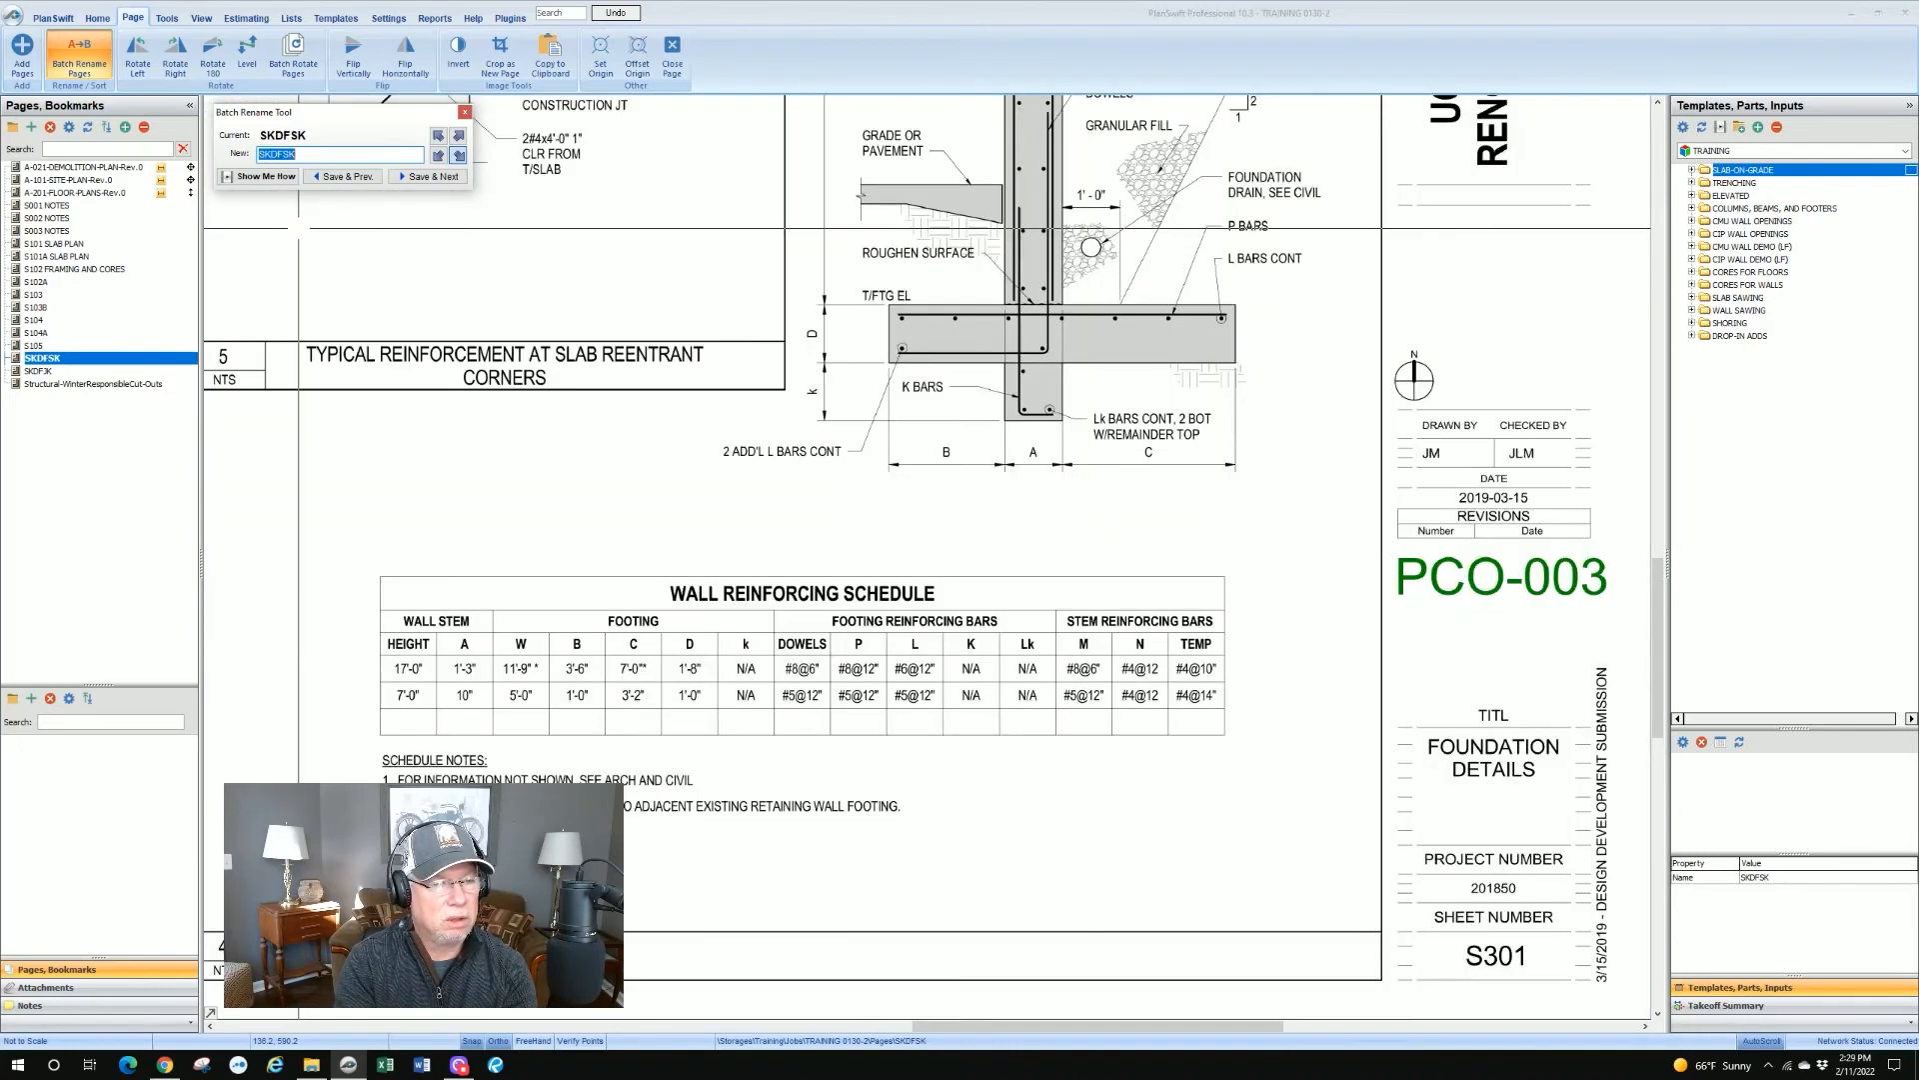
# Step: Name the last pages S301, S501 and S502, finishing the batch rename
pyautogui.write('S301')
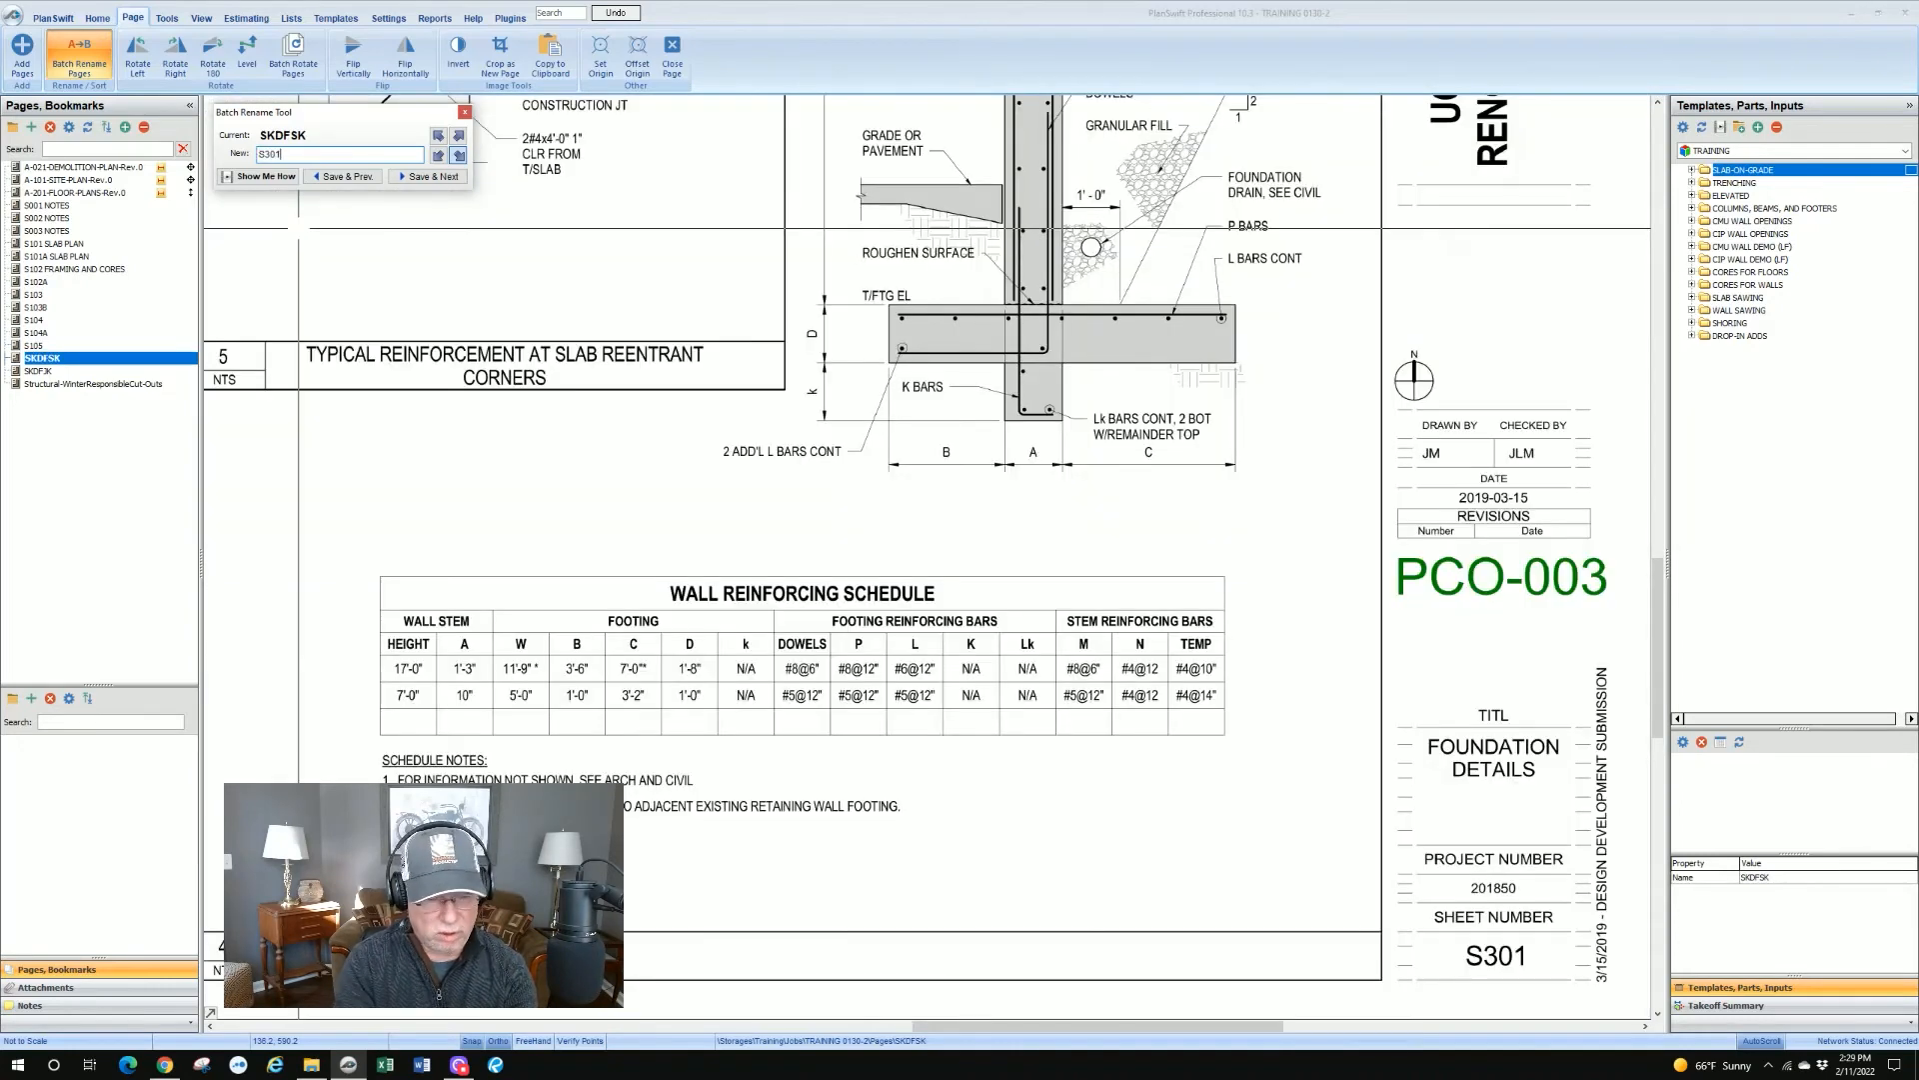
pyautogui.click(427, 176)
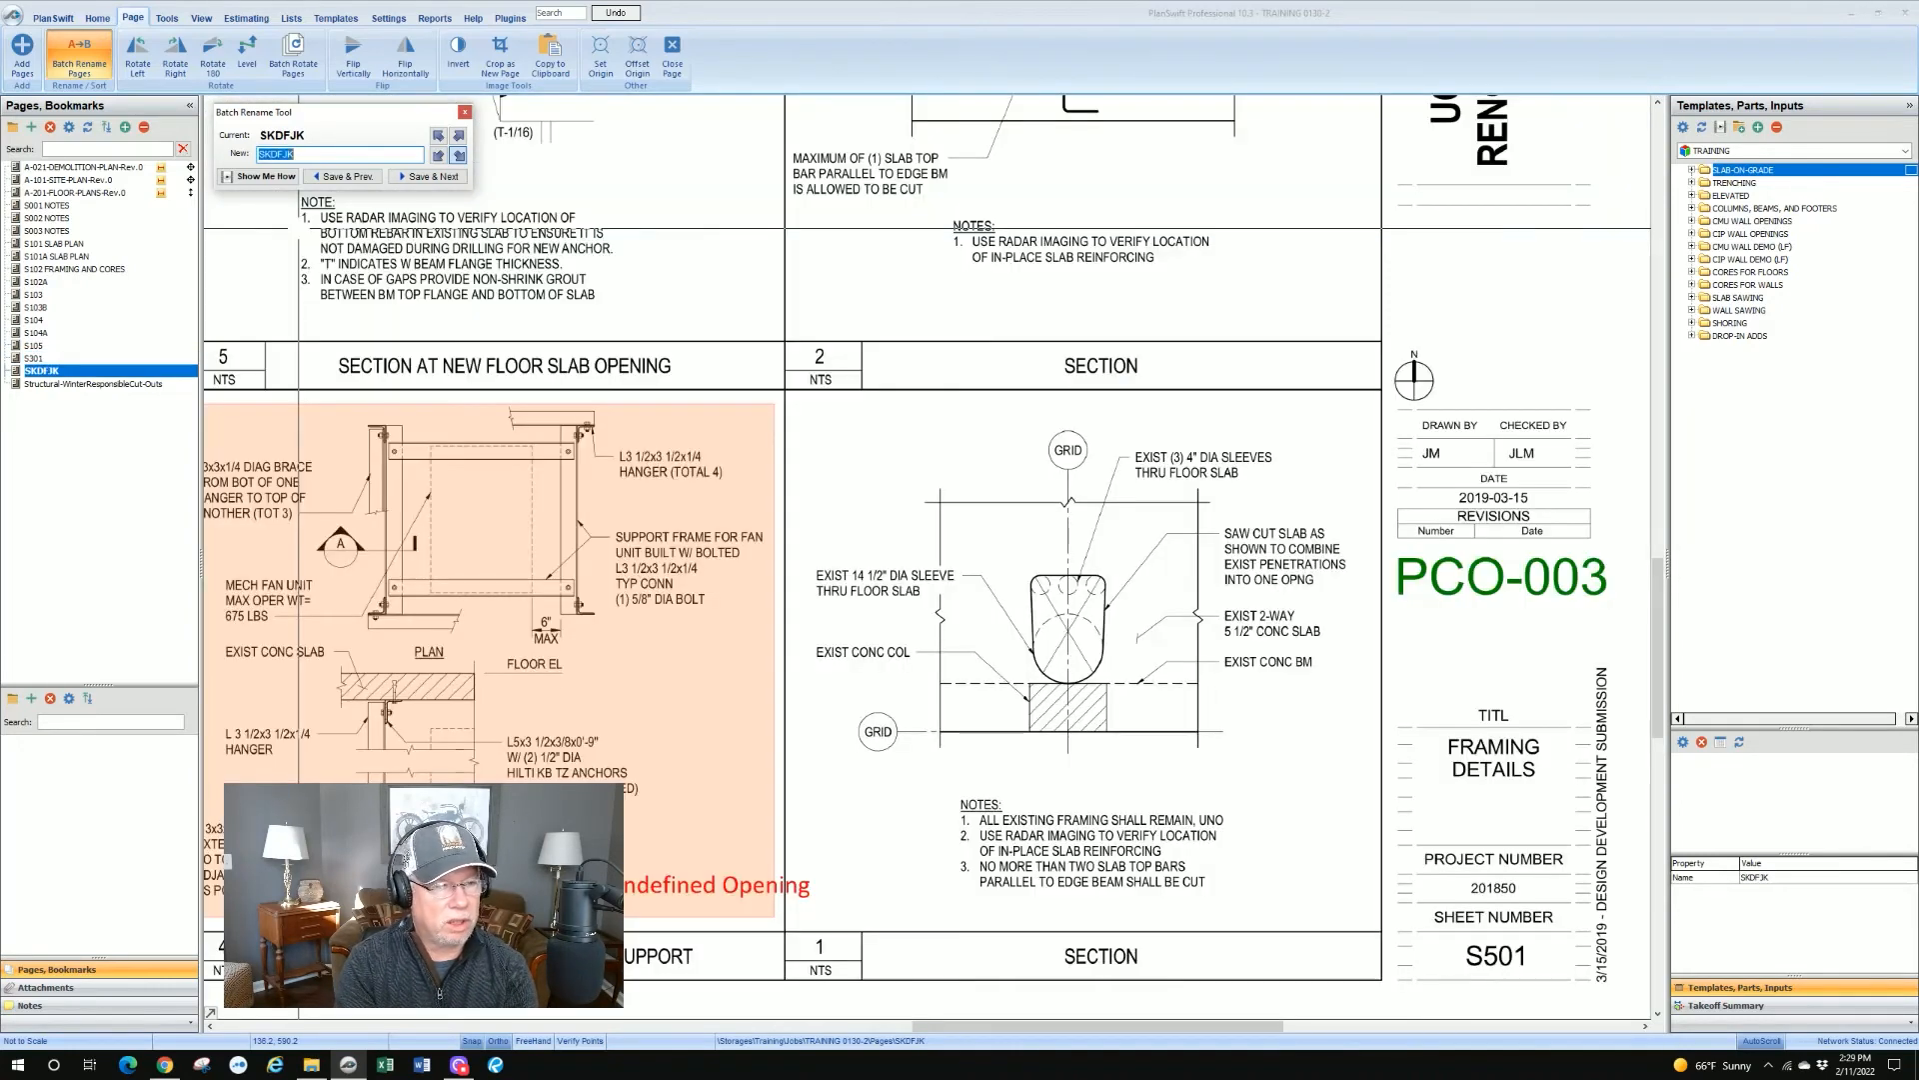
pyautogui.write('S50')
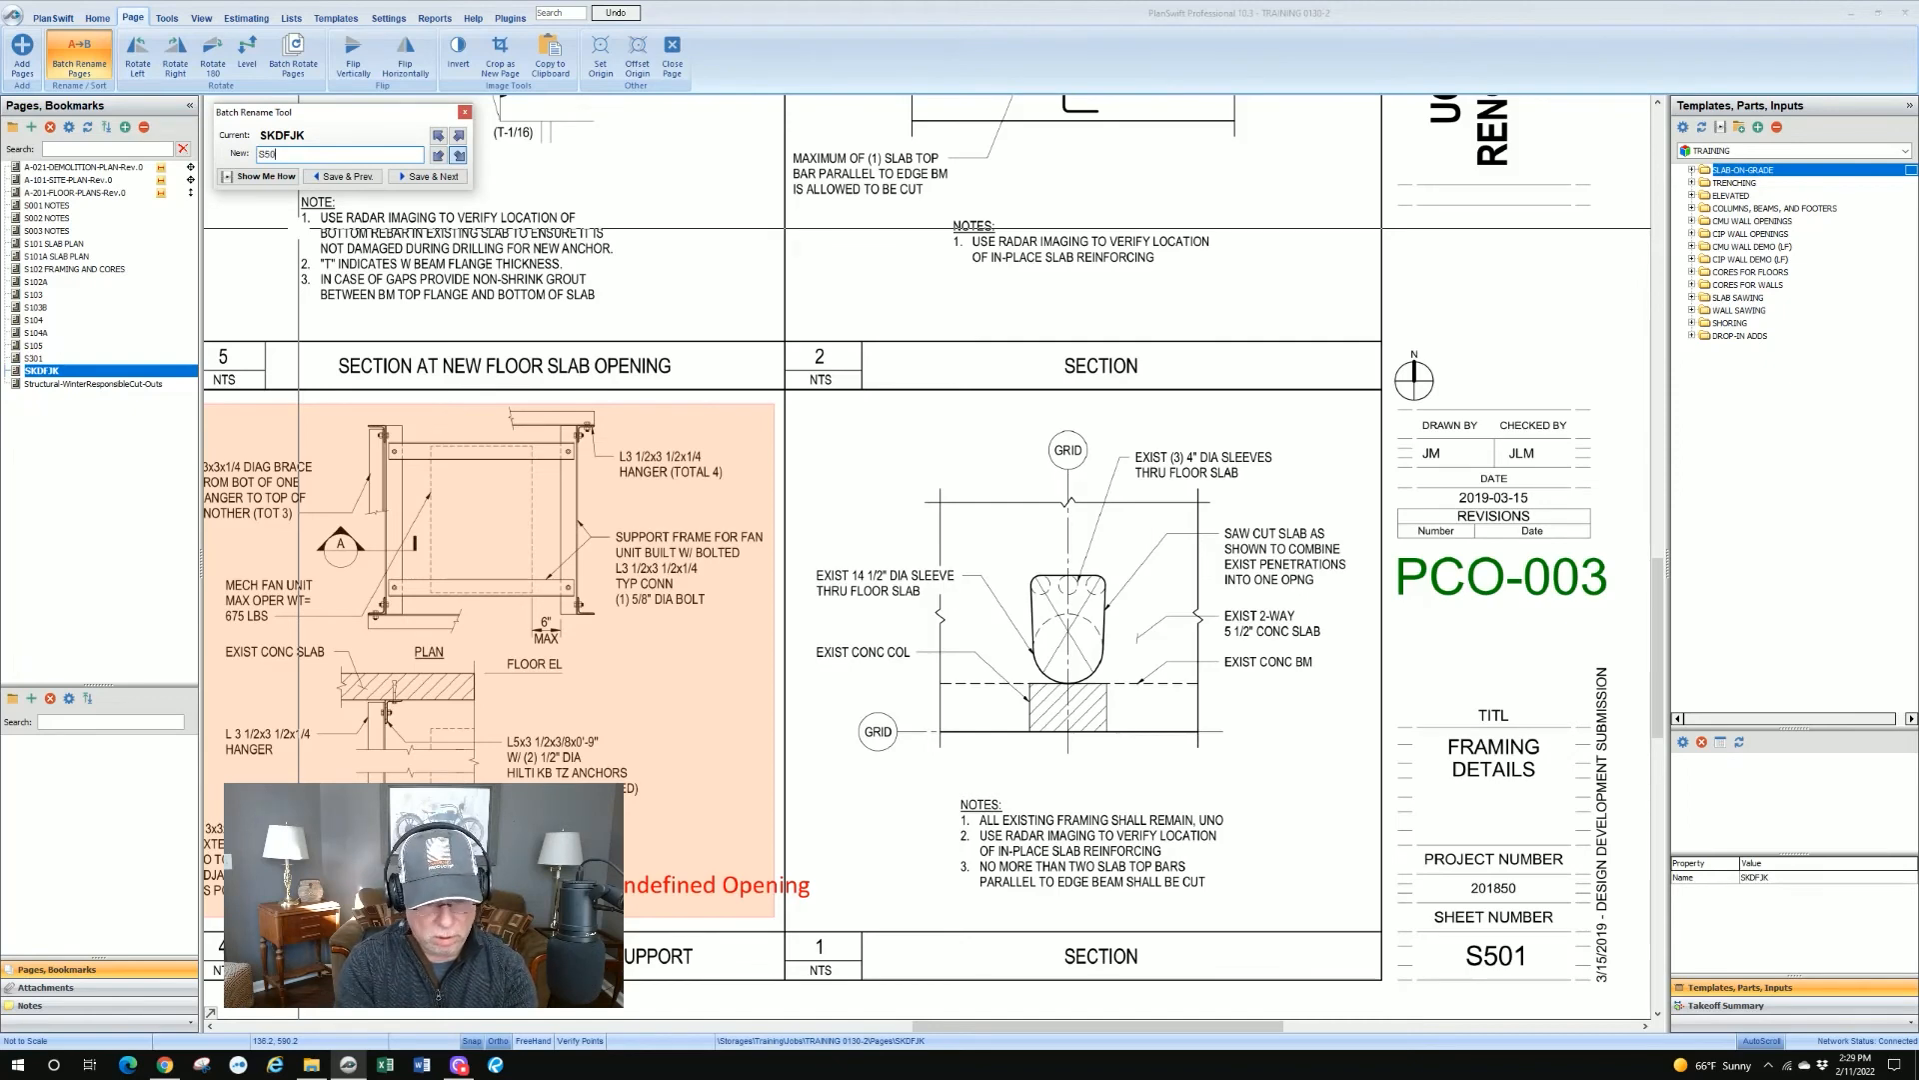
pyautogui.click(428, 175)
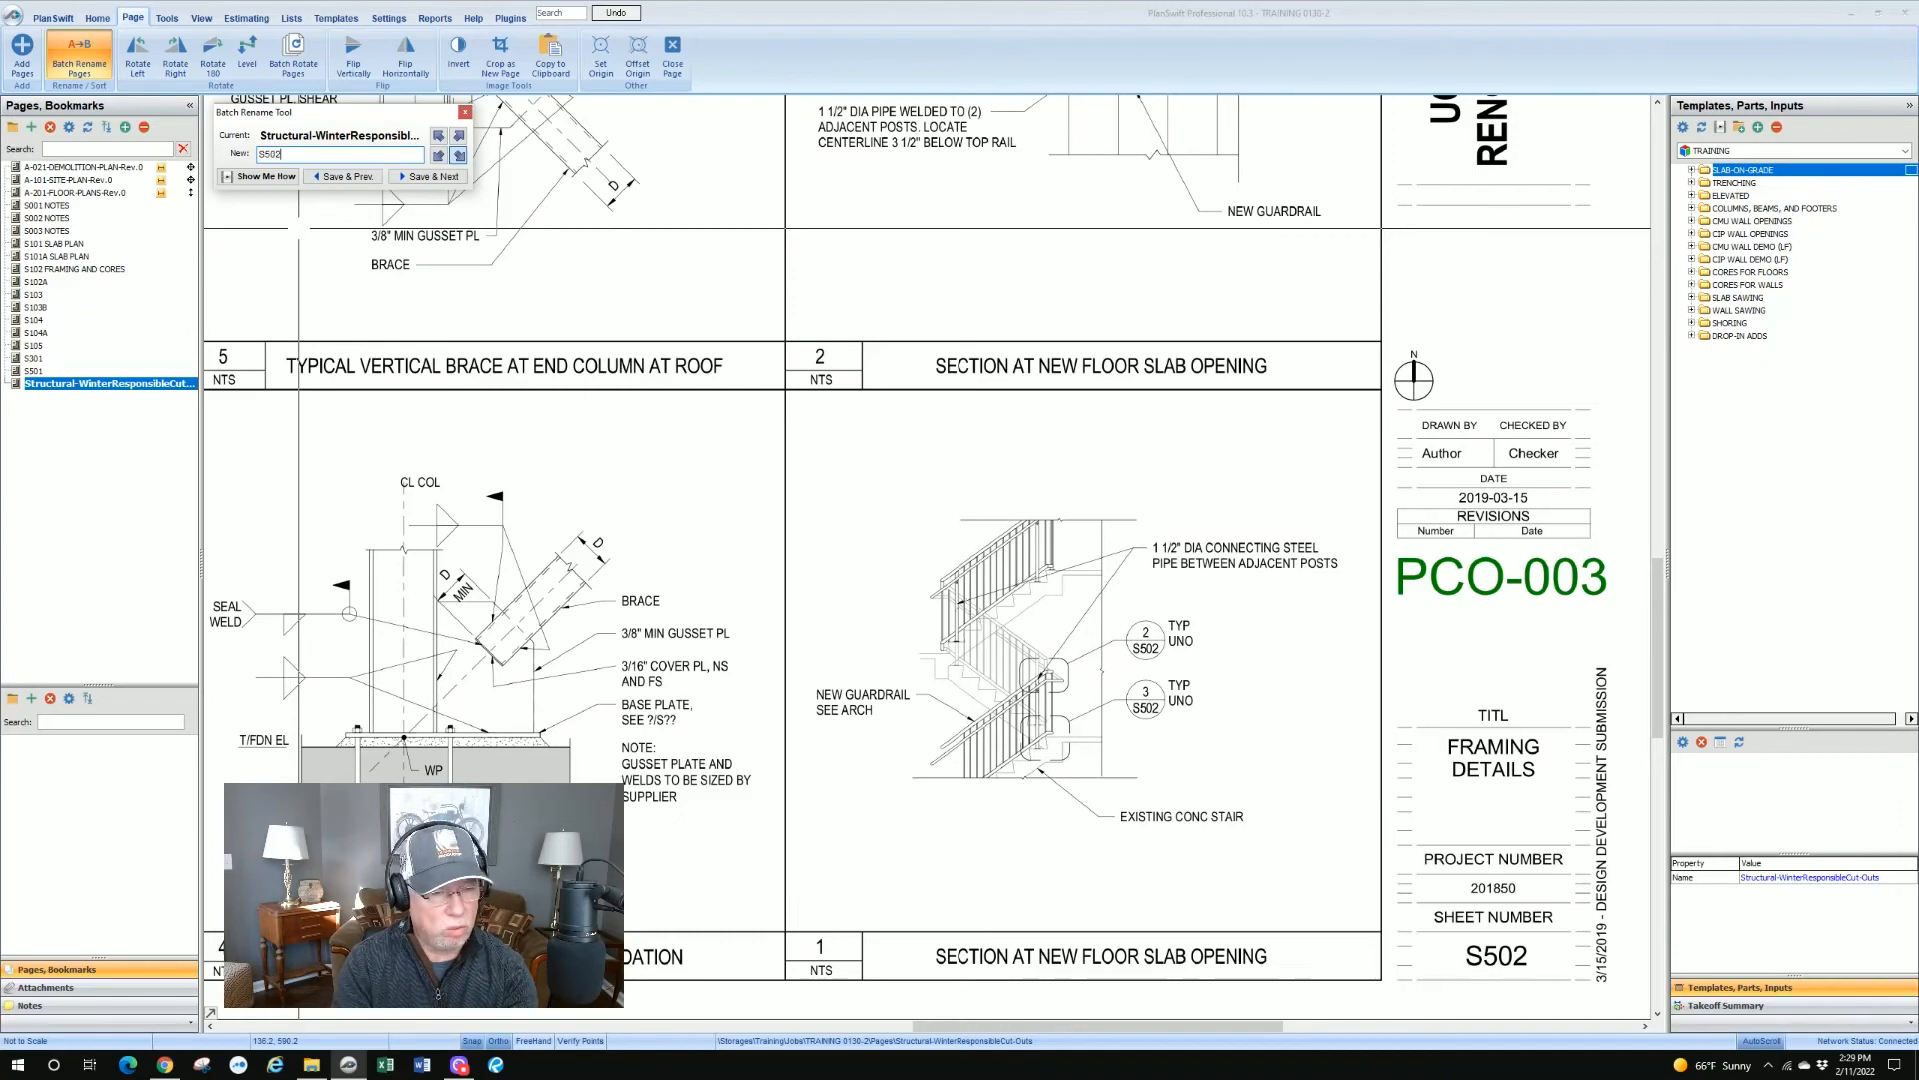
pyautogui.click(428, 175)
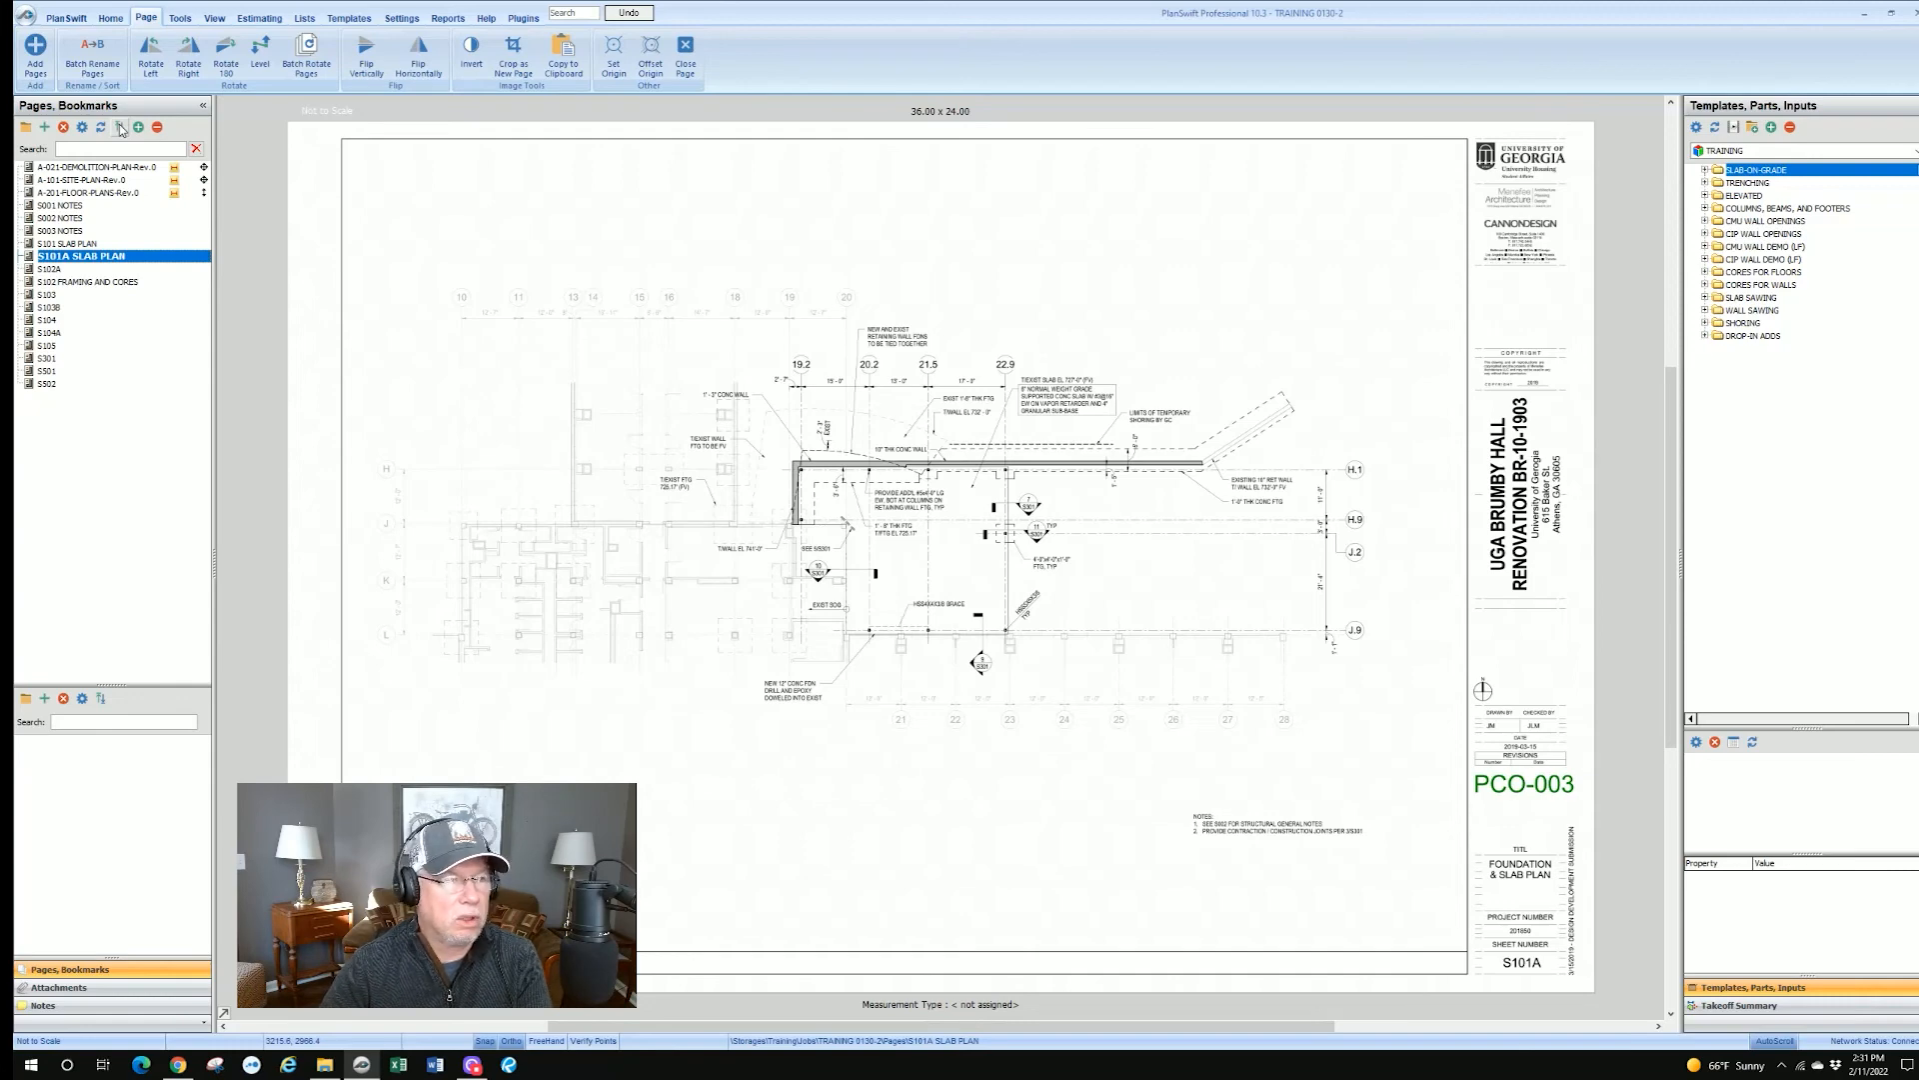
pyautogui.click(102, 128)
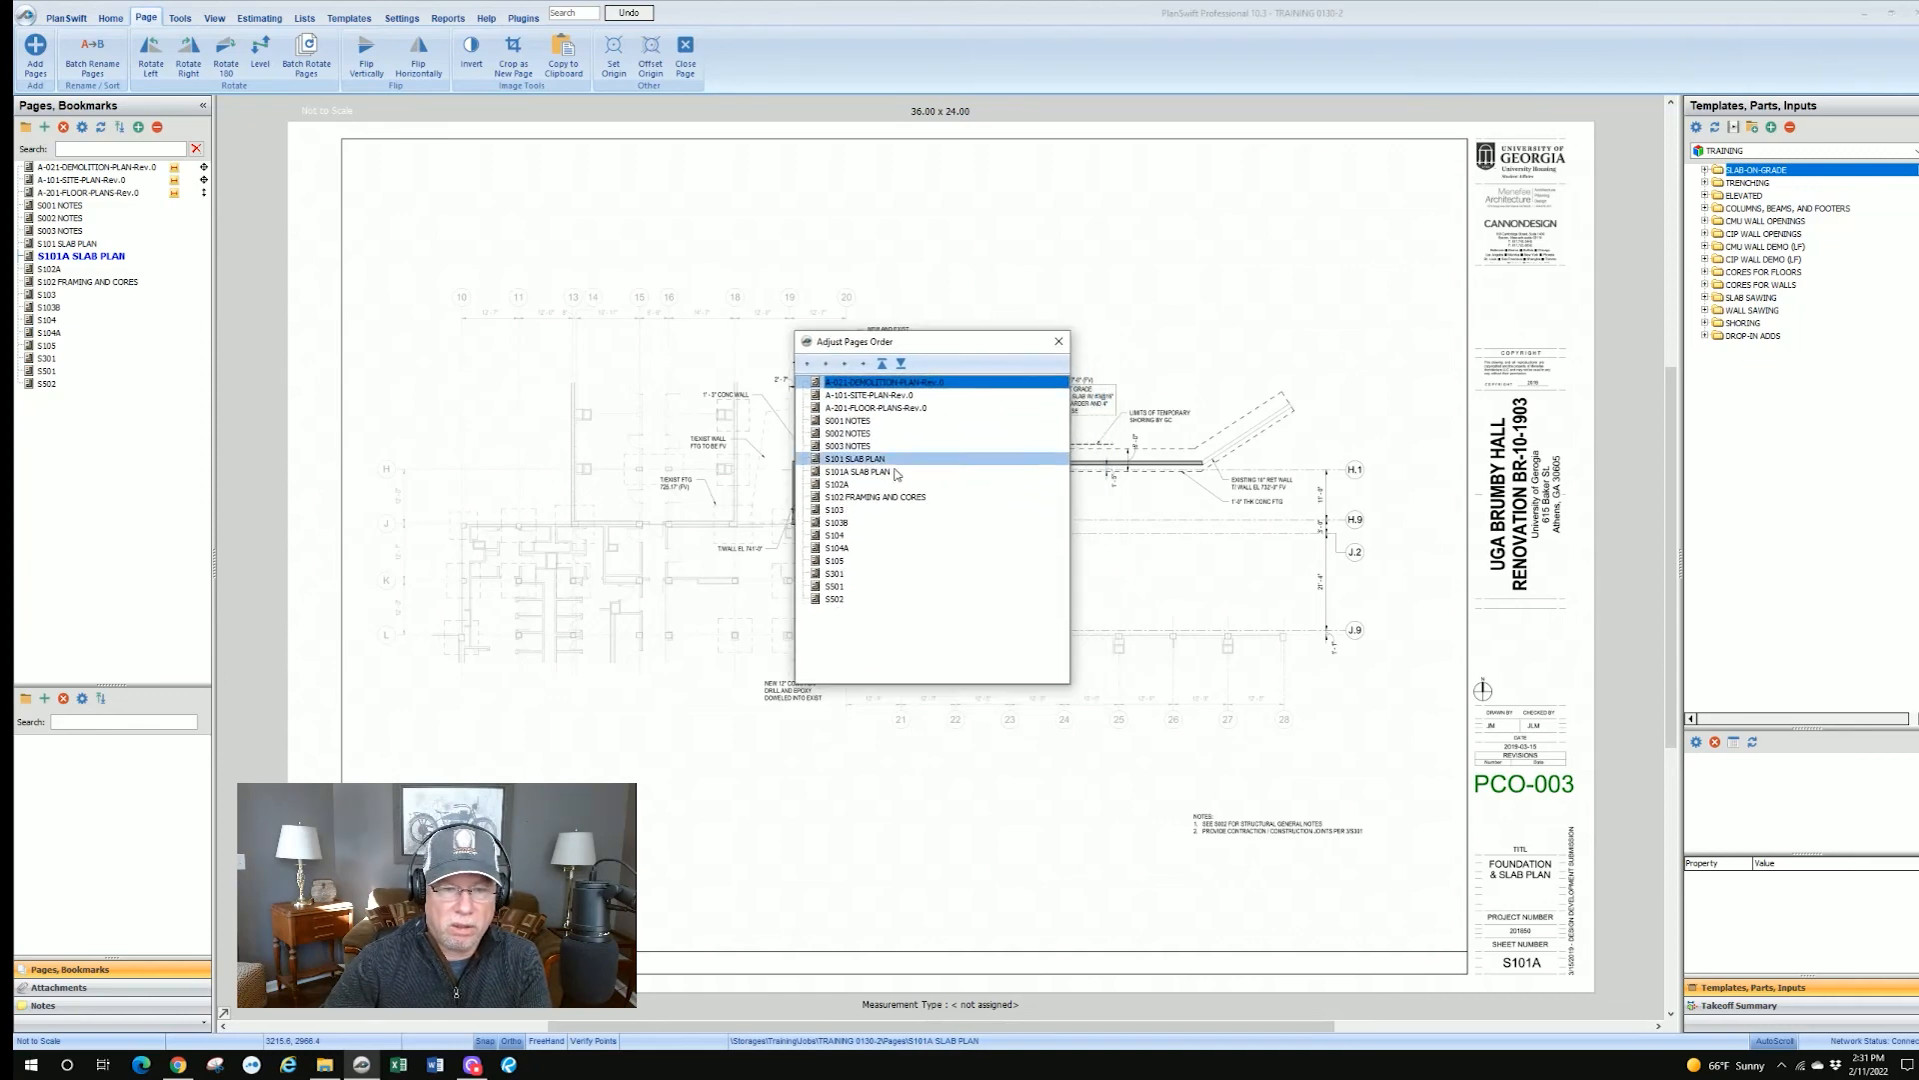
pyautogui.click(857, 472)
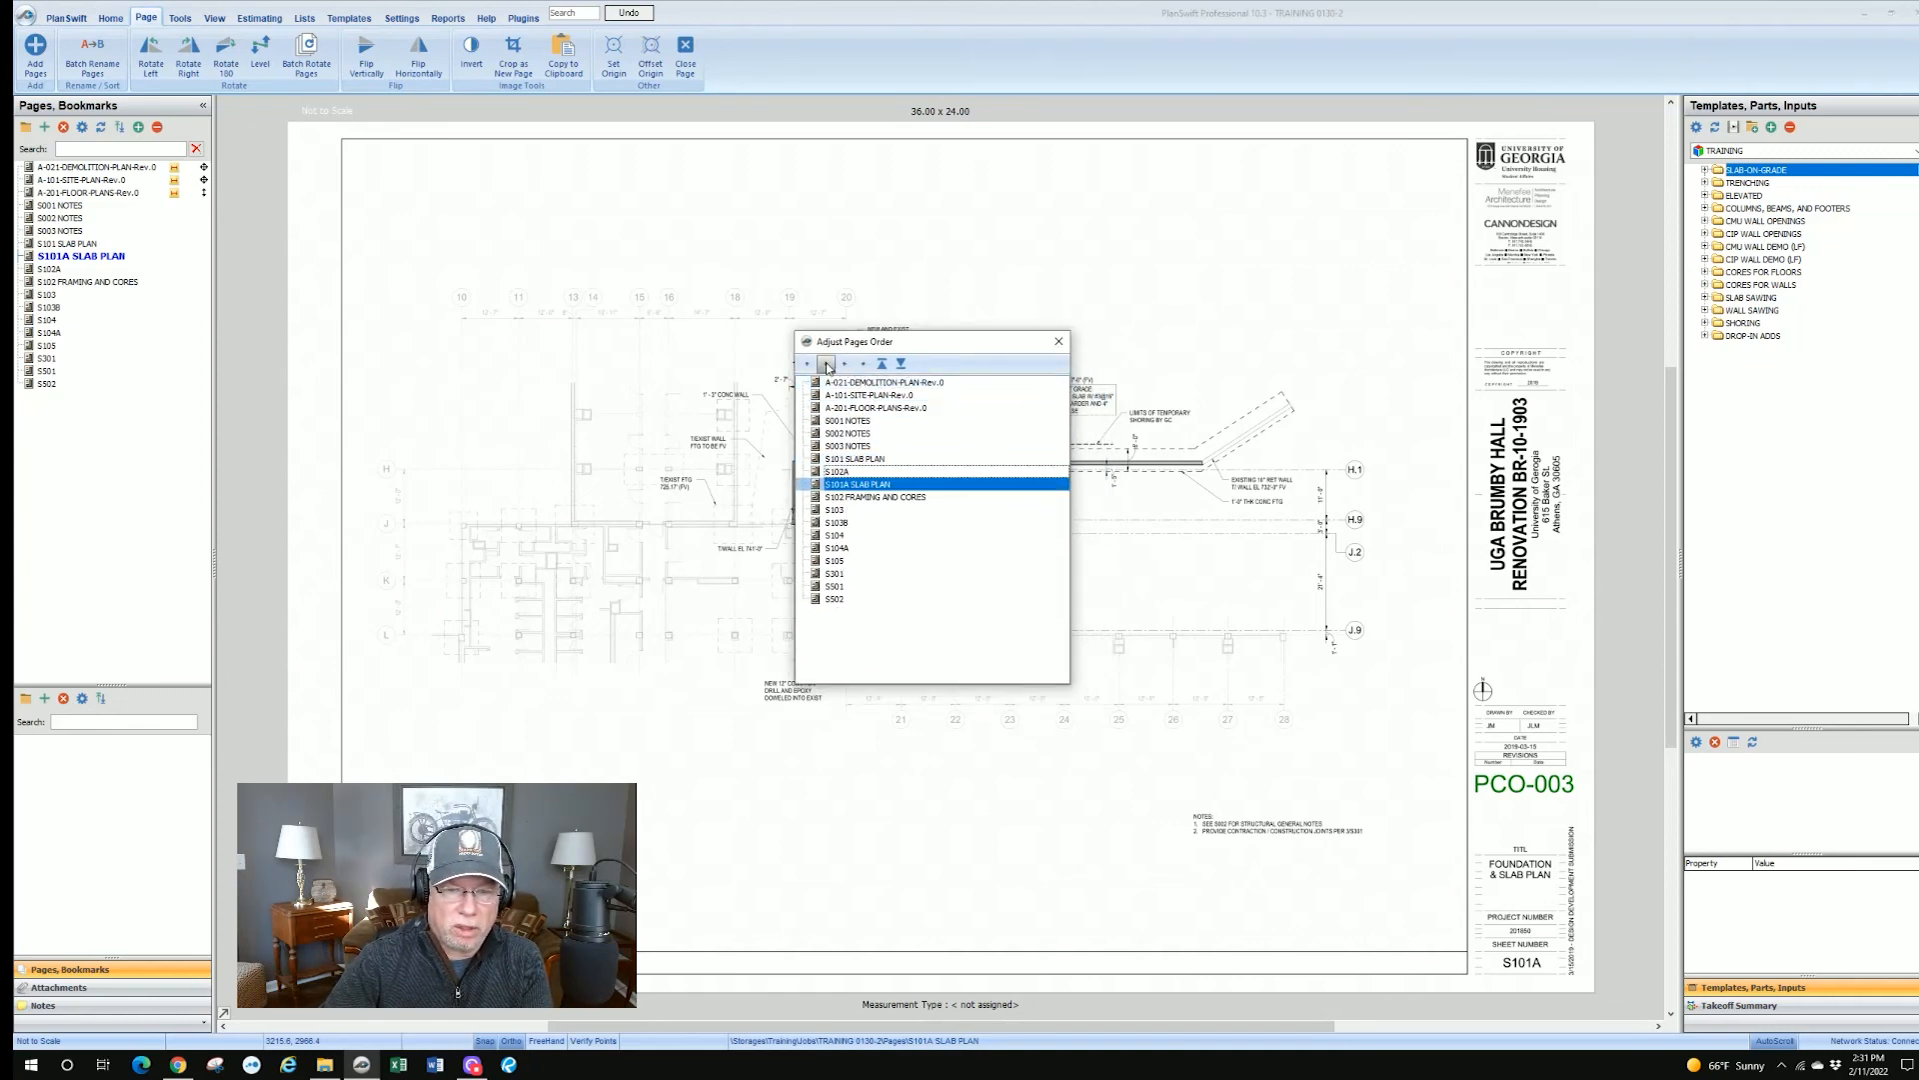
pyautogui.click(805, 364)
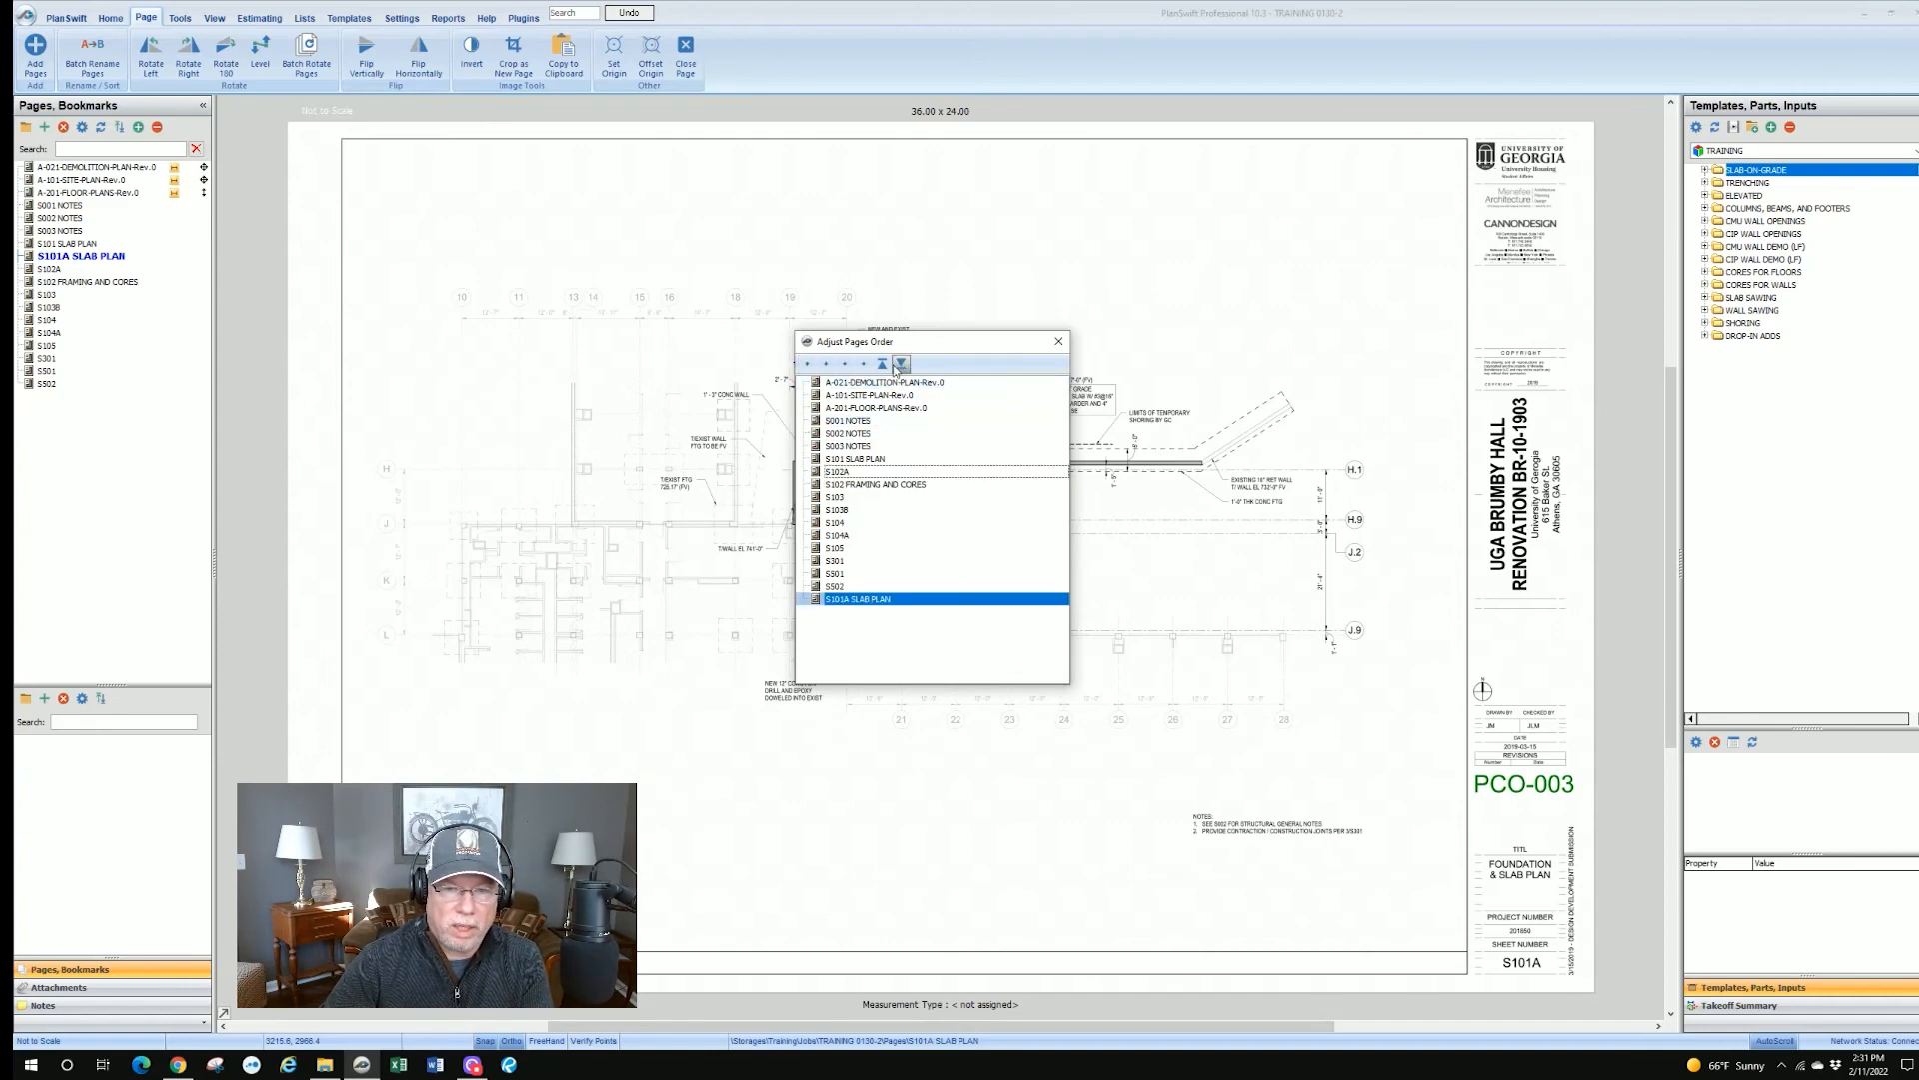
pyautogui.click(899, 364)
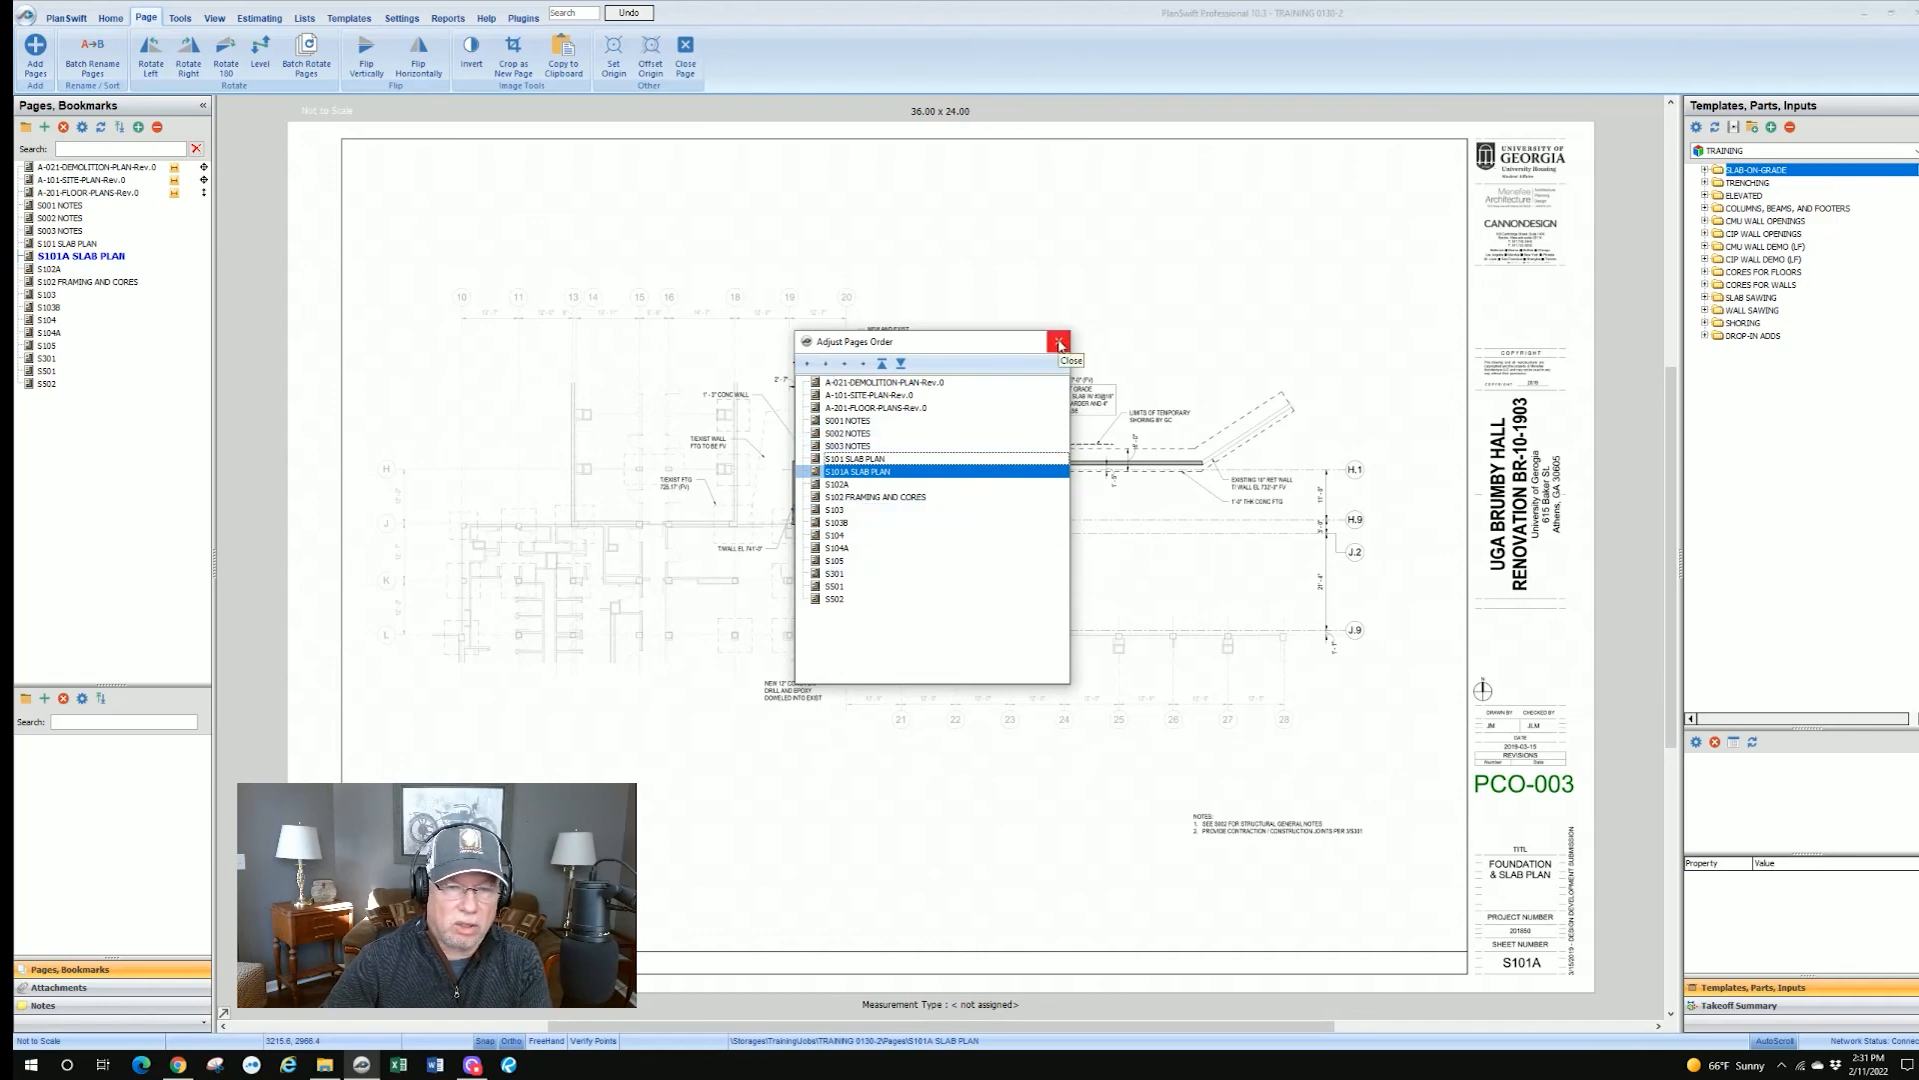
pyautogui.click(1060, 342)
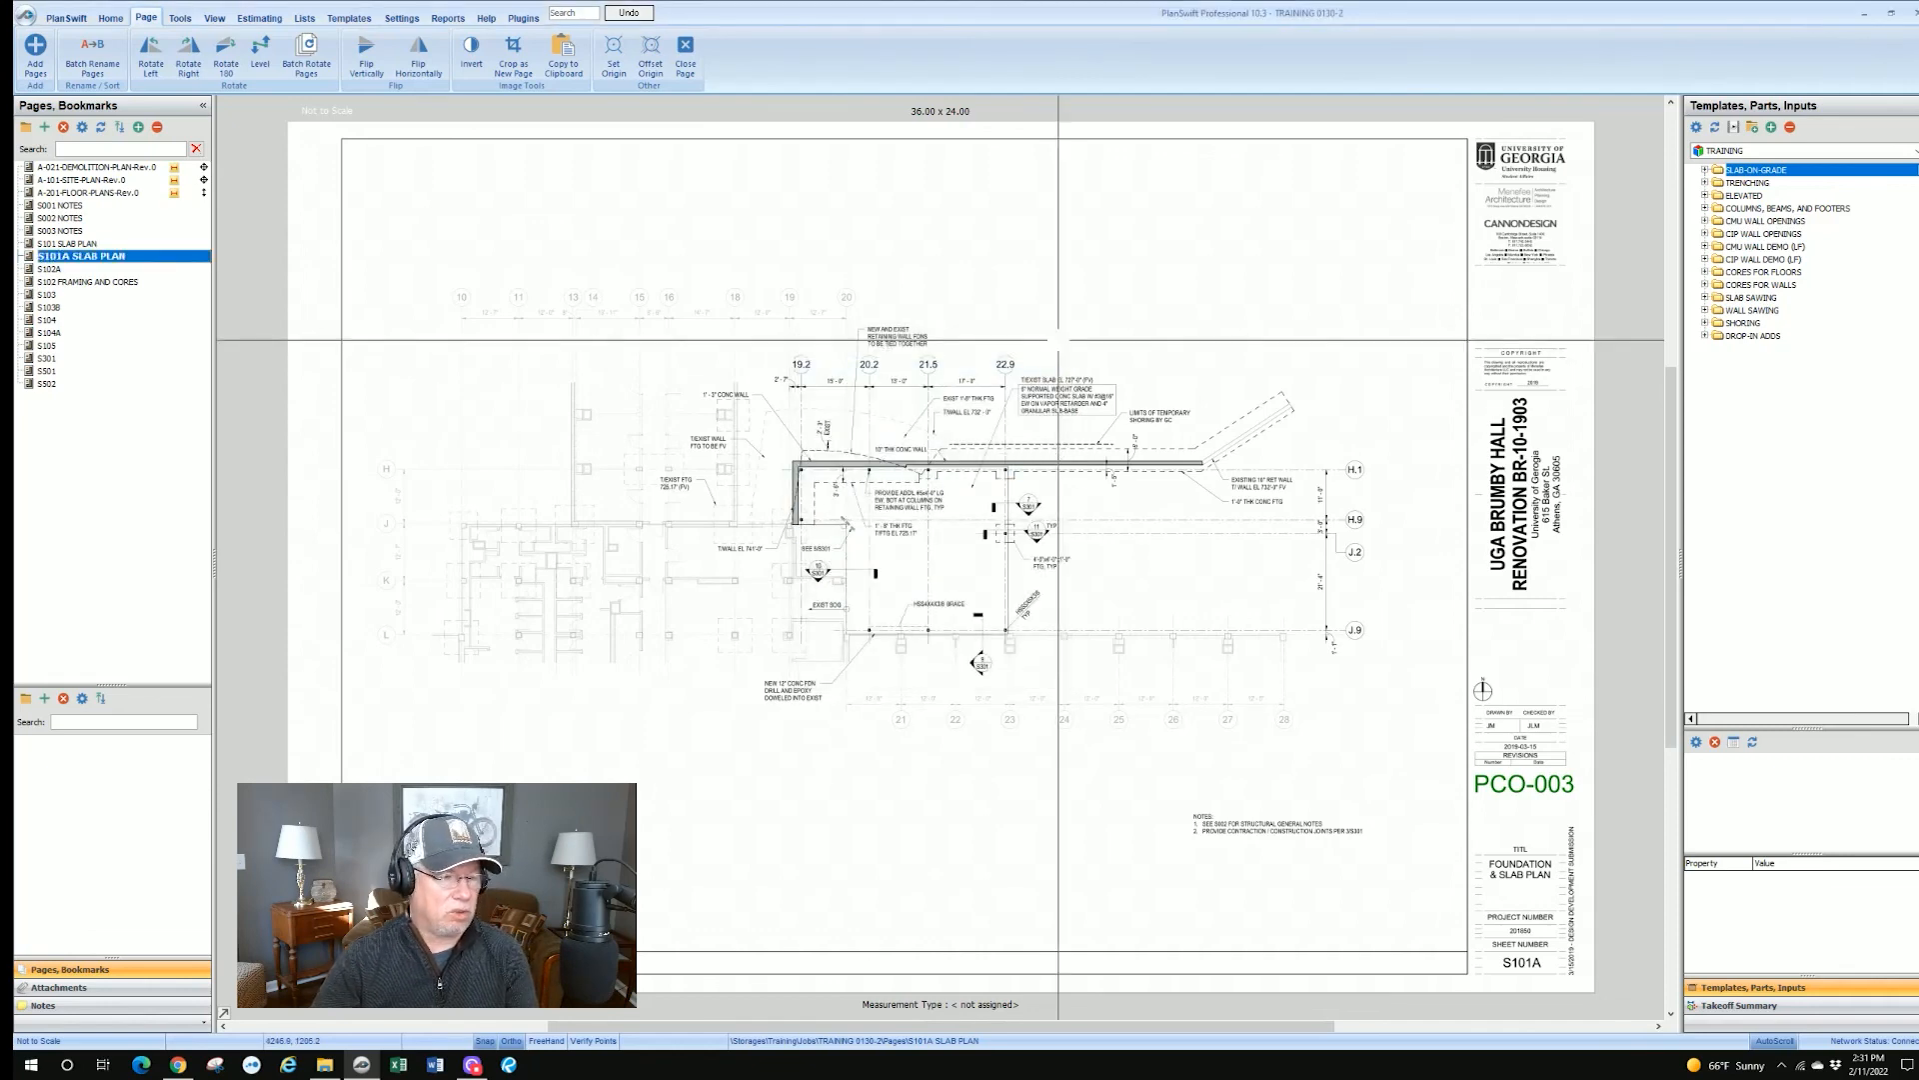